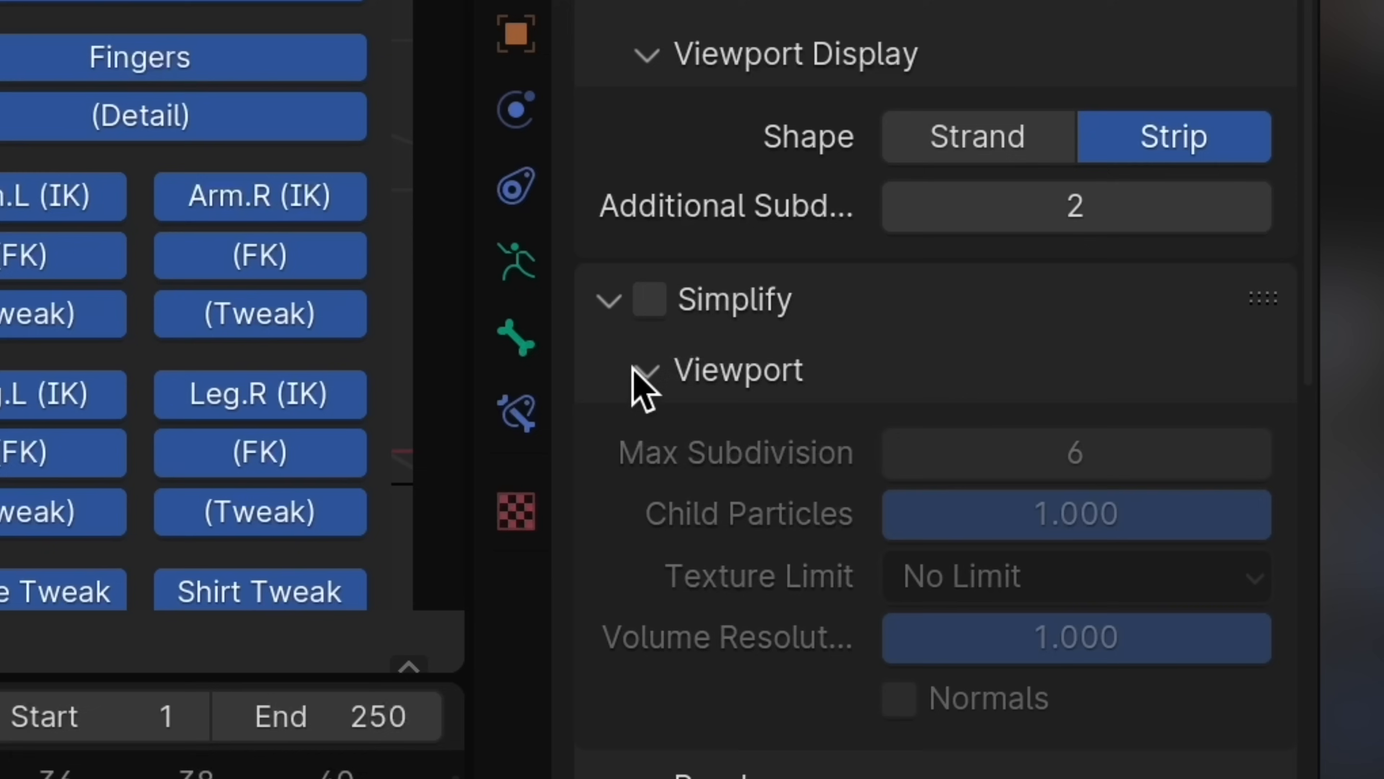
# - Enable Simplify in Render Properties so its viewport limits apply
pyautogui.click(649, 300)
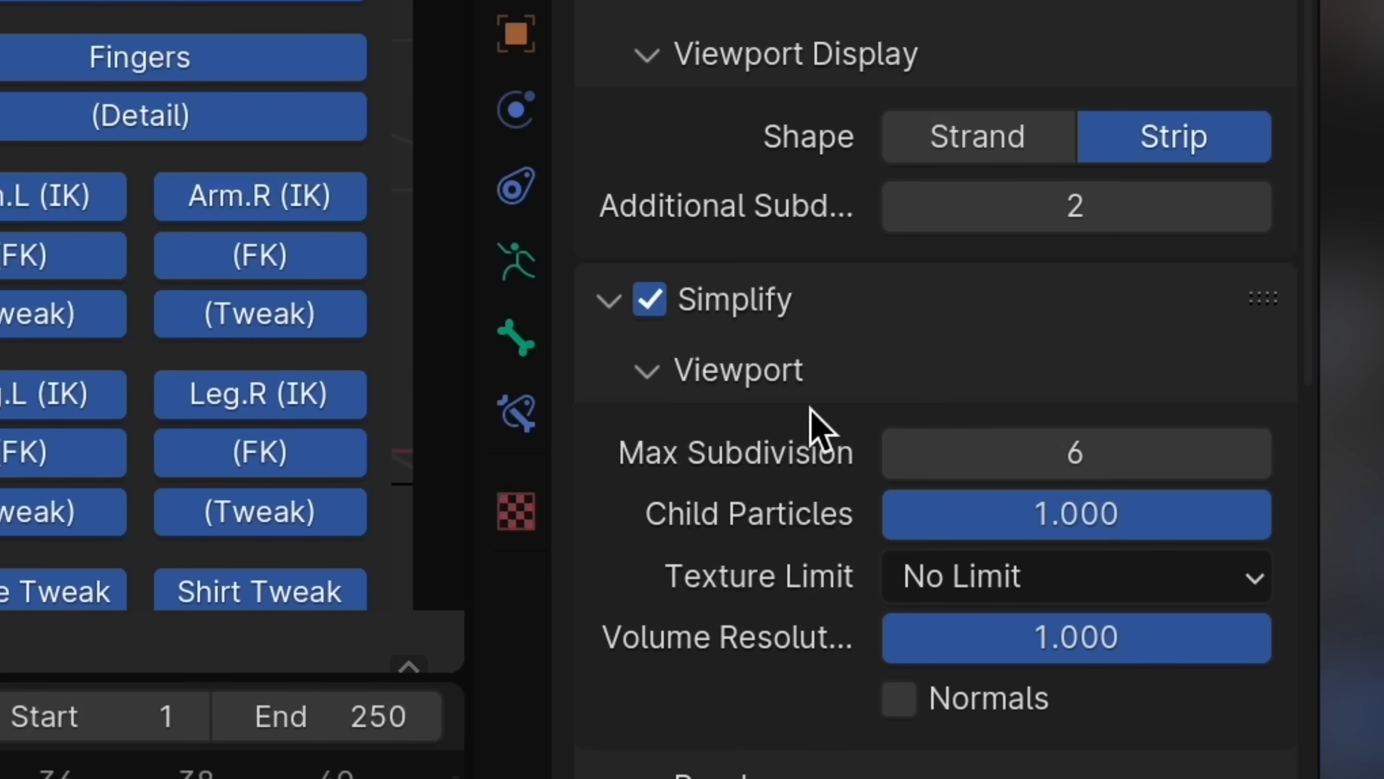
pyautogui.moveTo(949, 446)
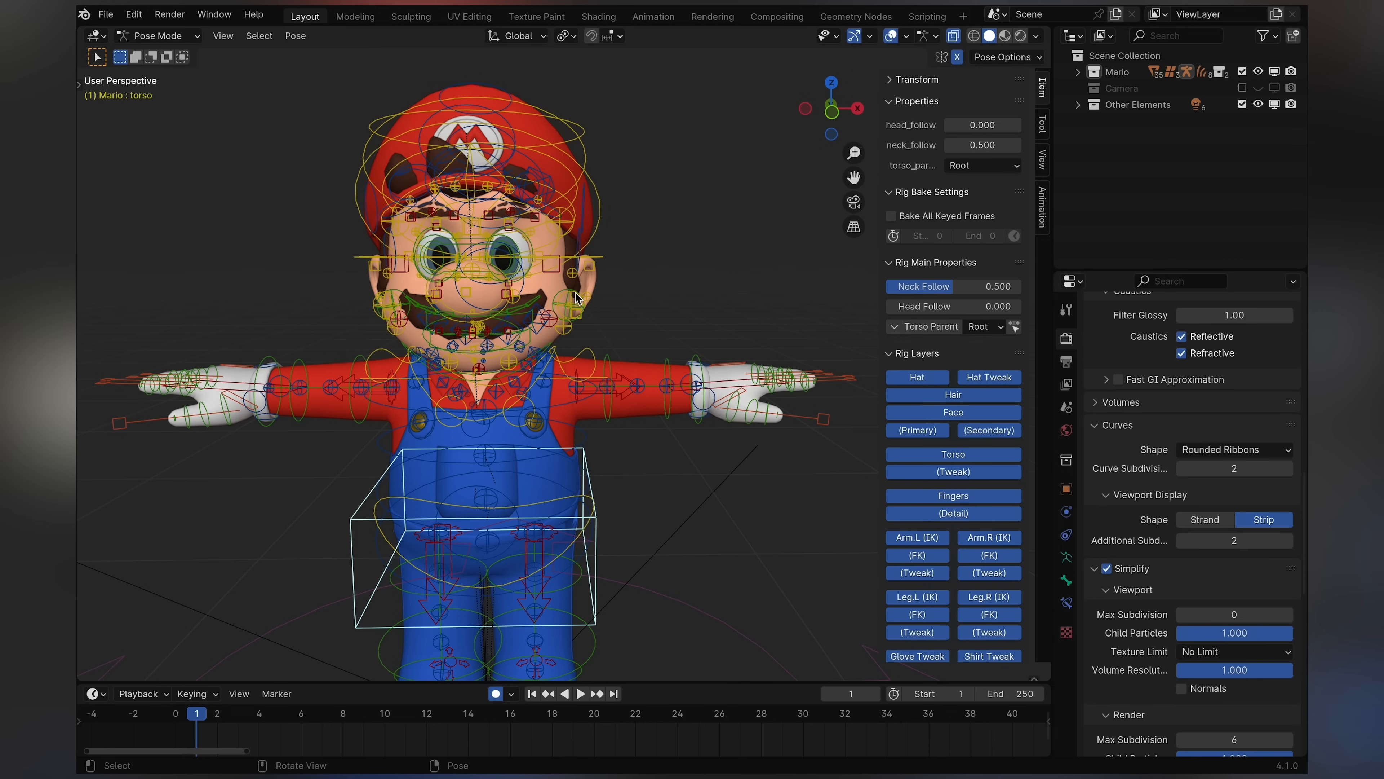
pyautogui.moveTo(575, 383)
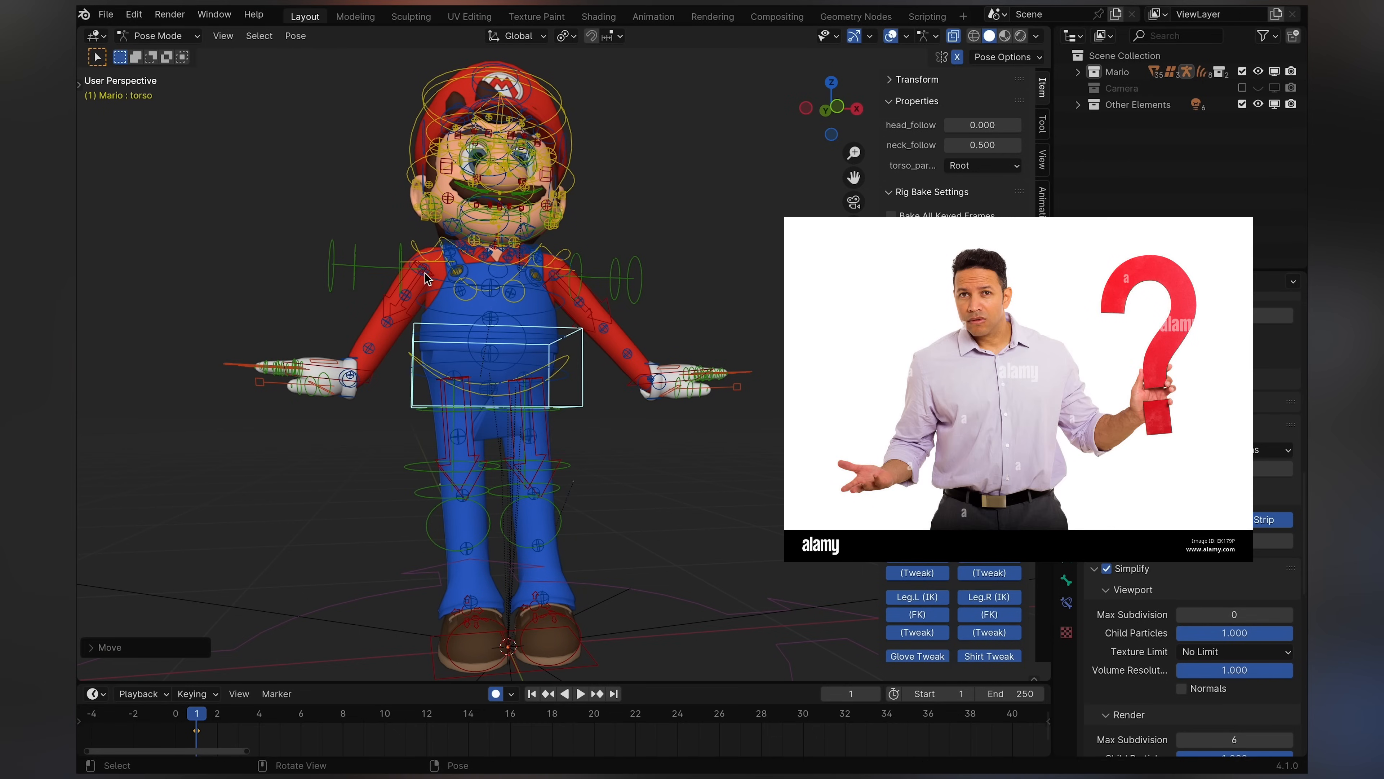
# - Grab the torso control to test how Mario's upper body moves
pyautogui.click(295, 35)
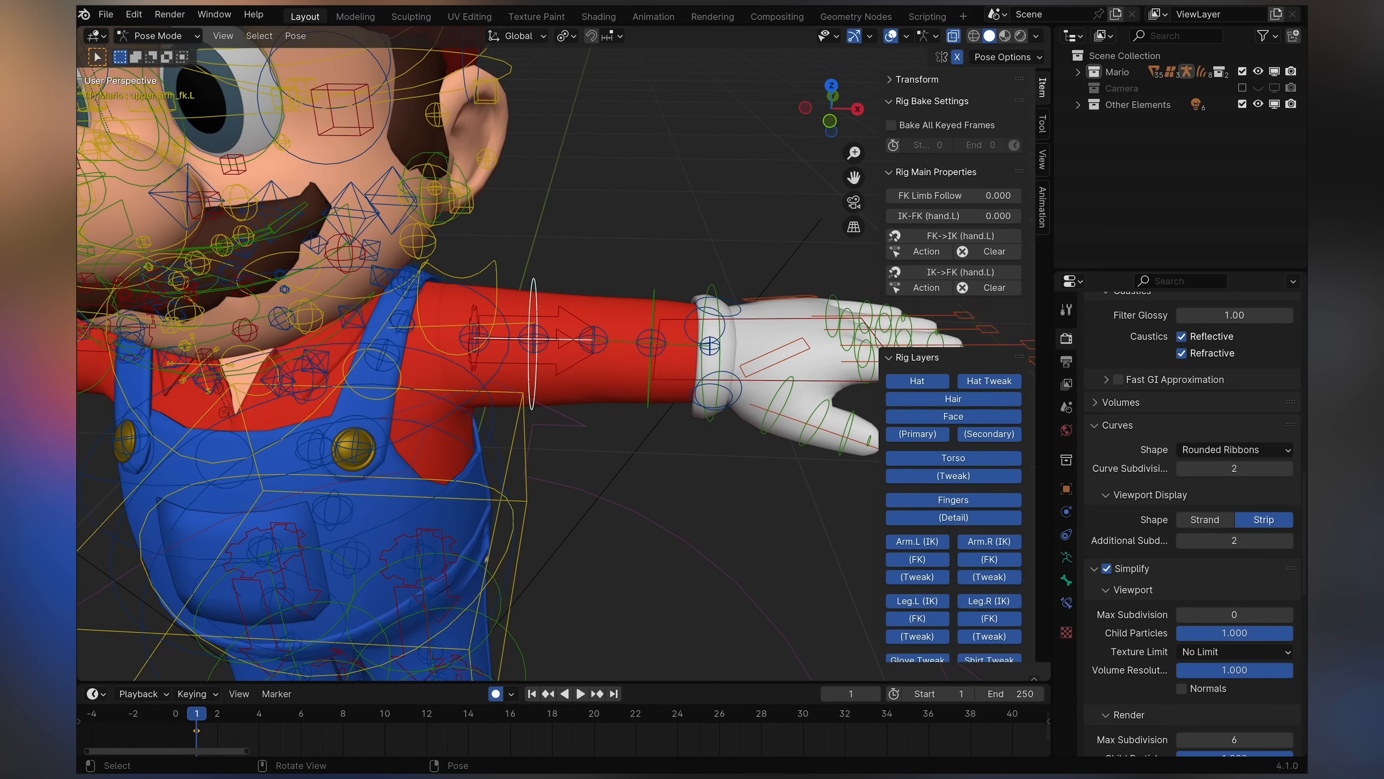
# - Rotate the right arm IK control, then select thigh_fk.L to show its foot.L properties
pyautogui.scroll(-3)
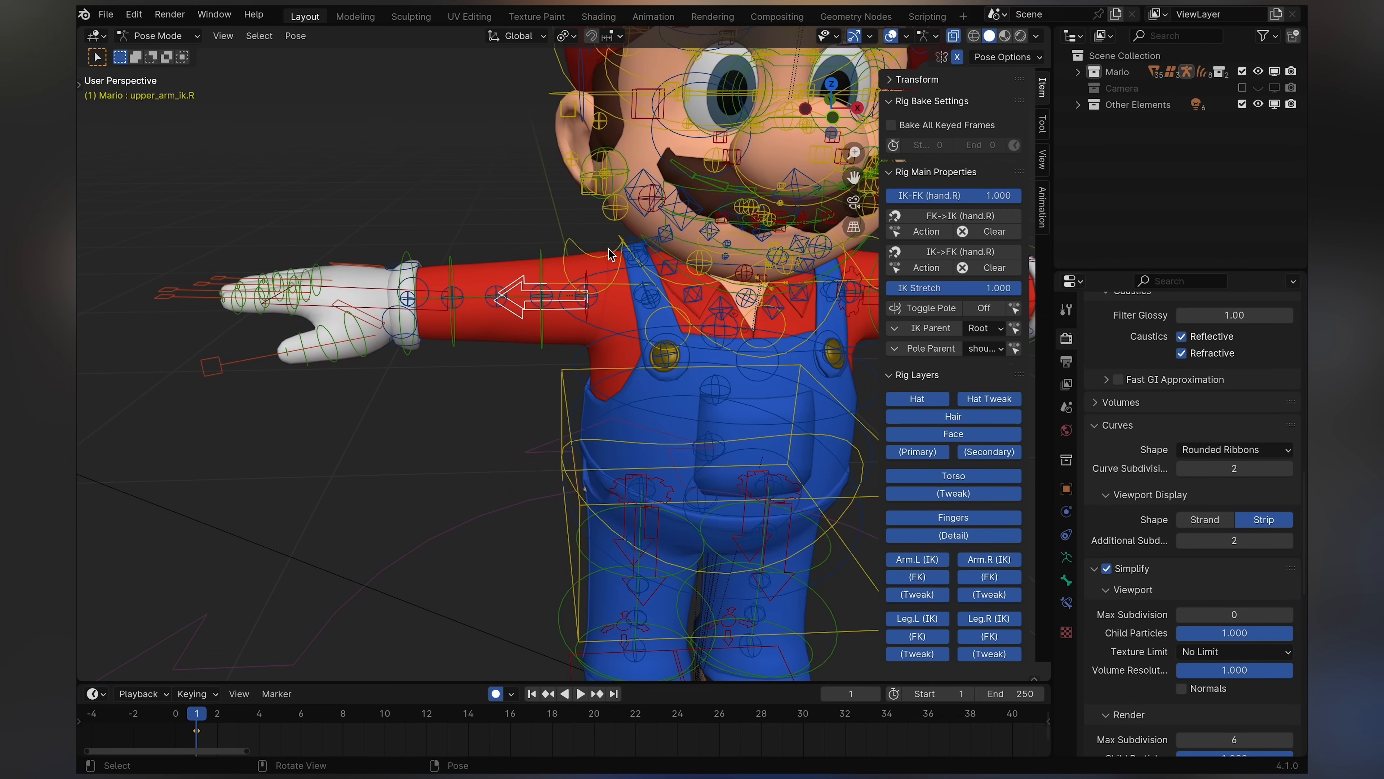
pyautogui.press('r')
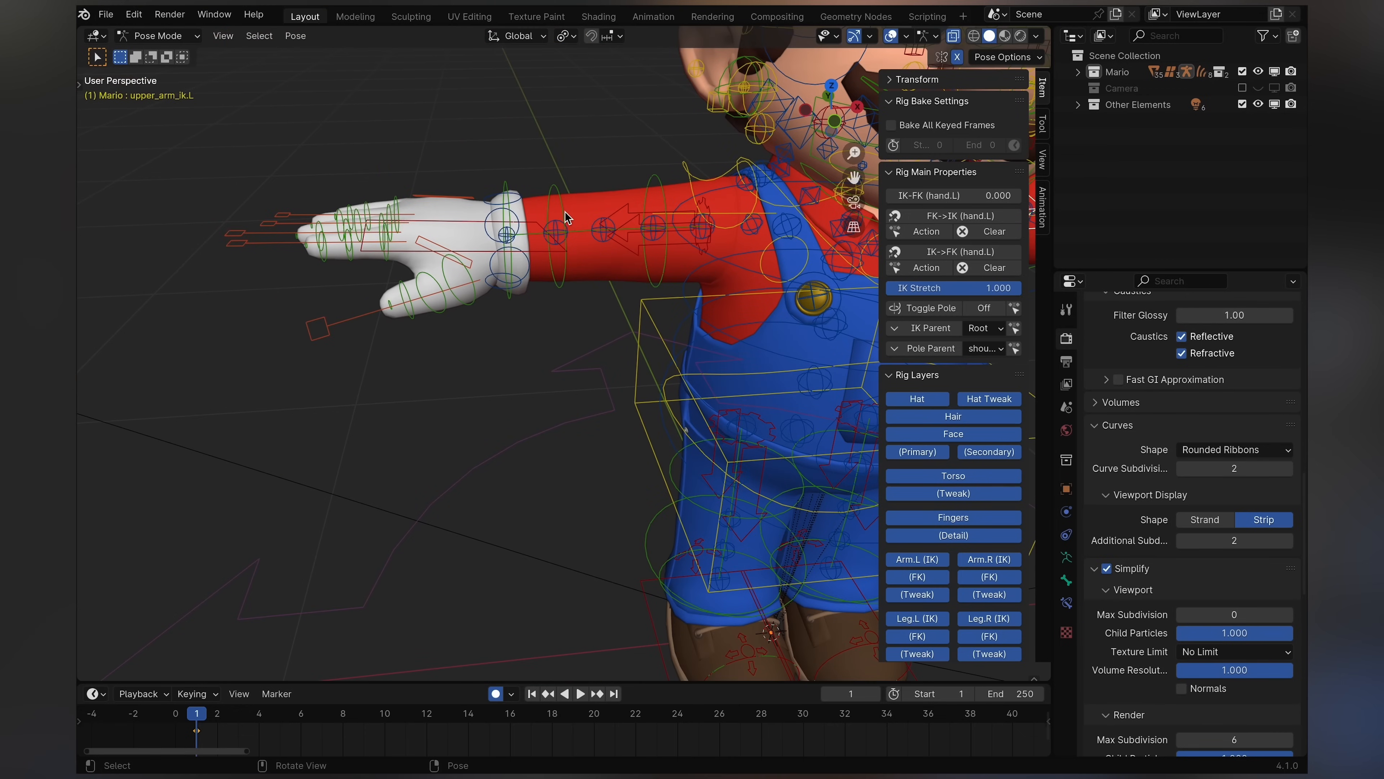
pyautogui.click(658, 228)
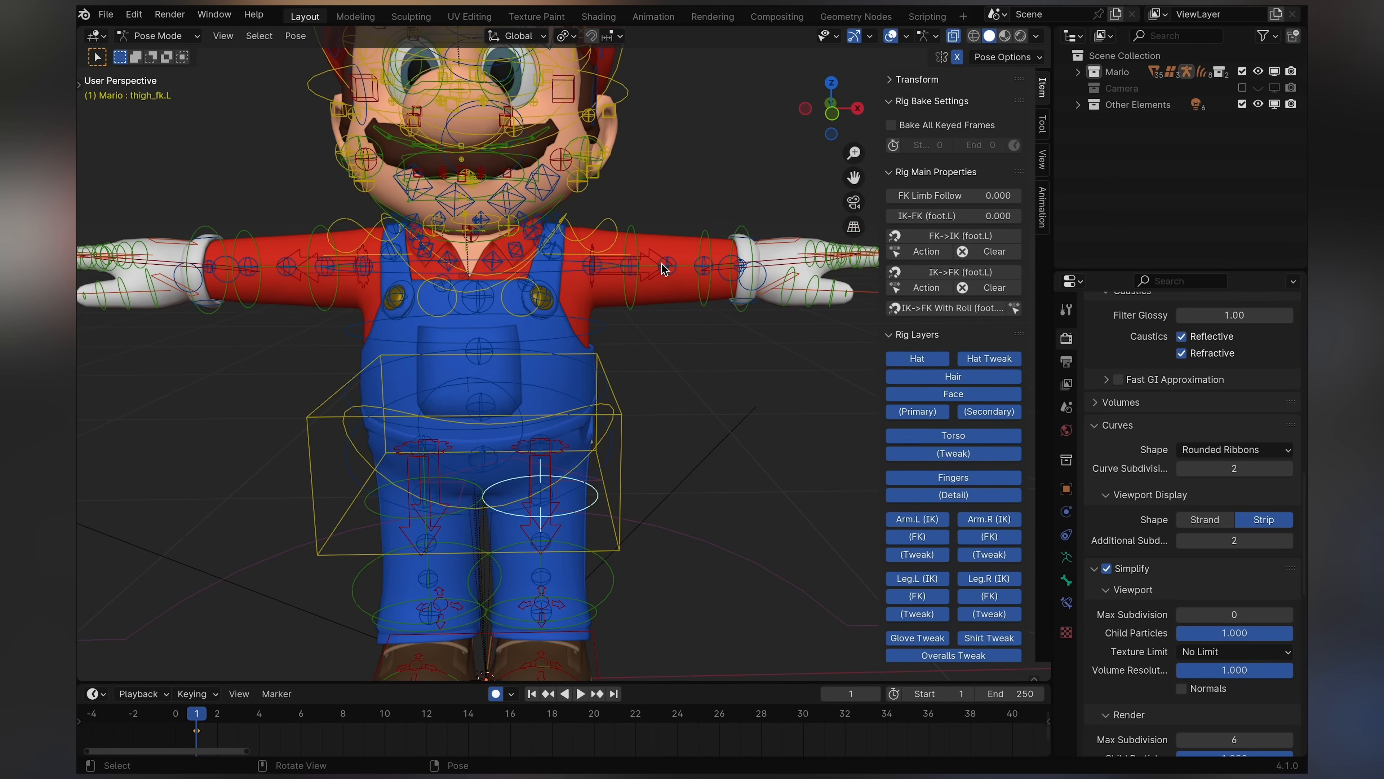
pyautogui.moveTo(543, 349)
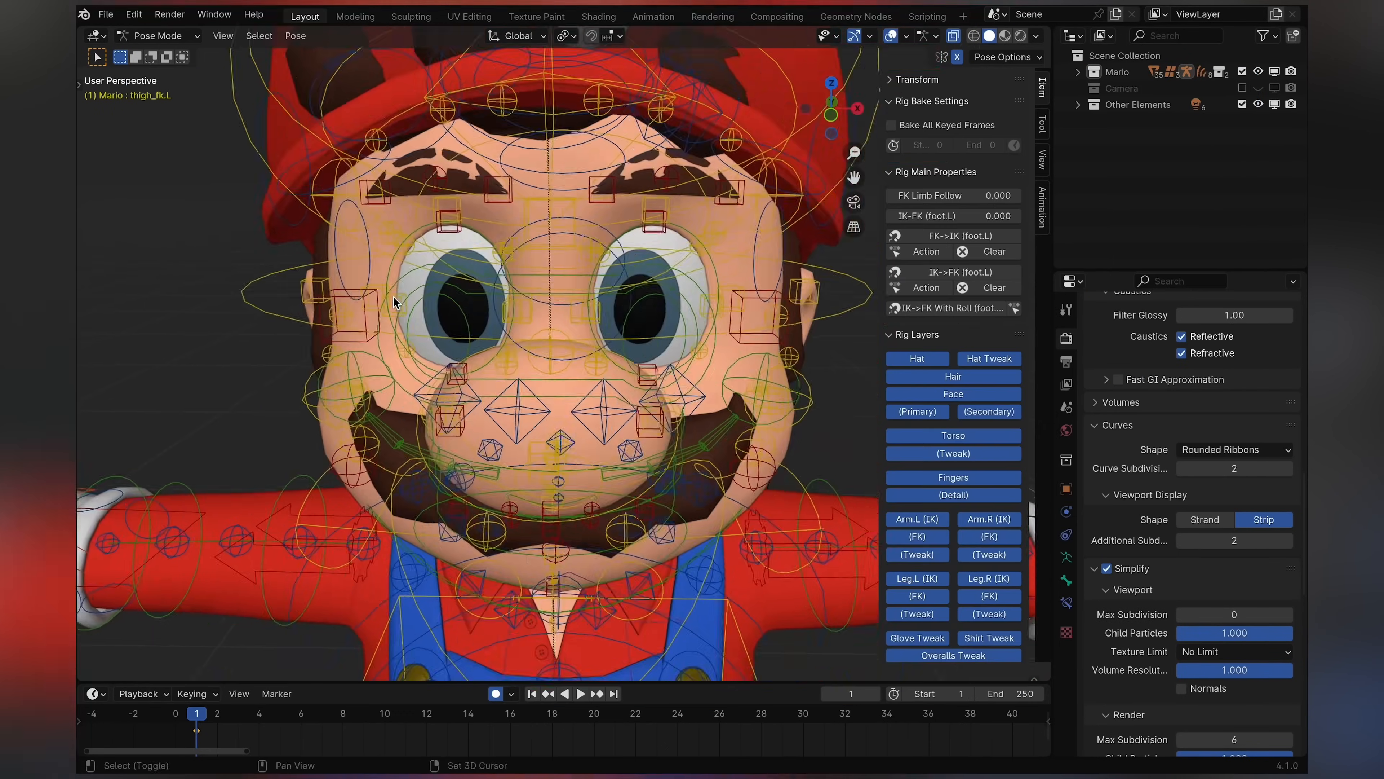
# - Orbit to look down on Mario's head and zoom in on the face controls
pyautogui.moveTo(530, 354); pyautogui.dragTo(397, 300)
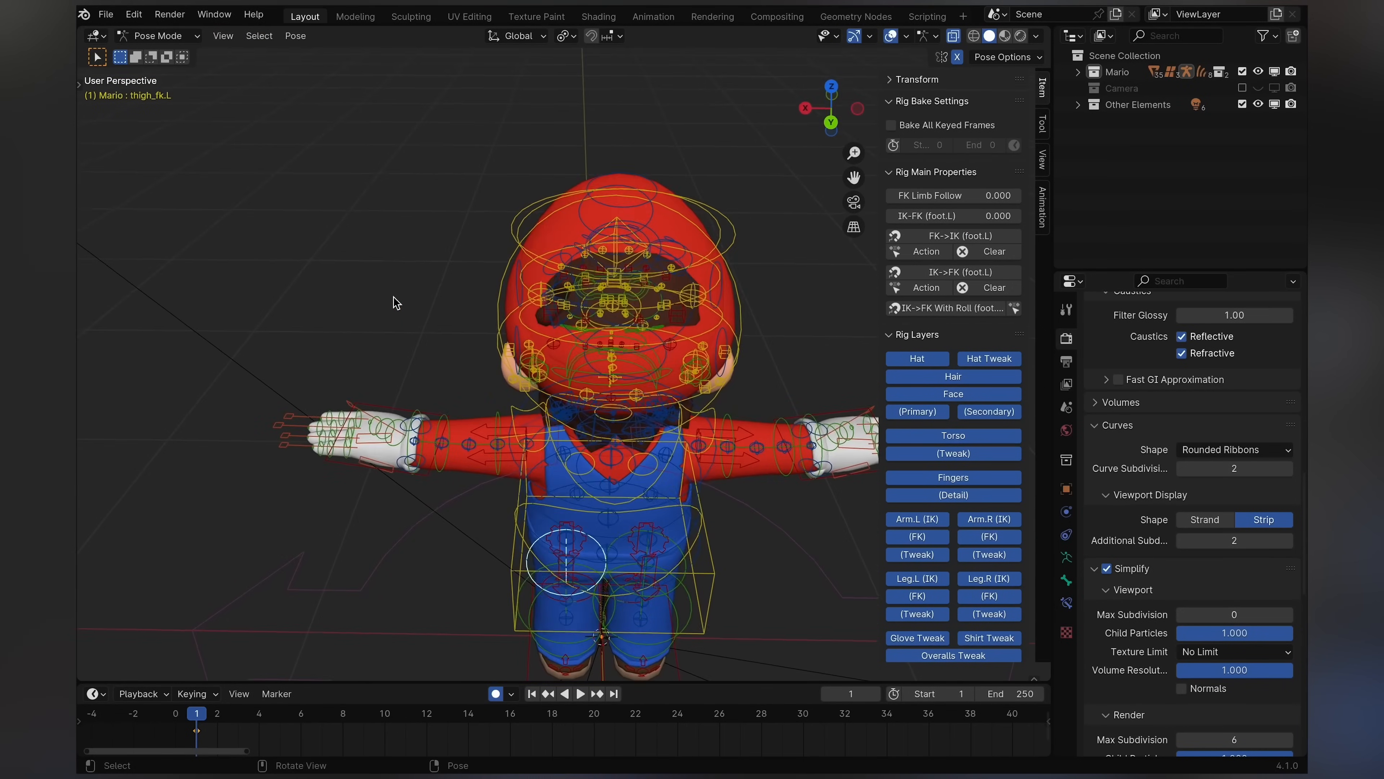
pyautogui.scroll(3)
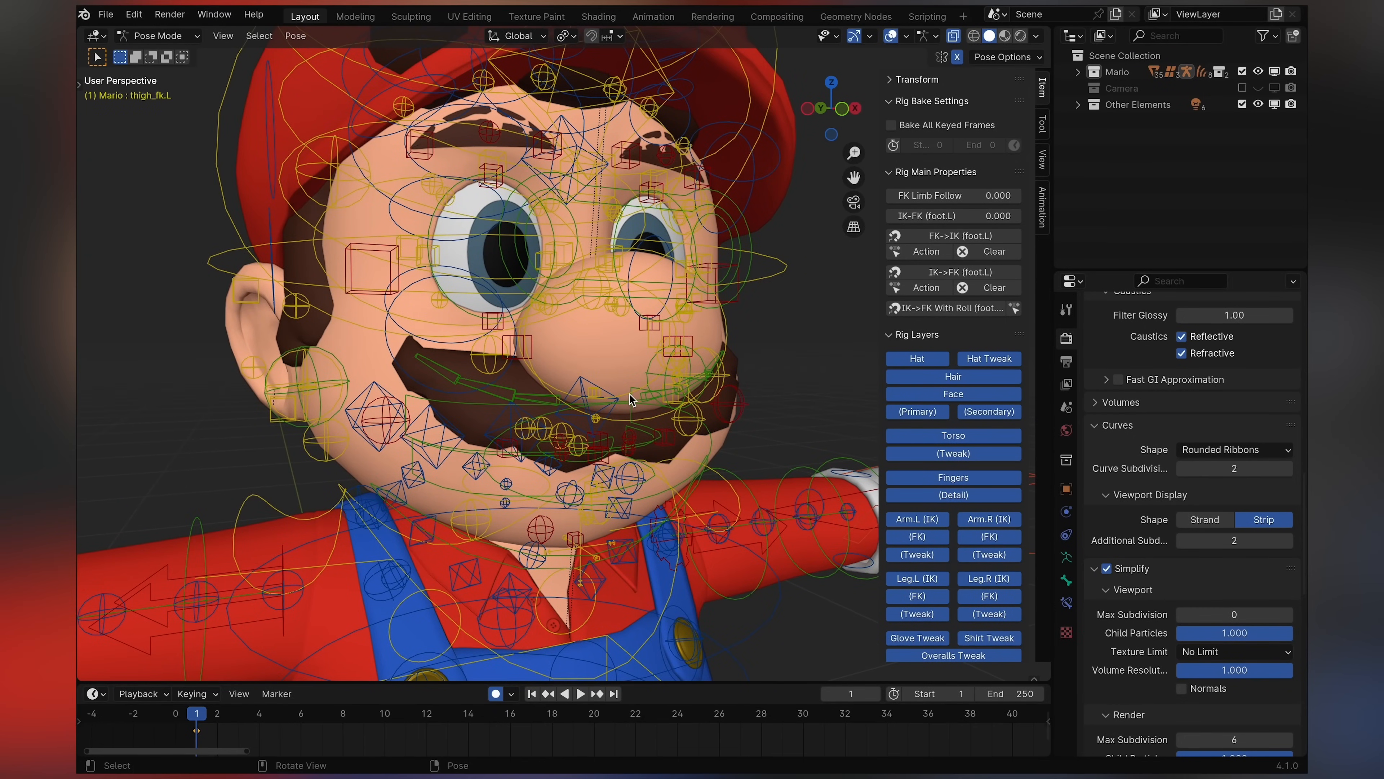
pyautogui.moveTo(630, 391)
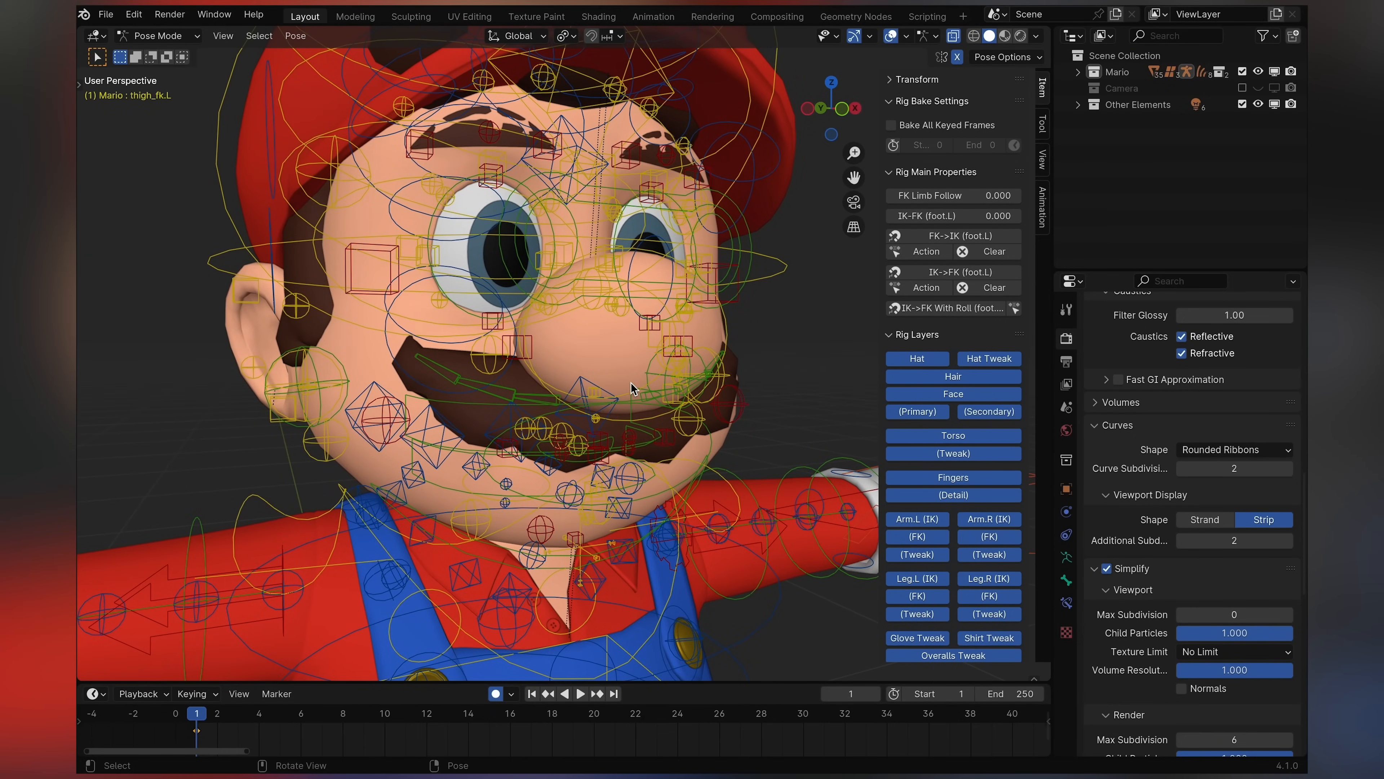
pyautogui.moveTo(665, 253)
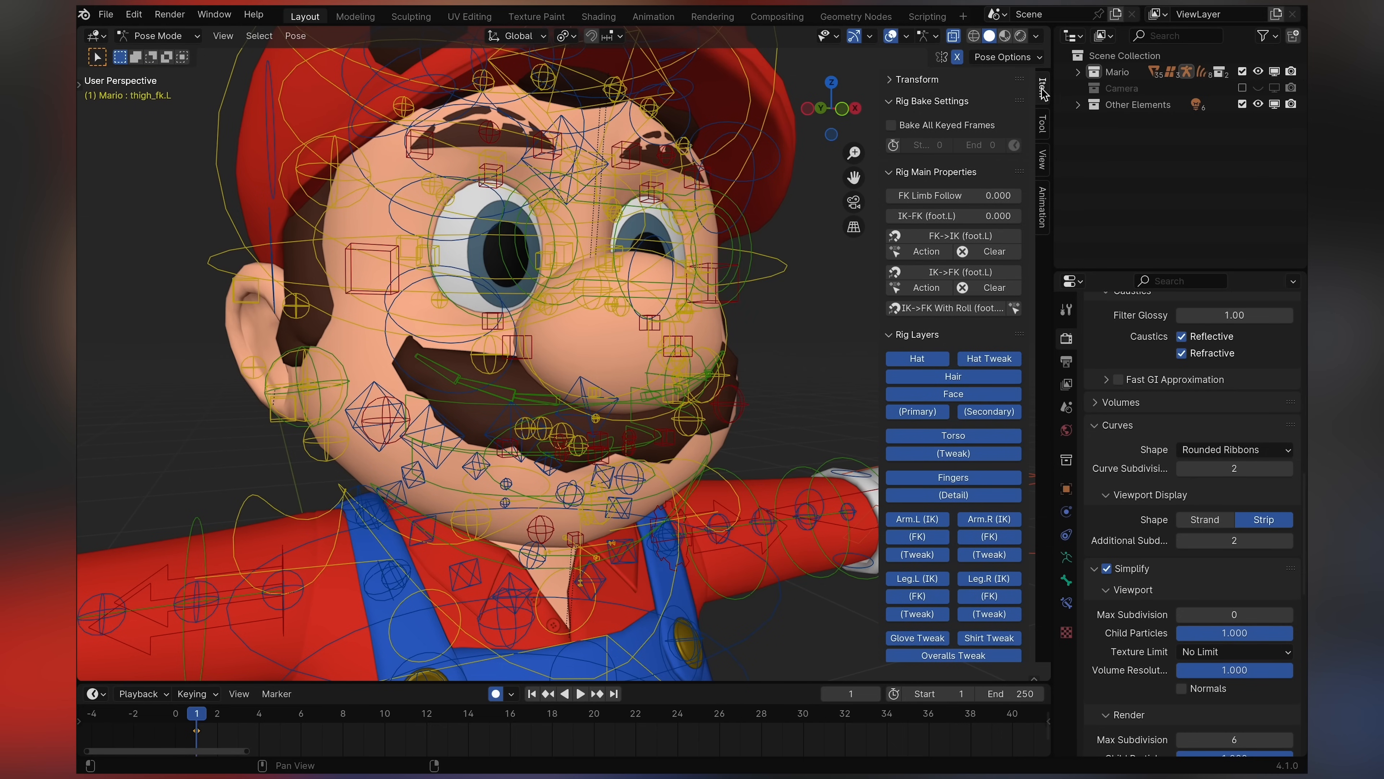
pyautogui.moveTo(782, 425)
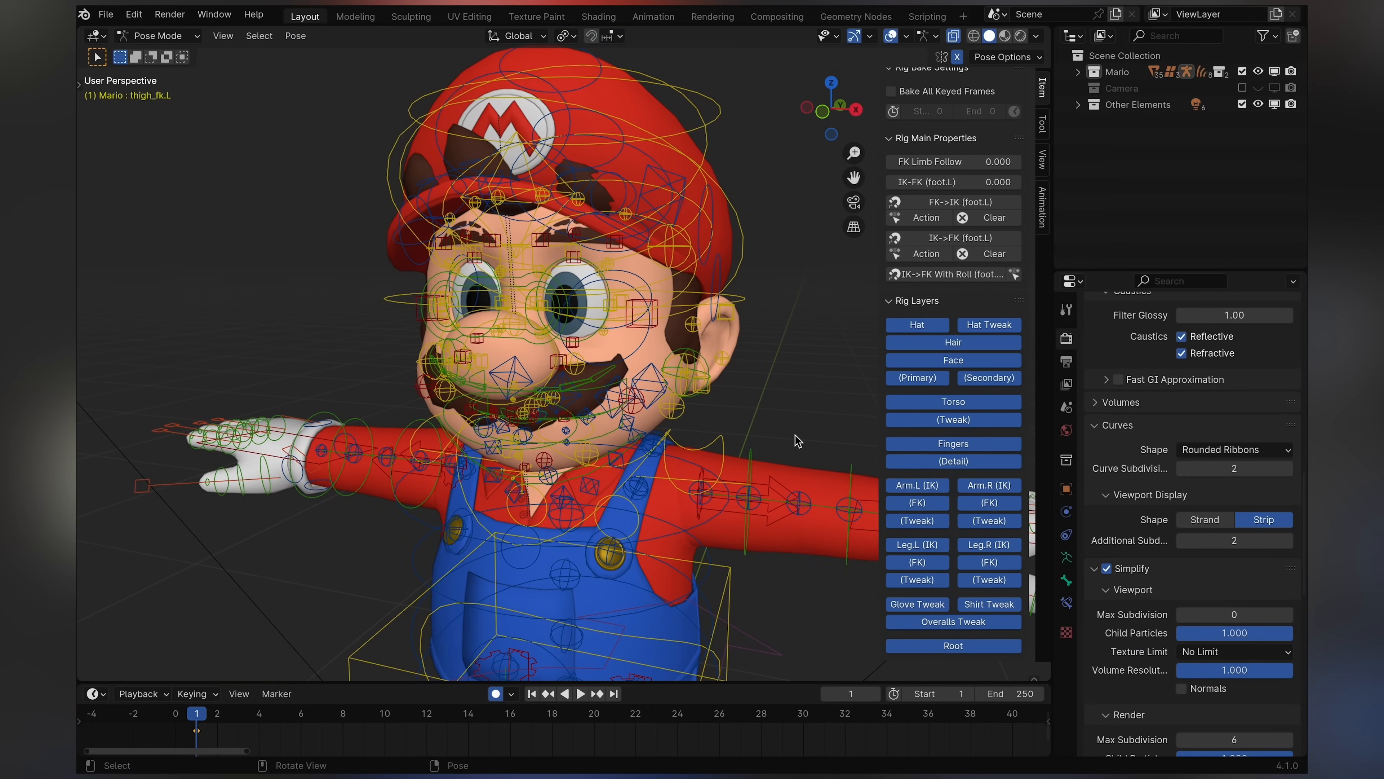
pyautogui.moveTo(817, 404)
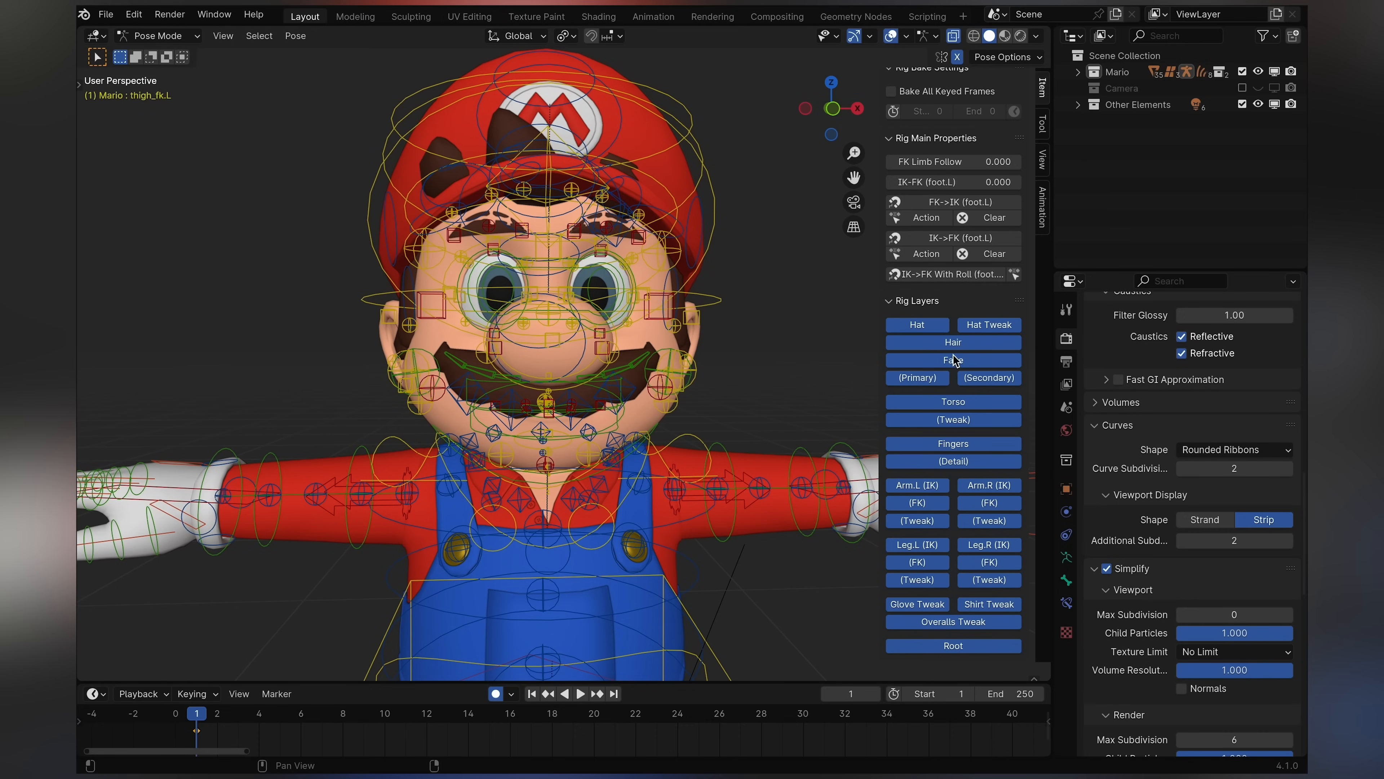
pyautogui.moveTo(929, 330)
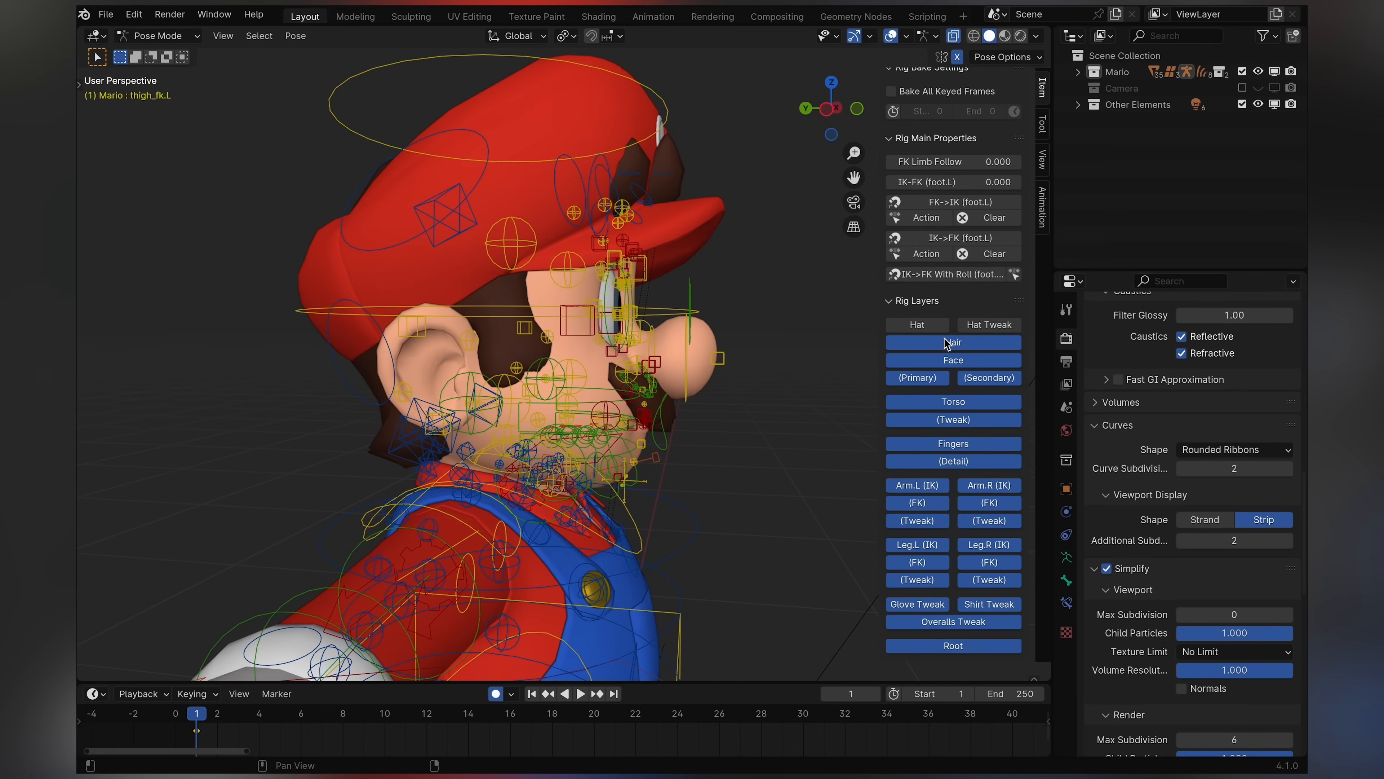
# - Hide the Hair bone layer in the Rig Layers panel
pyautogui.click(954, 342)
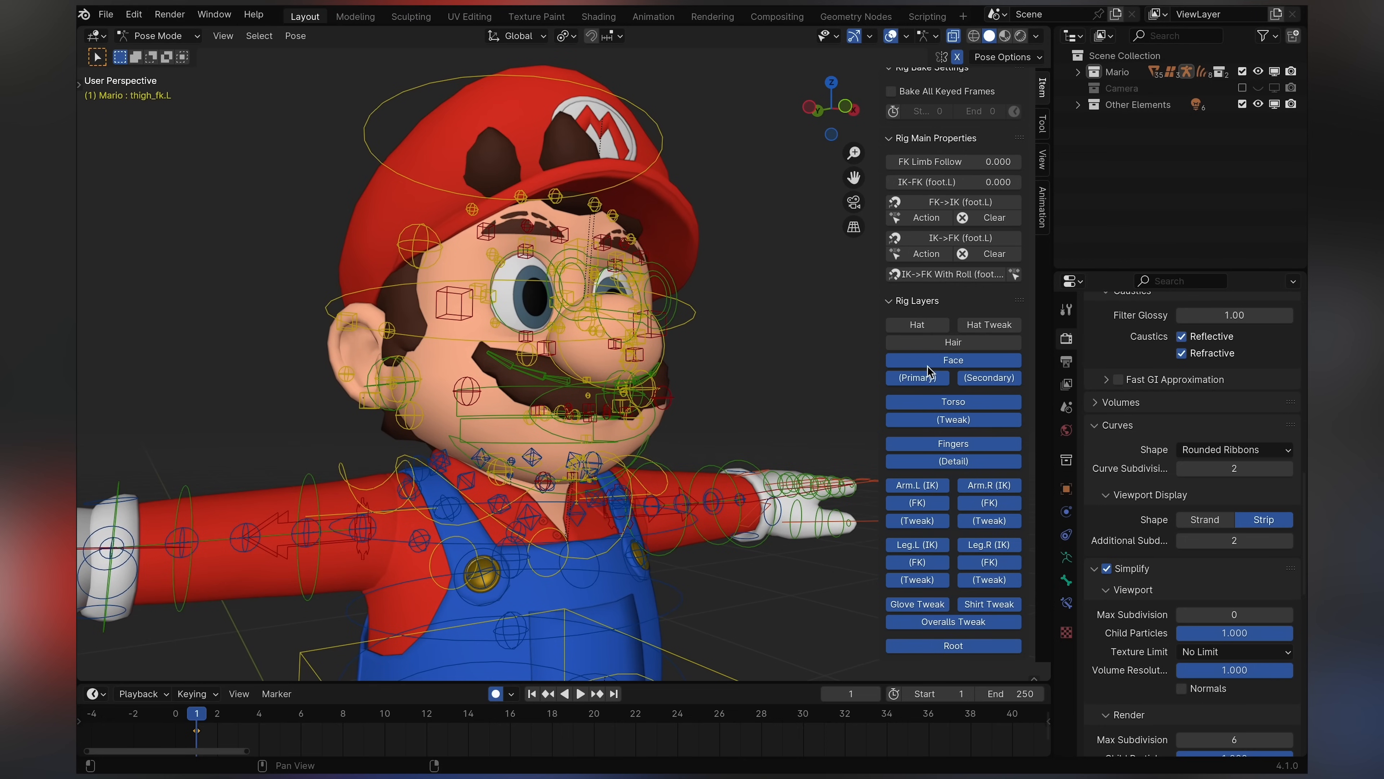
pyautogui.moveTo(933, 381)
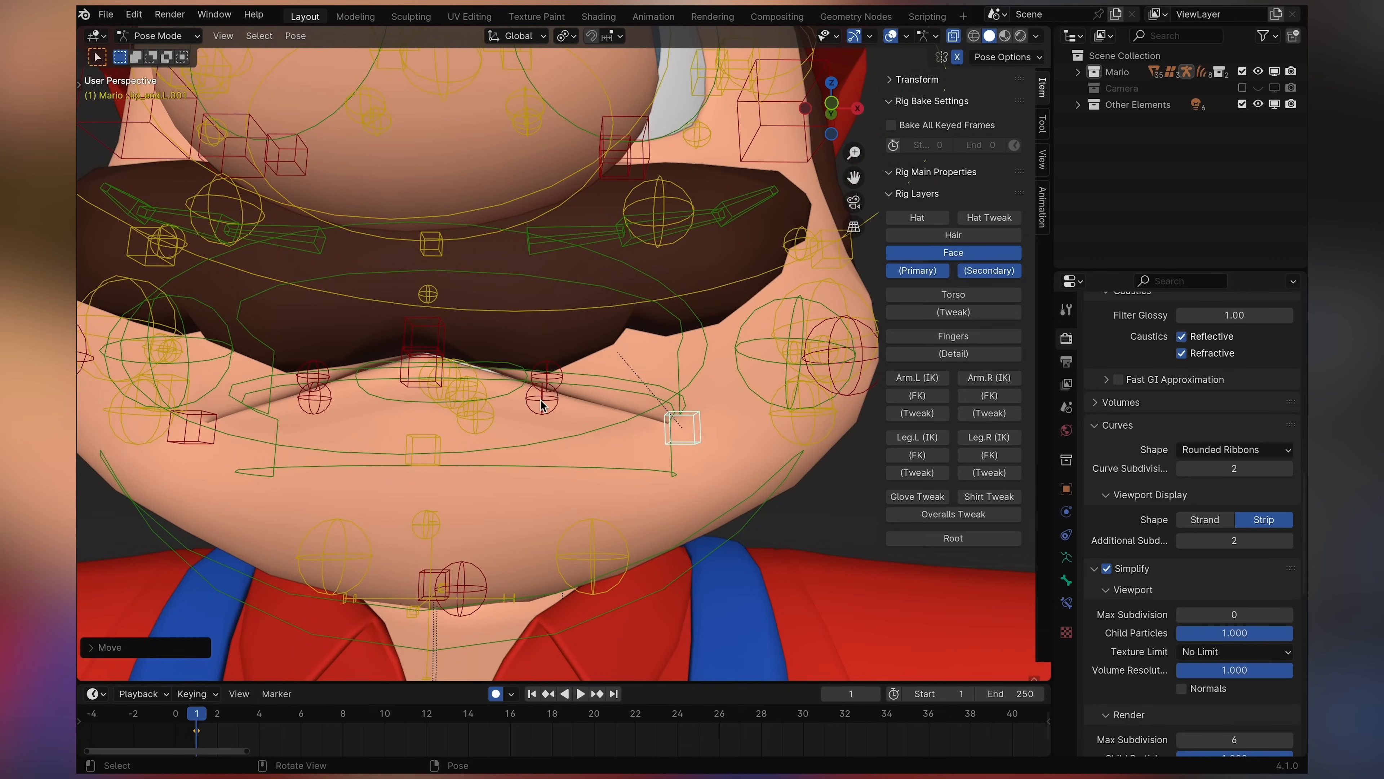
# - Move a lip corner control to reshape the lip beneath the mustache
pyautogui.click(546, 379)
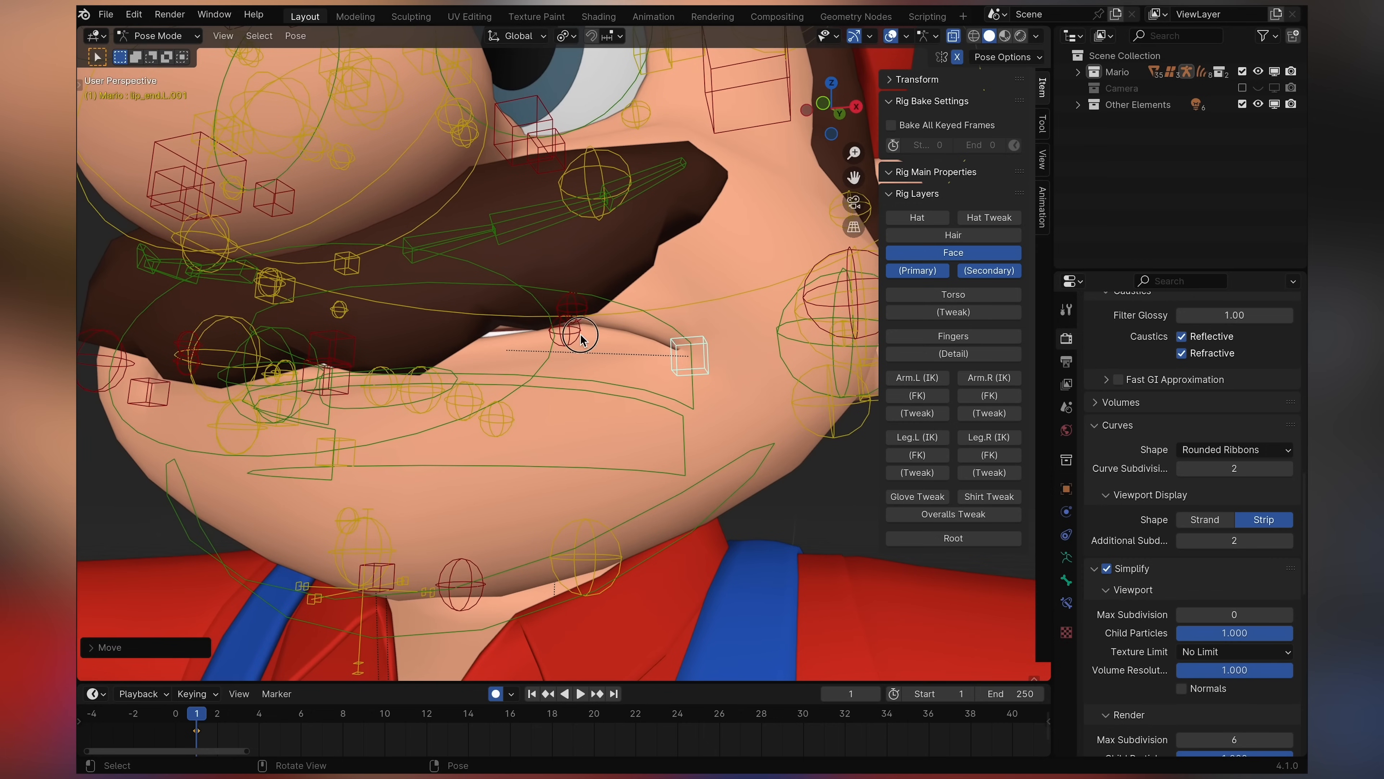
pyautogui.click(572, 334)
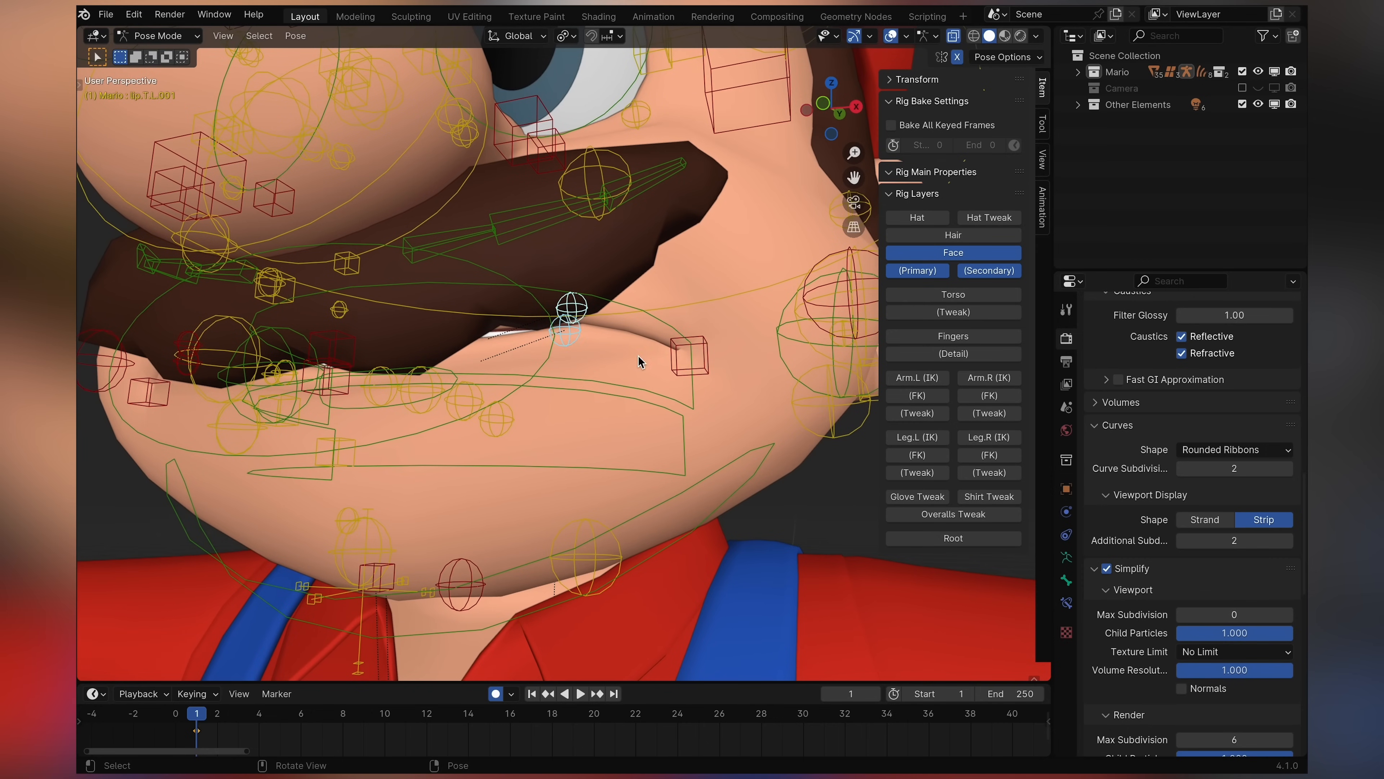
pyautogui.moveTo(315, 41)
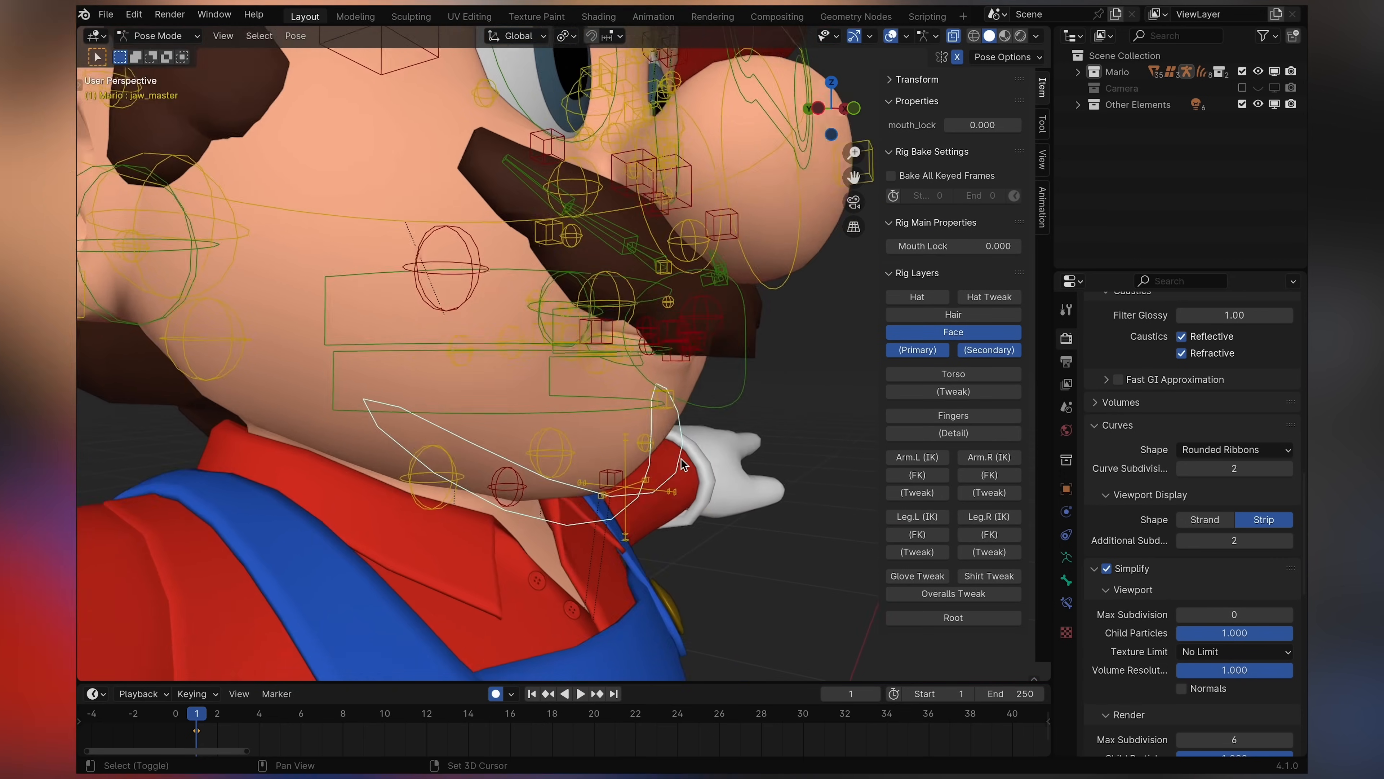
# - Rotate the jaw open to show teeth and tongue, then adjust a lip corner around it
pyautogui.press('r')
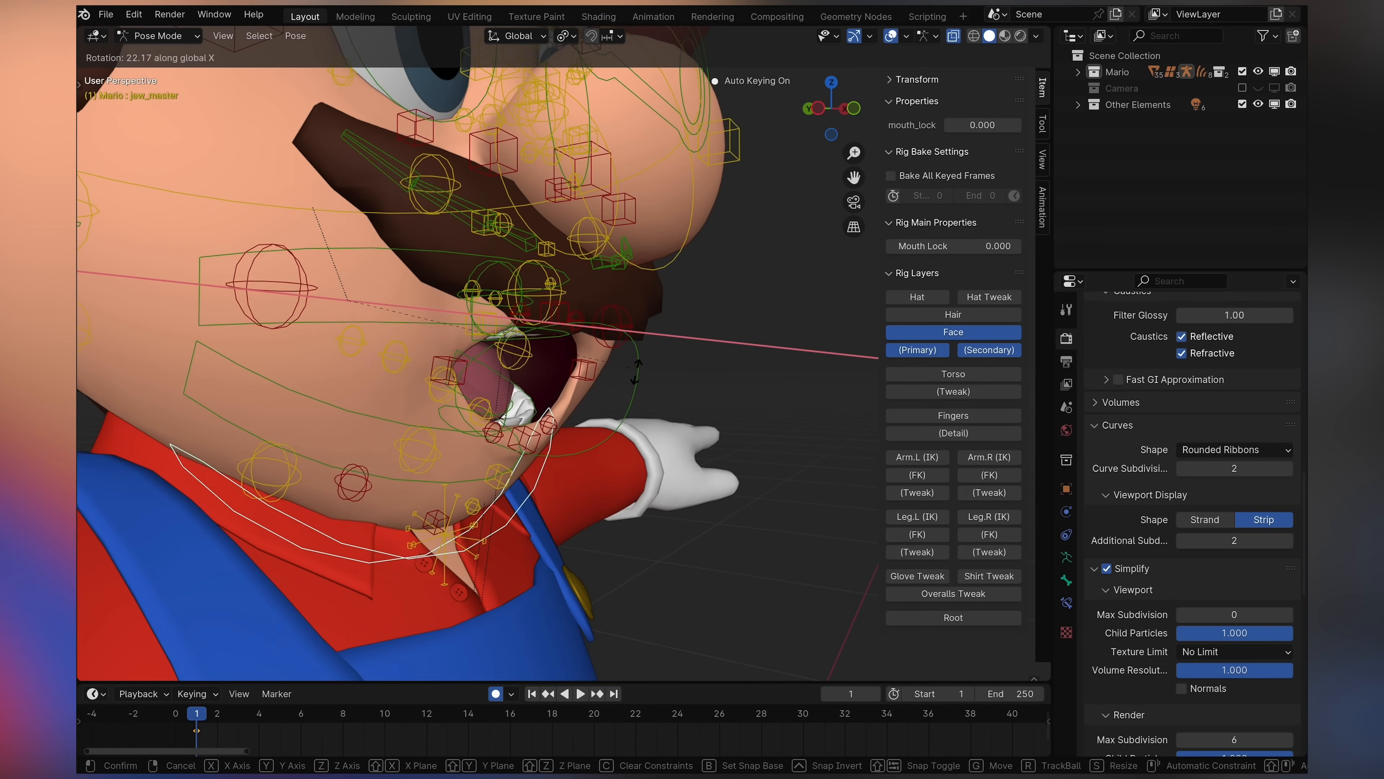
pyautogui.moveTo(600, 168)
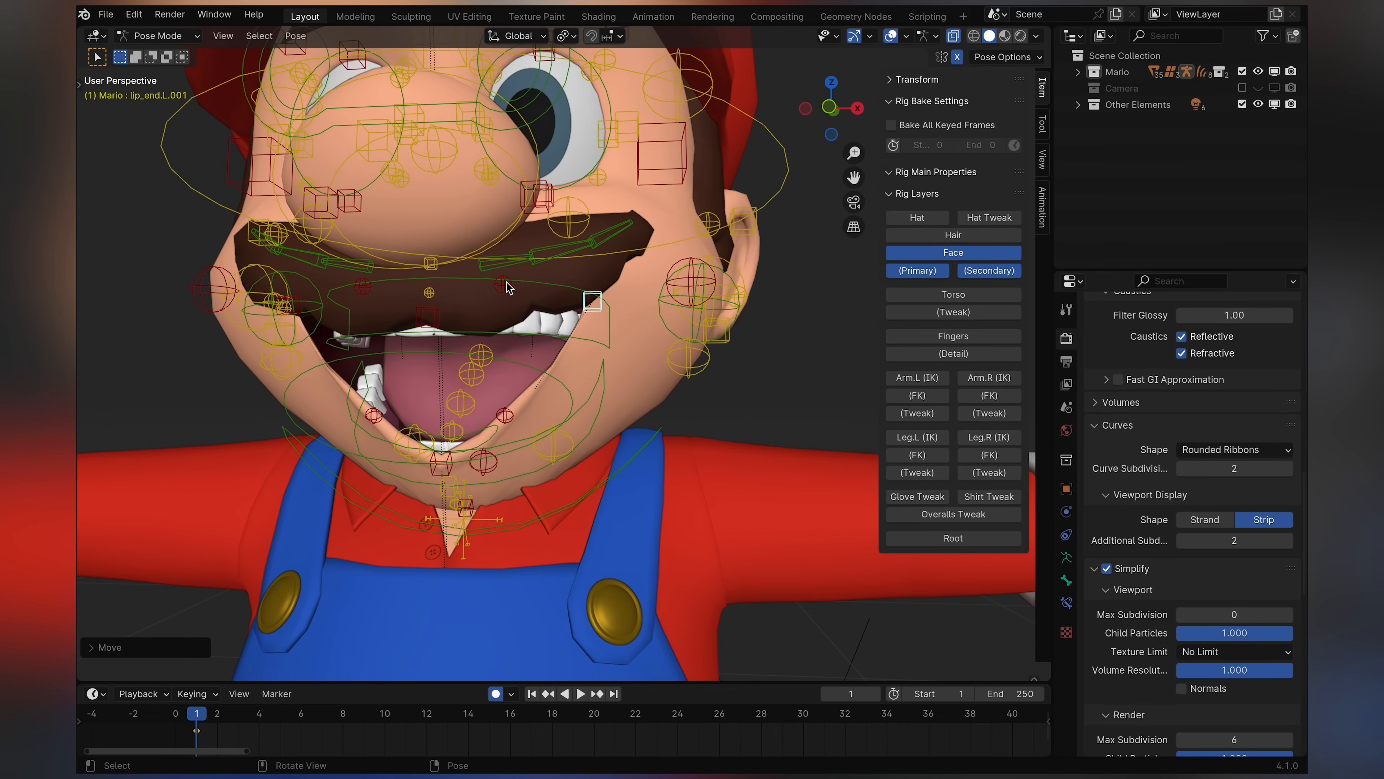
pyautogui.click(508, 311)
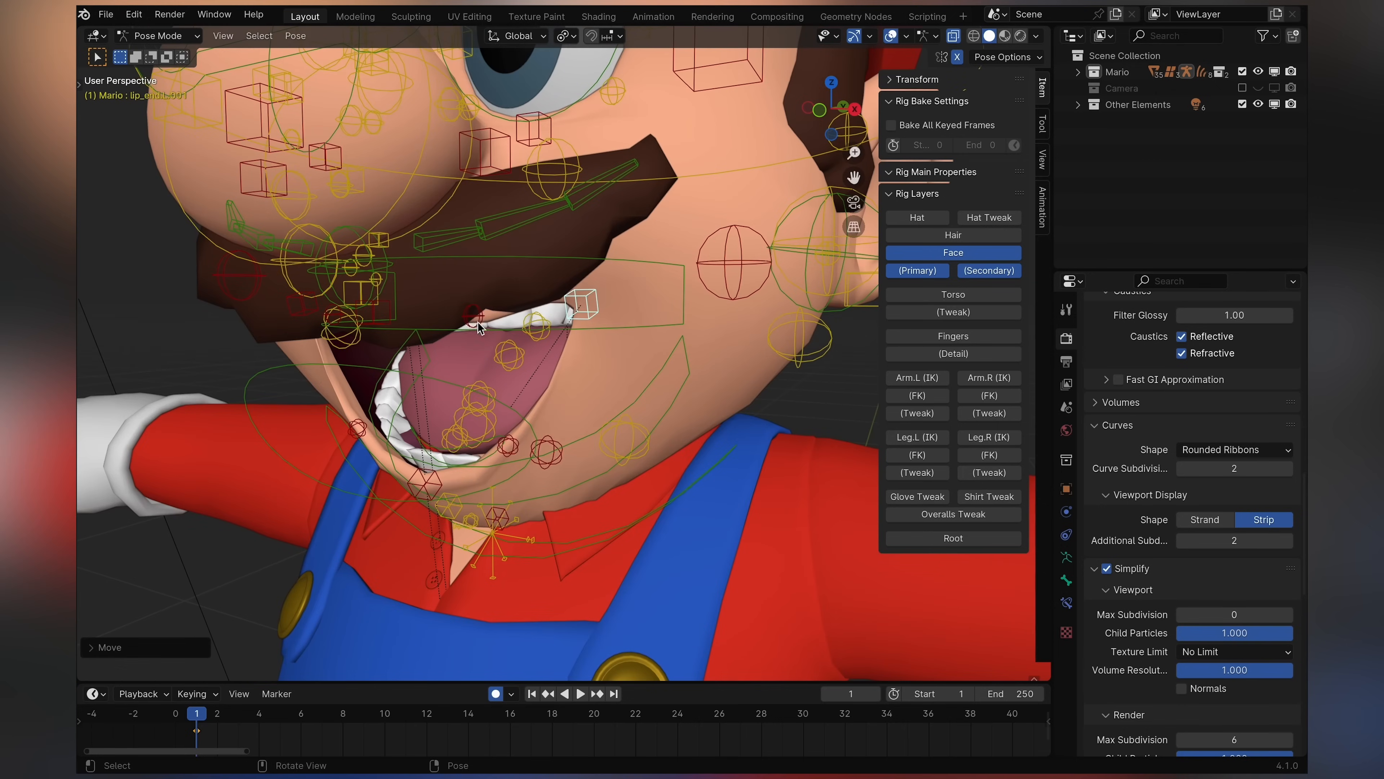
pyautogui.press('r')
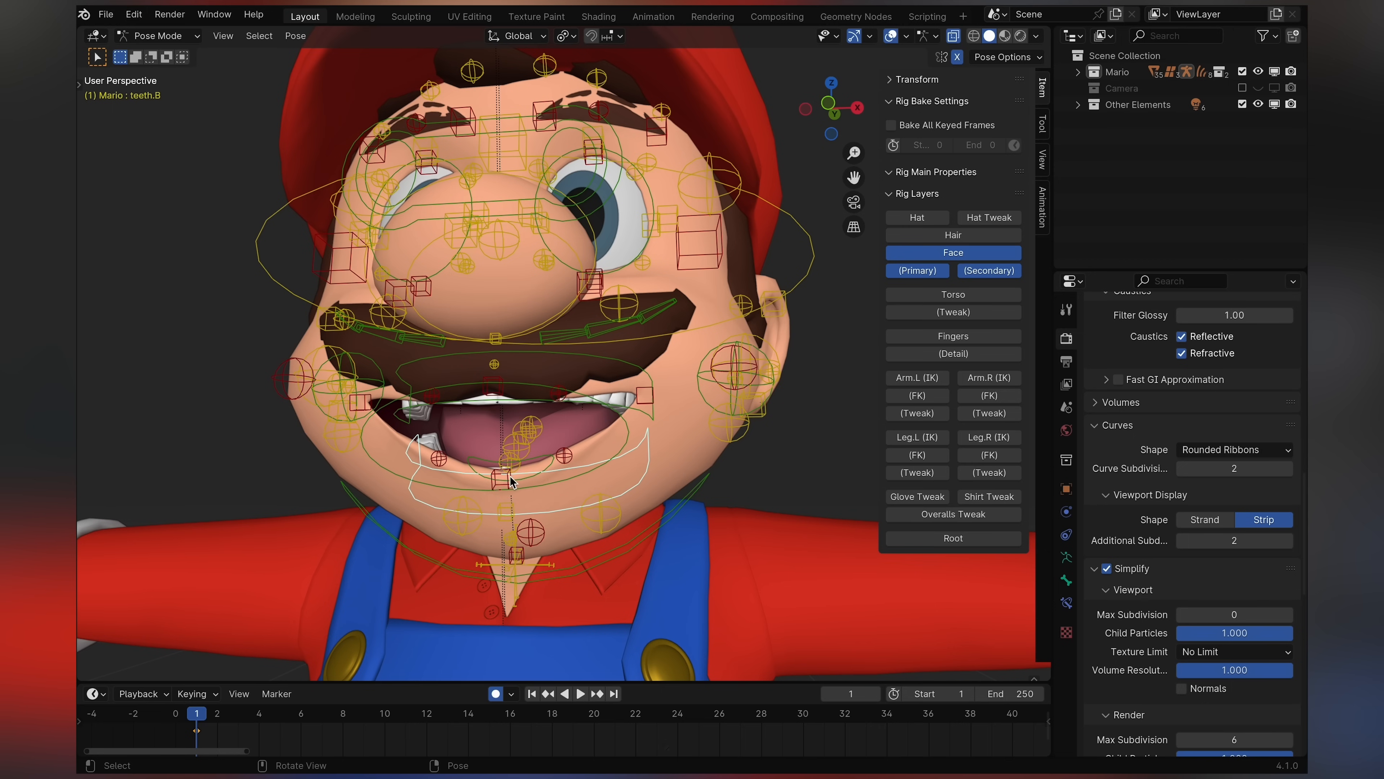
# - Select the teeth, lip corner and mustache segment bones and move them to bend the mustache upward
pyautogui.click(508, 481)
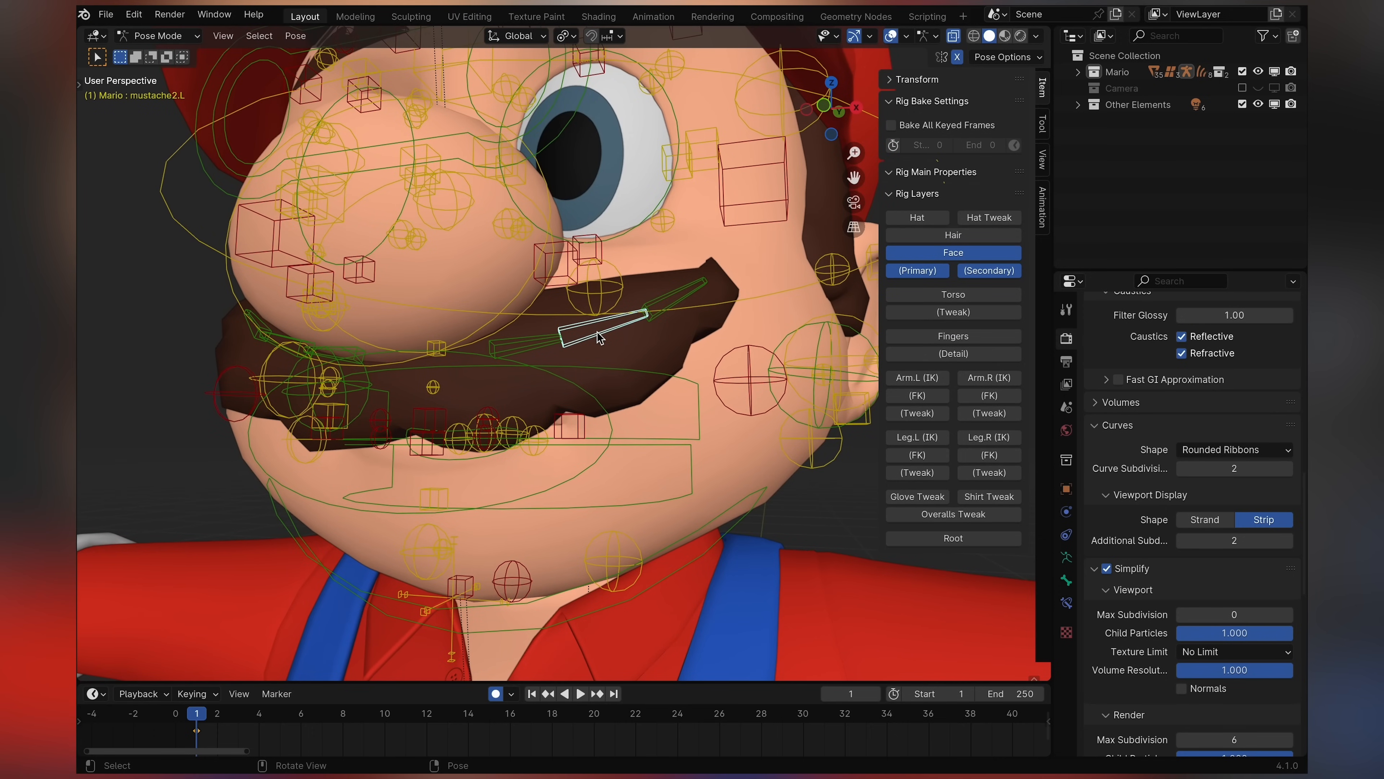
pyautogui.click(566, 433)
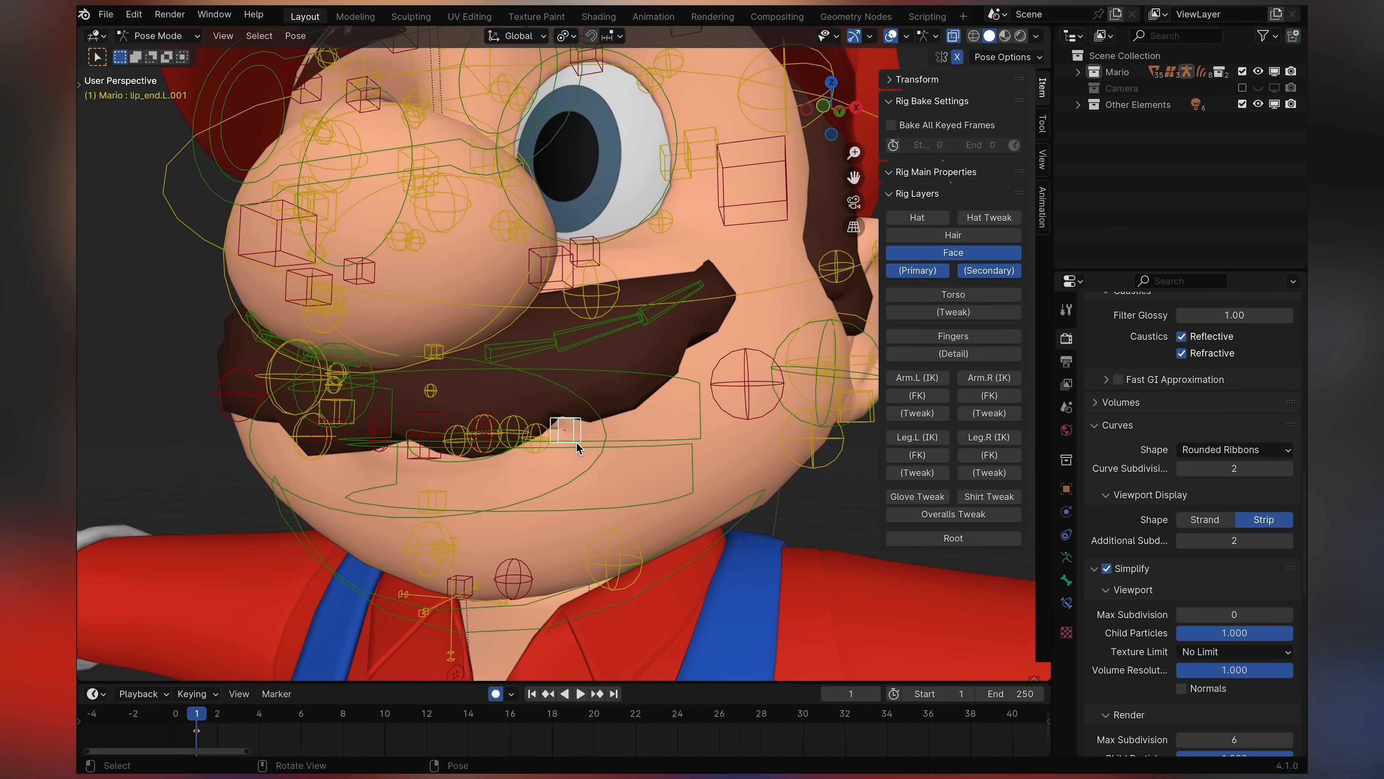
pyautogui.click(746, 384)
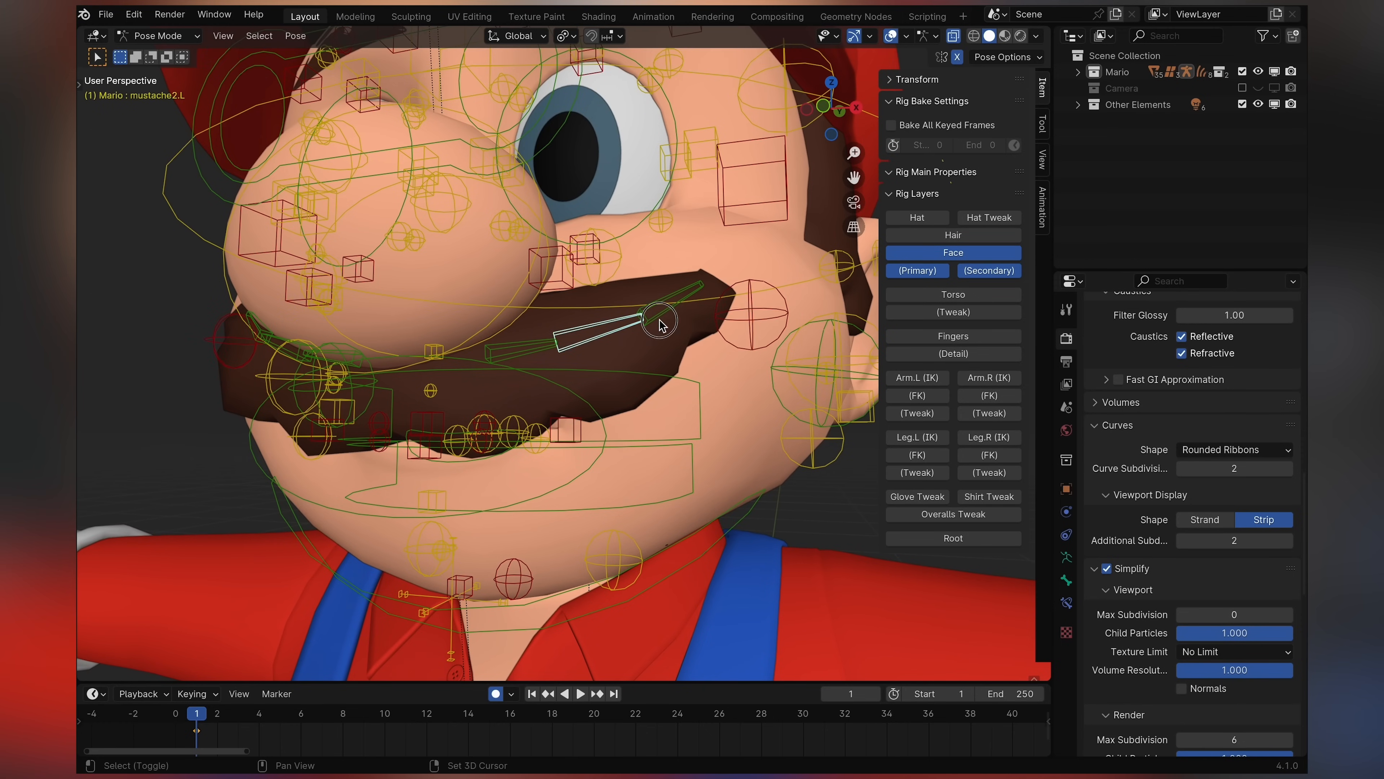
pyautogui.click(660, 323)
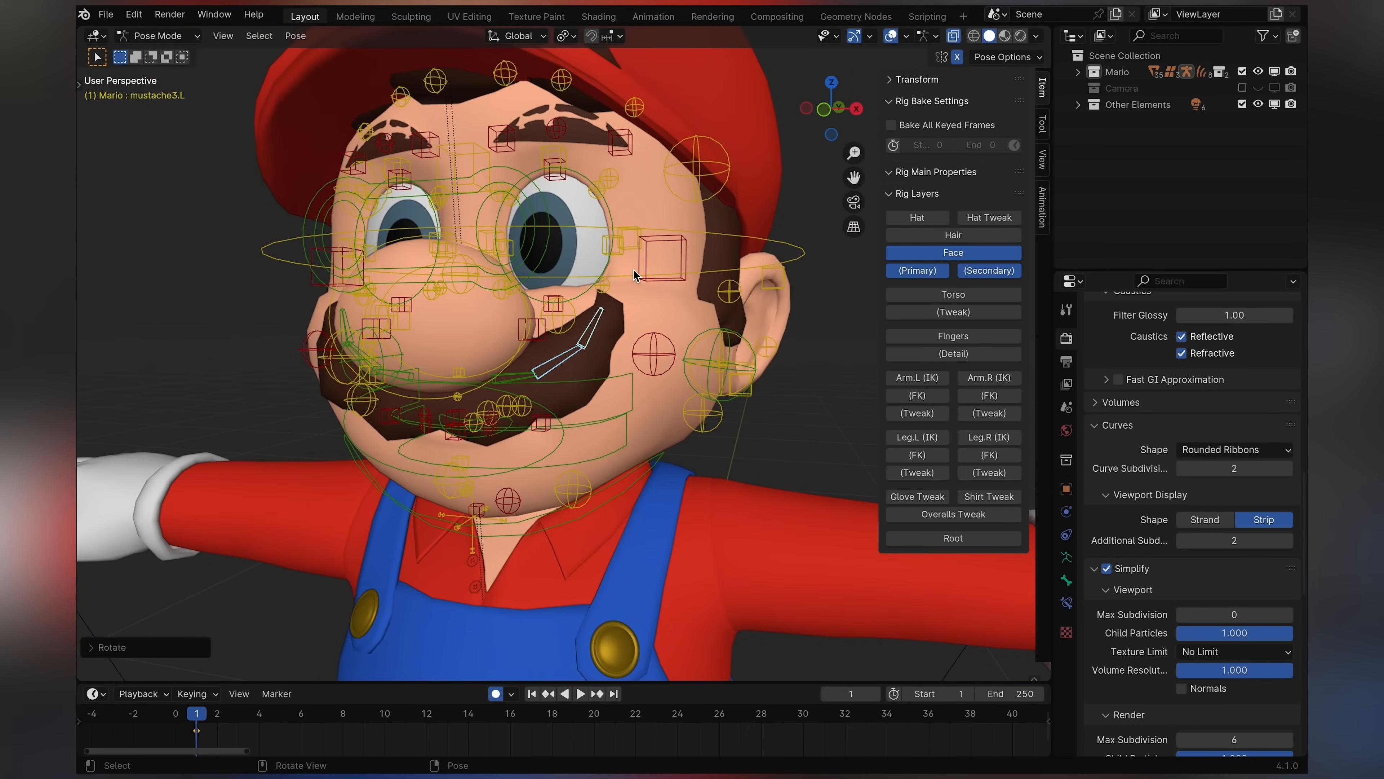
pyautogui.click(296, 36)
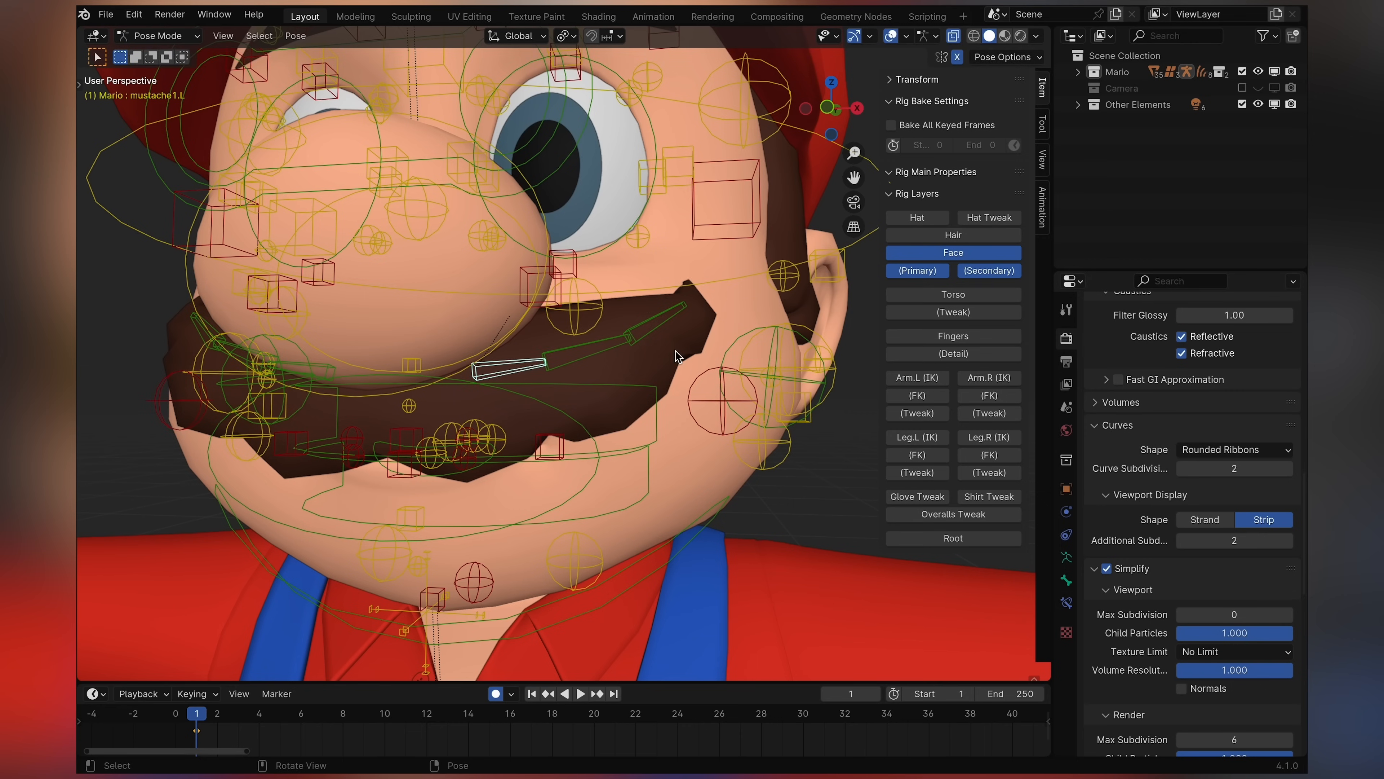
pyautogui.press('g')
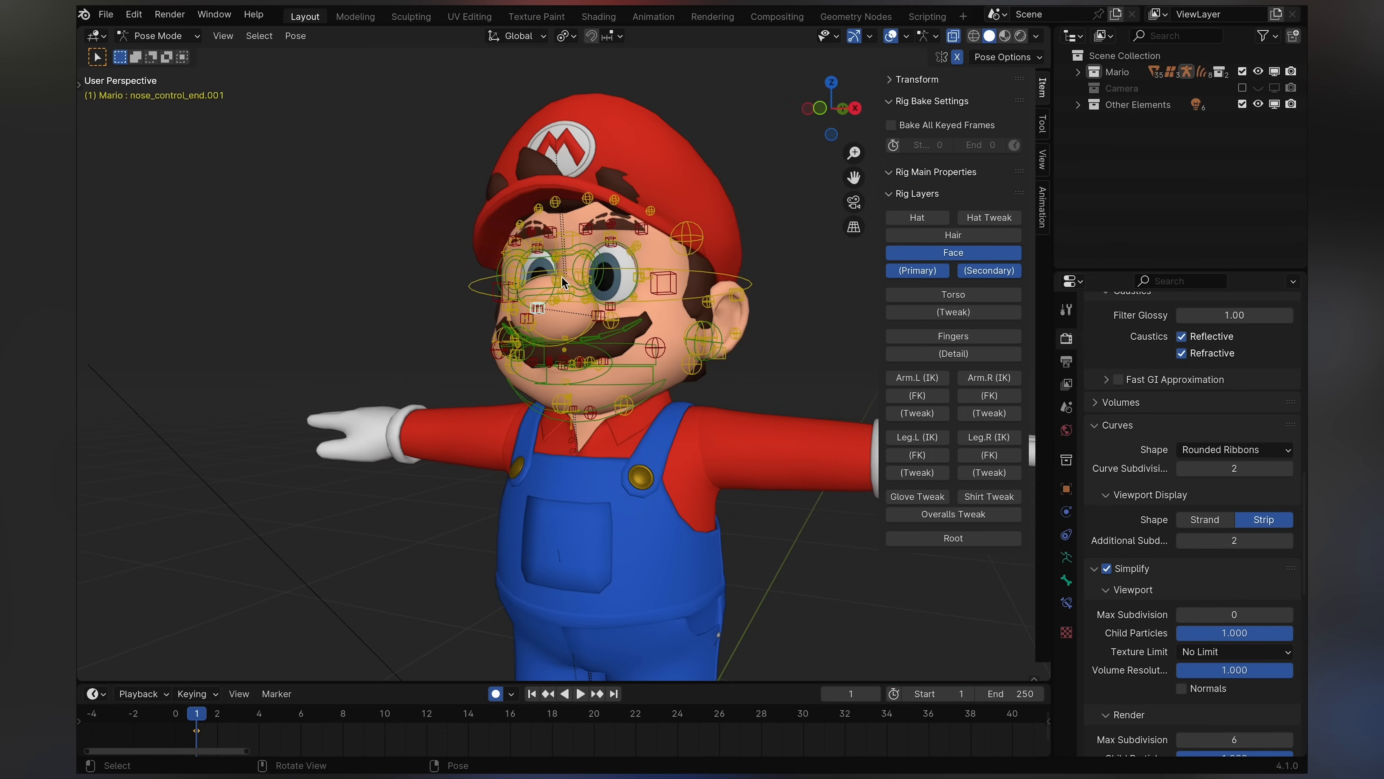
# - Zoom out to frame the whole Mario rig again
pyautogui.scroll(-3)
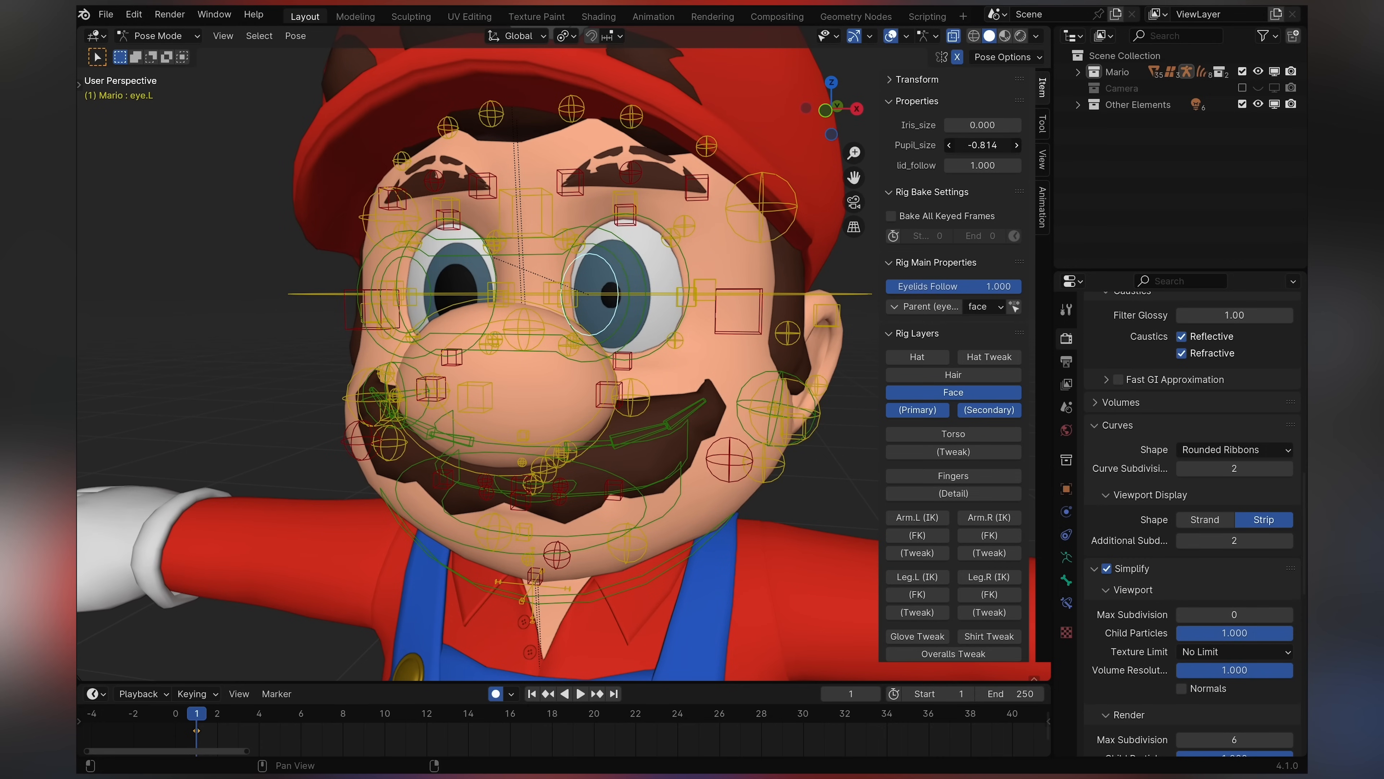
# - Select the shared eyes control showing eyelid follow 1.000 and parent face
pyautogui.click(982, 145)
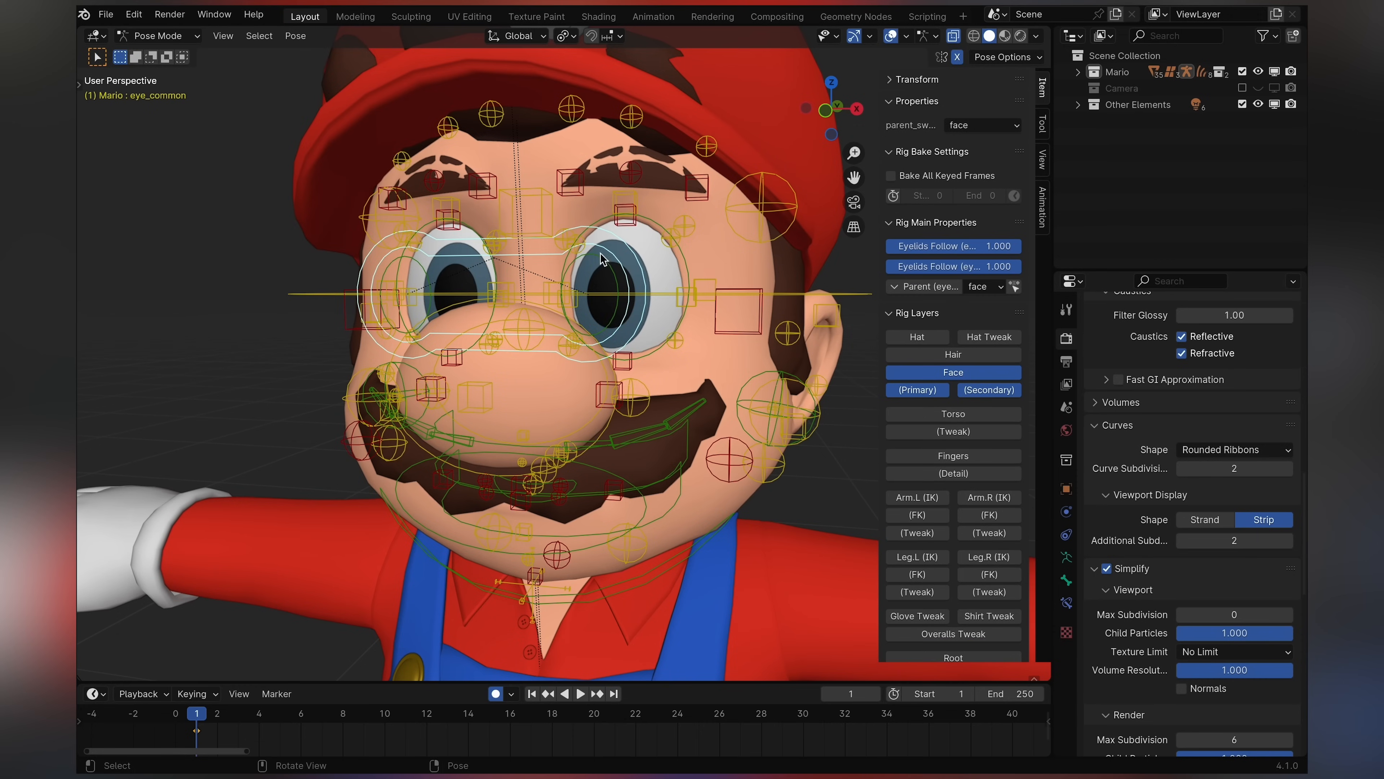
pyautogui.moveTo(590, 255)
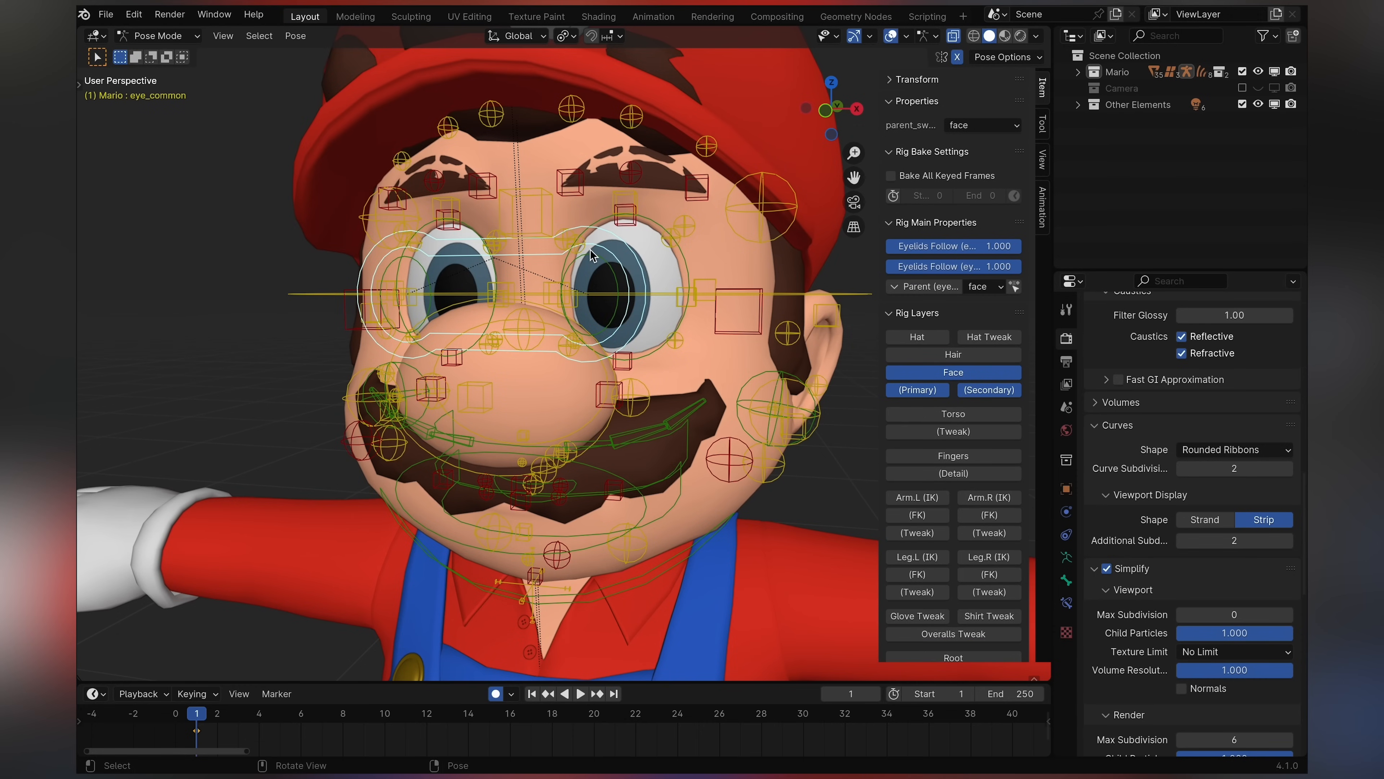
pyautogui.moveTo(668, 263)
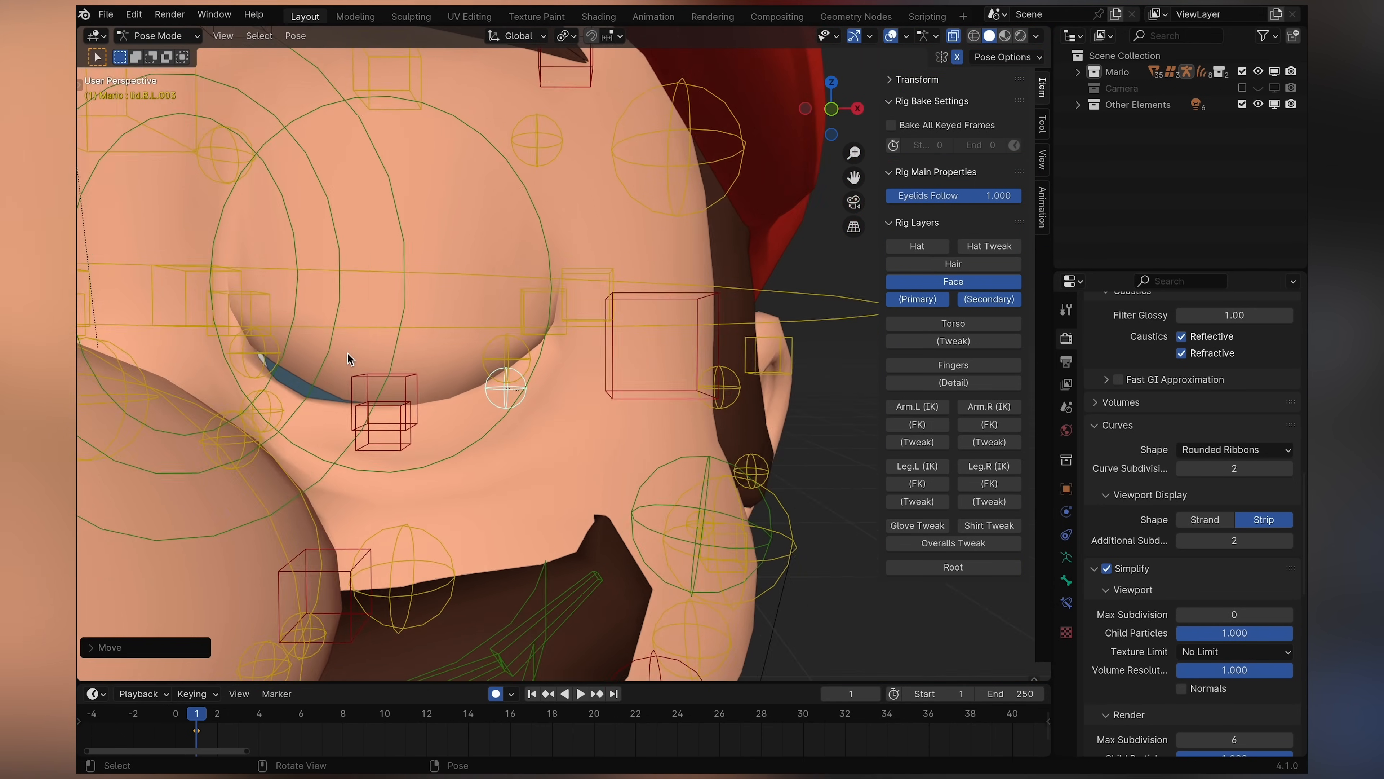
# - Select an eyelid control to bring the eyes back fully open
pyautogui.click(295, 36)
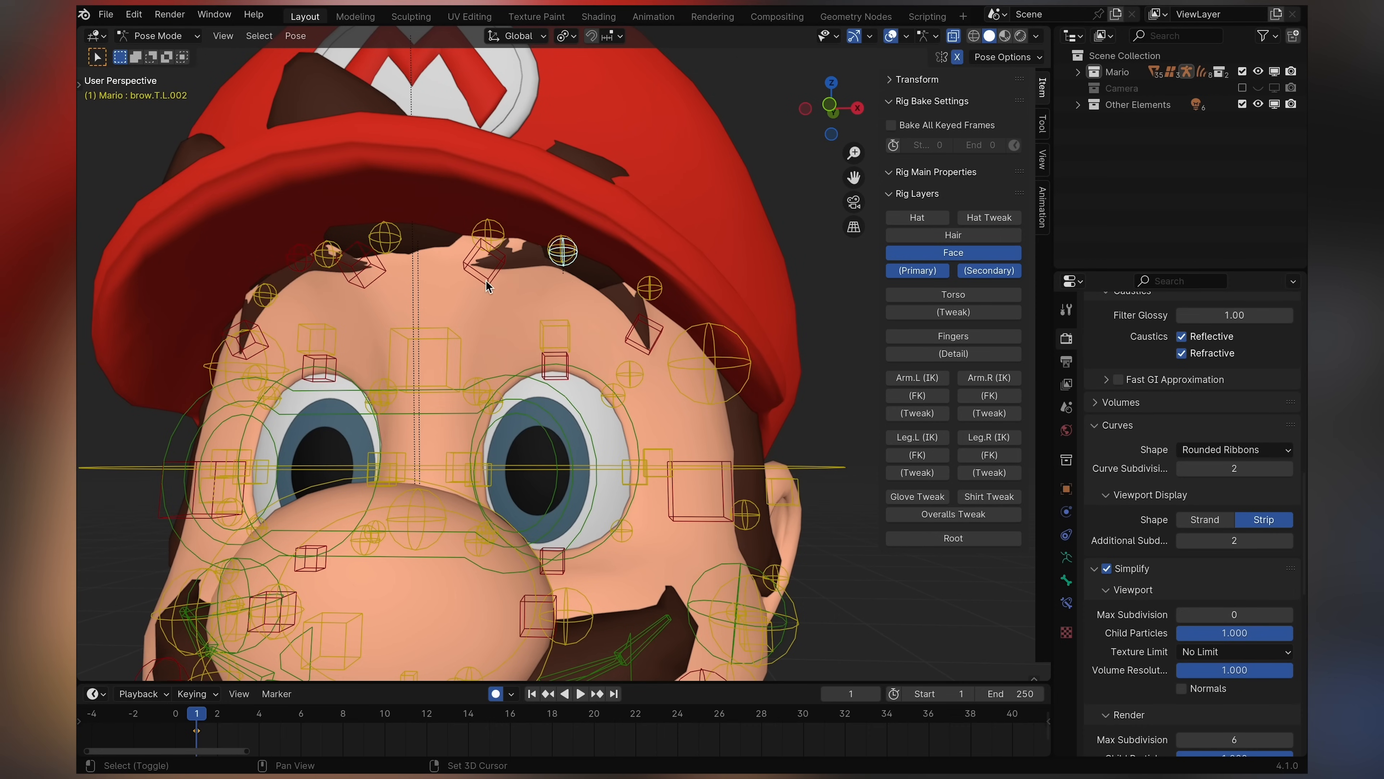
# - Pose Mario's brow controls into an angry frown, then restore their resting shape
pyautogui.click(296, 36)
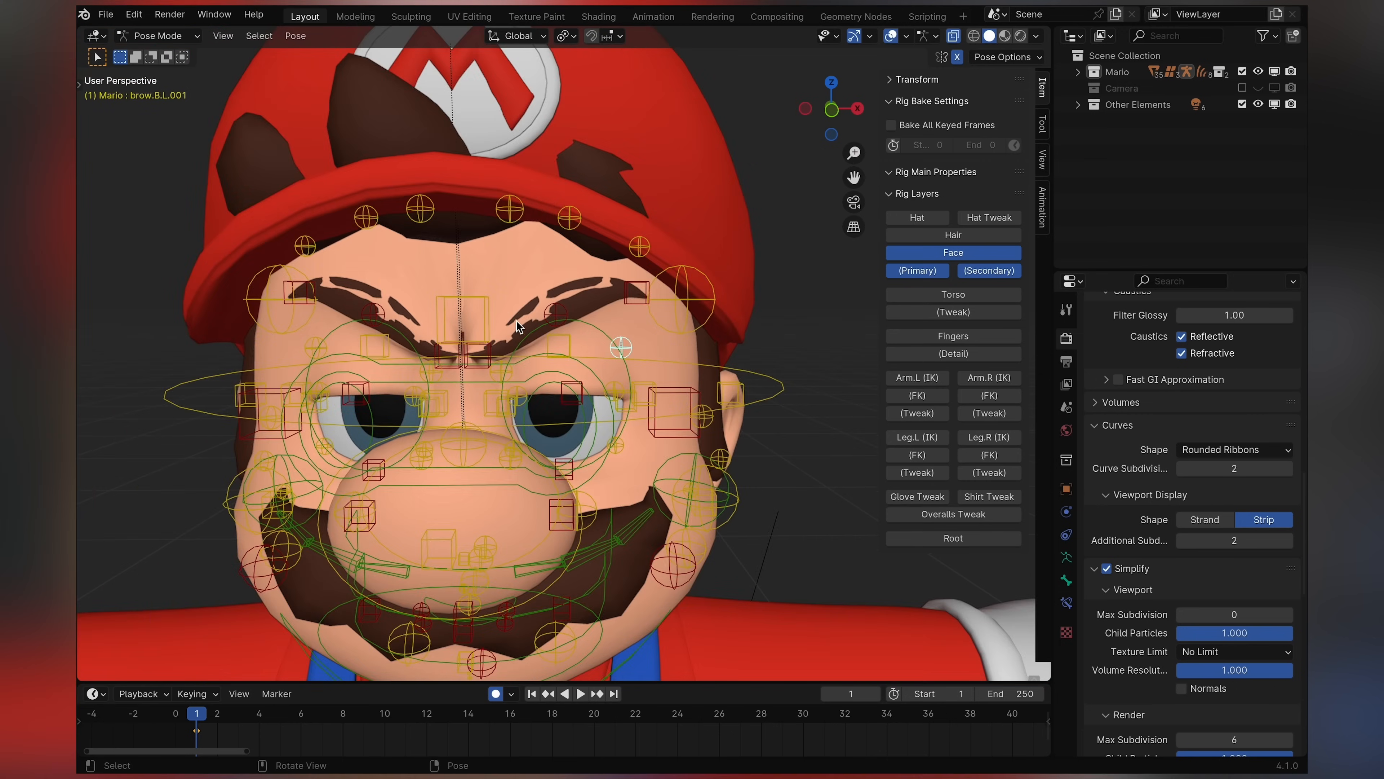
pyautogui.click(295, 35)
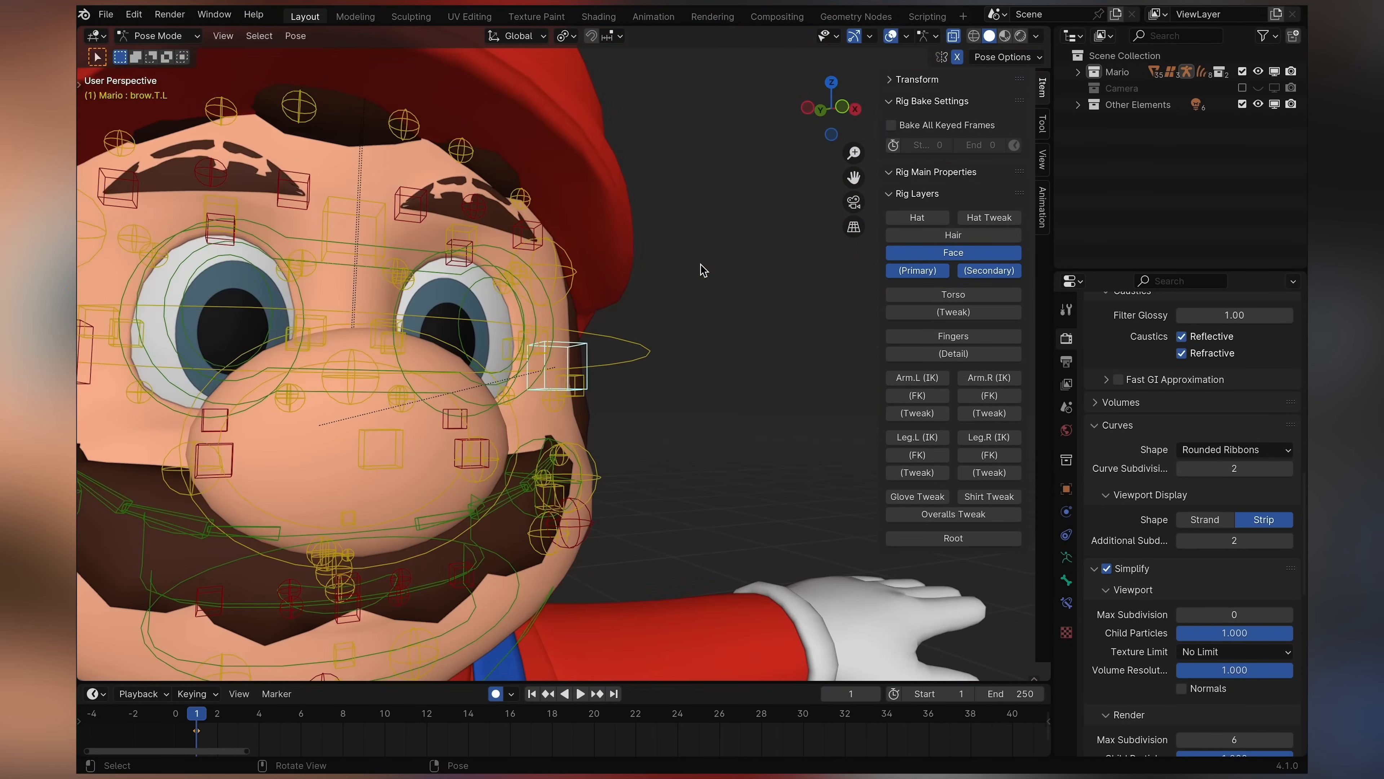
# - Orbit around Mario's head and select the ear.L control to move it
pyautogui.moveTo(530, 354); pyautogui.dragTo(618, 264)
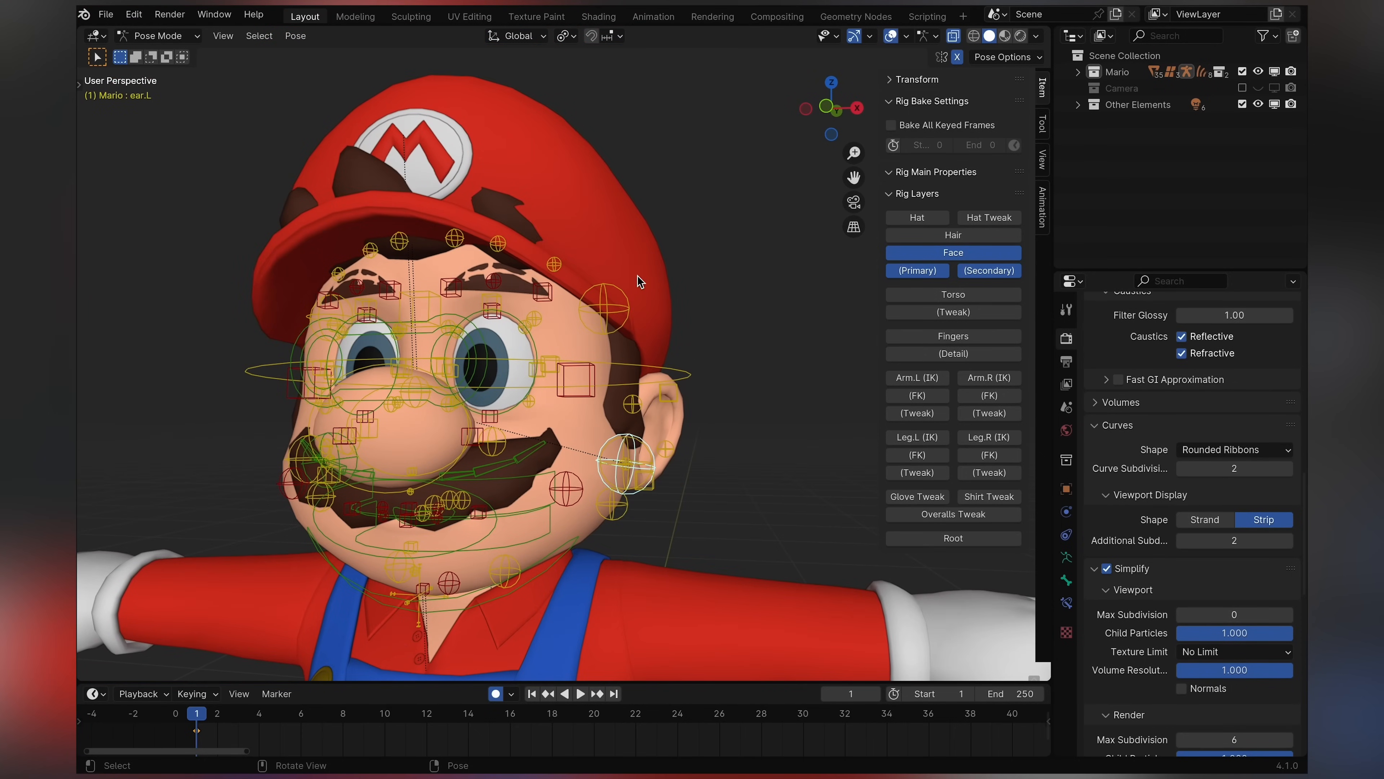
pyautogui.moveTo(655, 366)
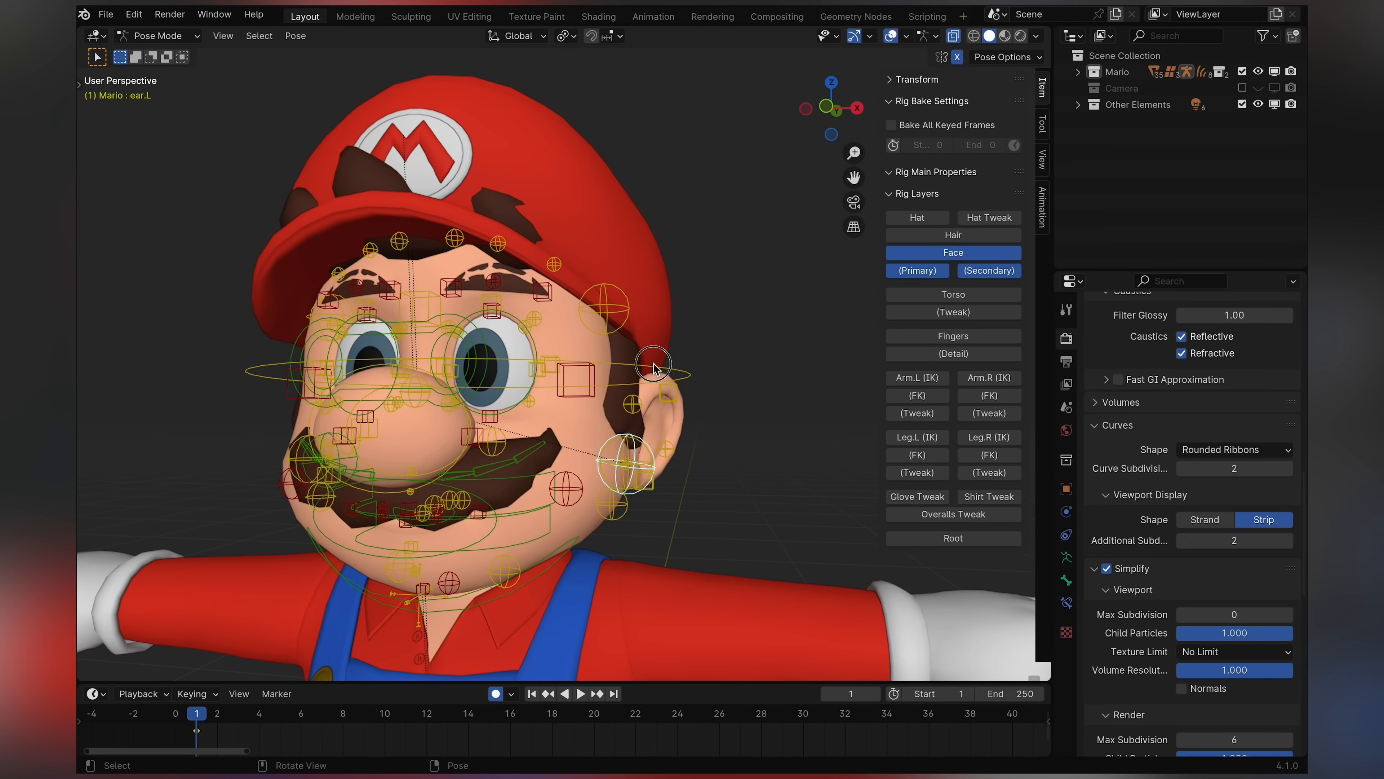
pyautogui.click(653, 363)
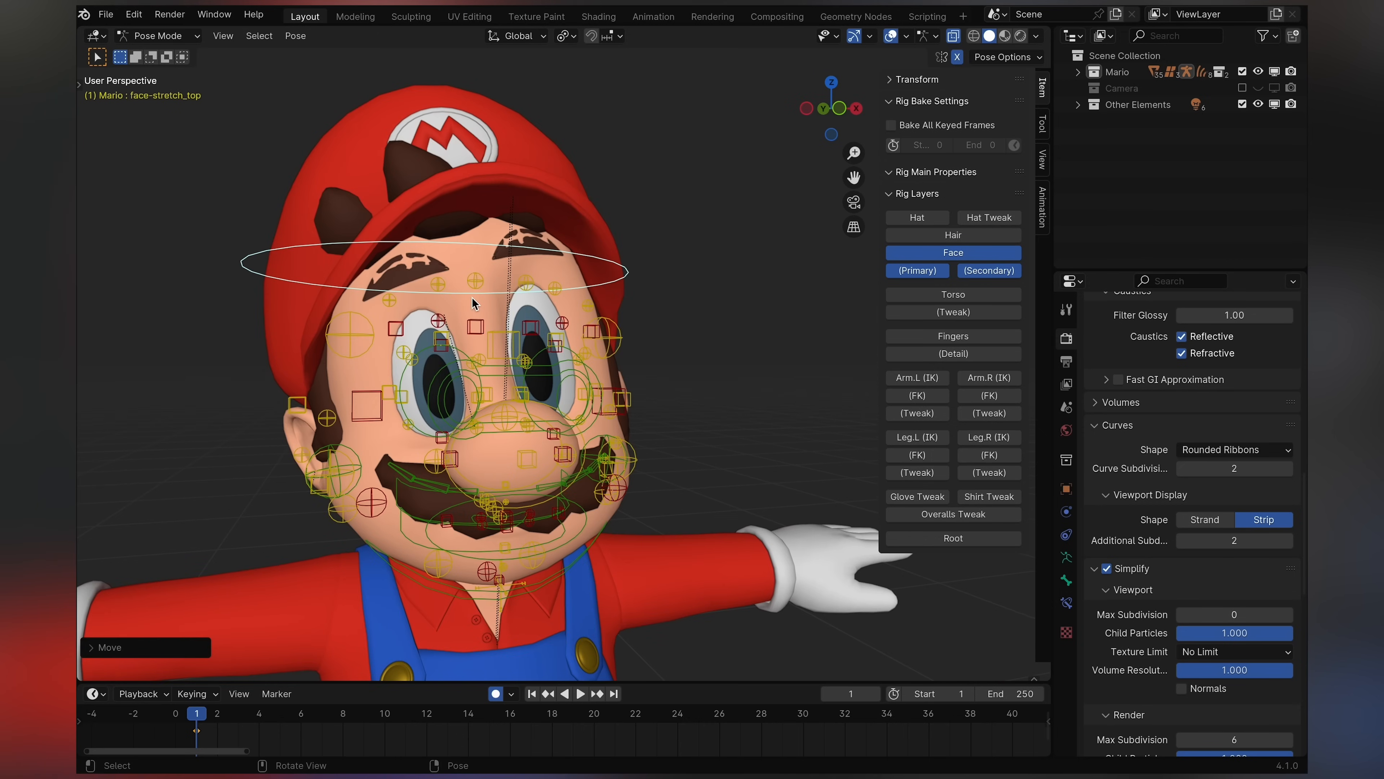
# - Grab the top face-stretch control and bring Mario's face back to neutral proportions
pyautogui.click(296, 35)
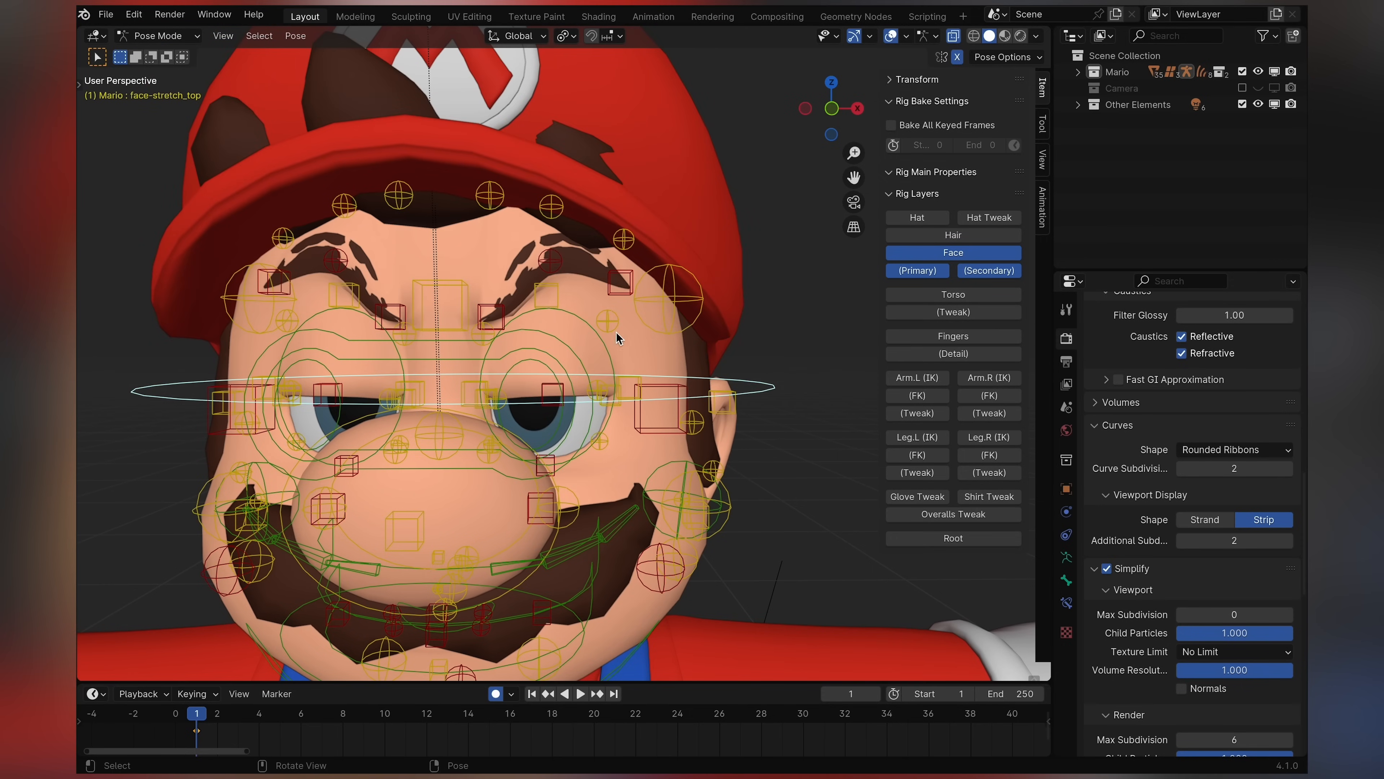
pyautogui.moveTo(605, 333)
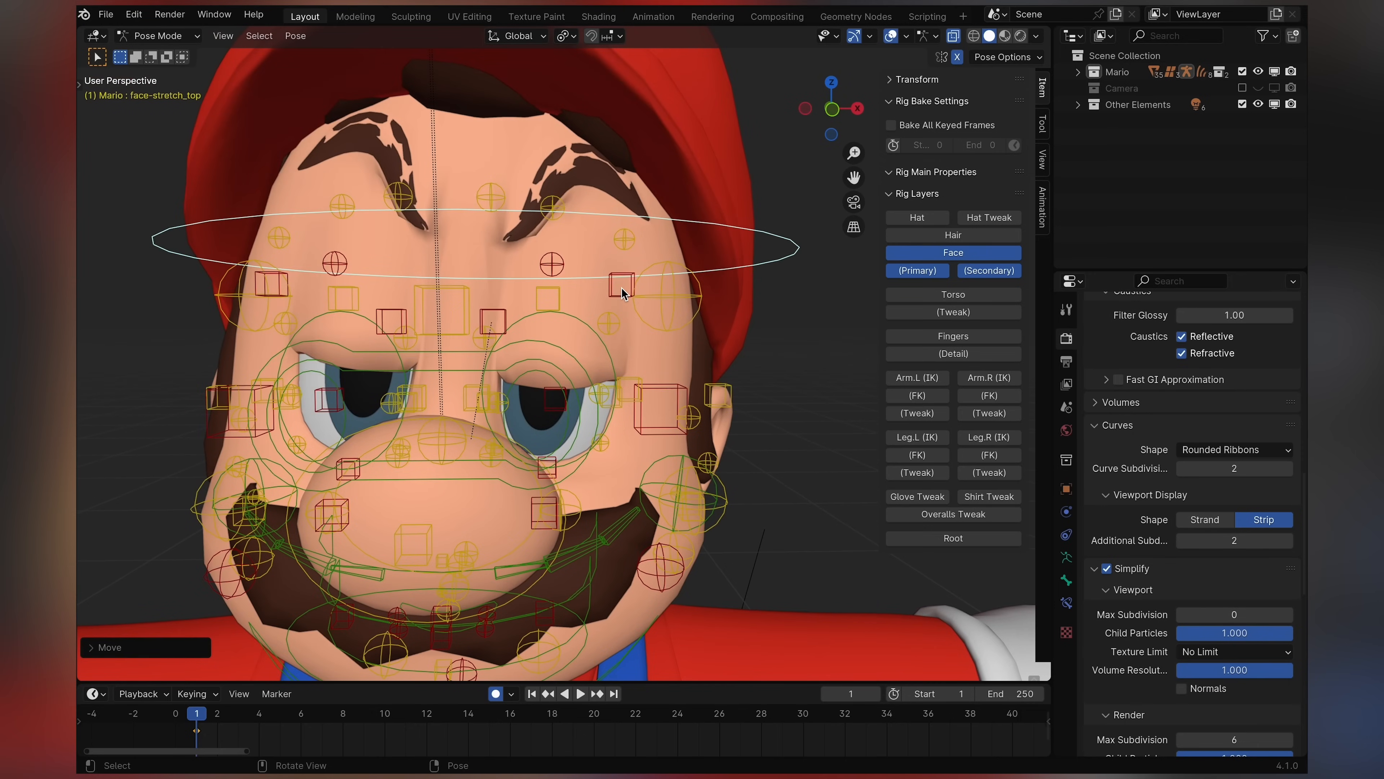
pyautogui.press('g')
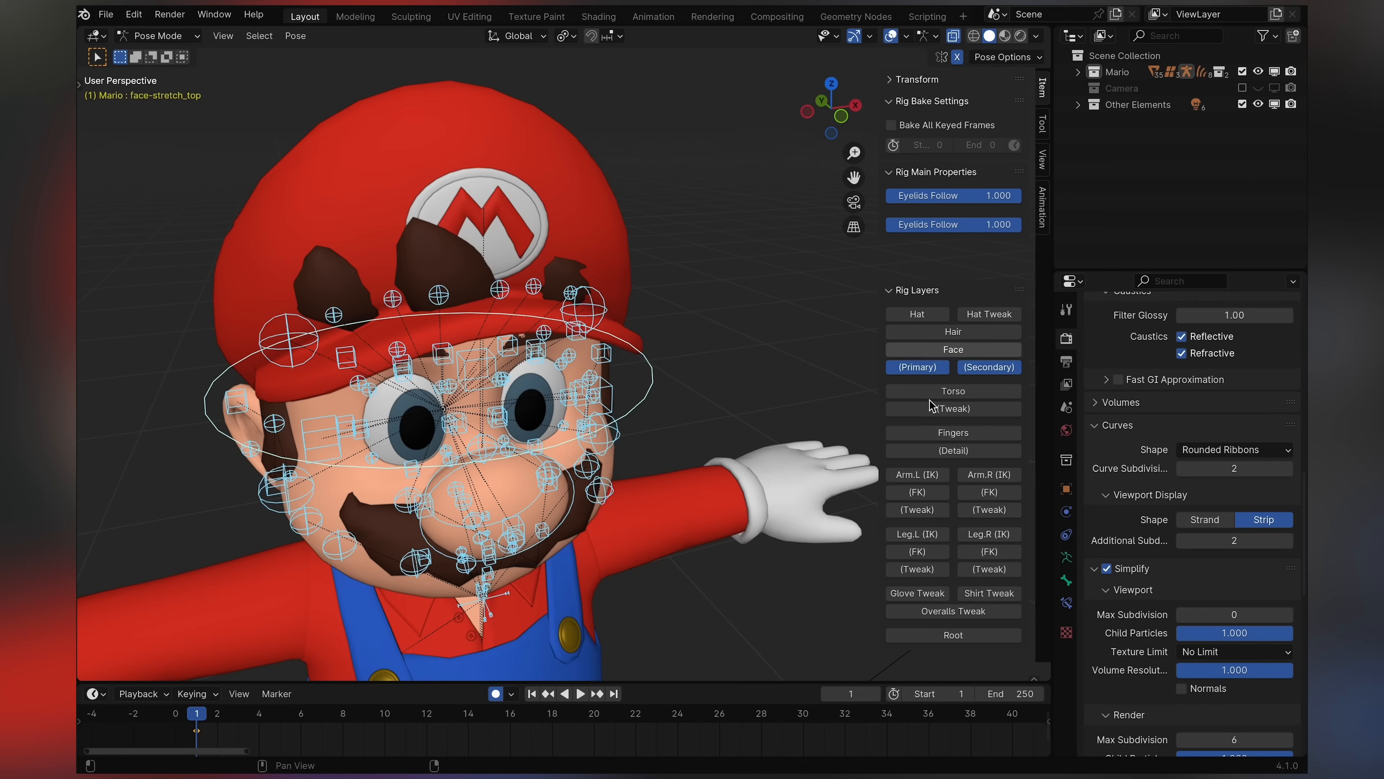
# - Move the back hair control and scale the hair-tuck control on Mario's head
pyautogui.click(952, 234)
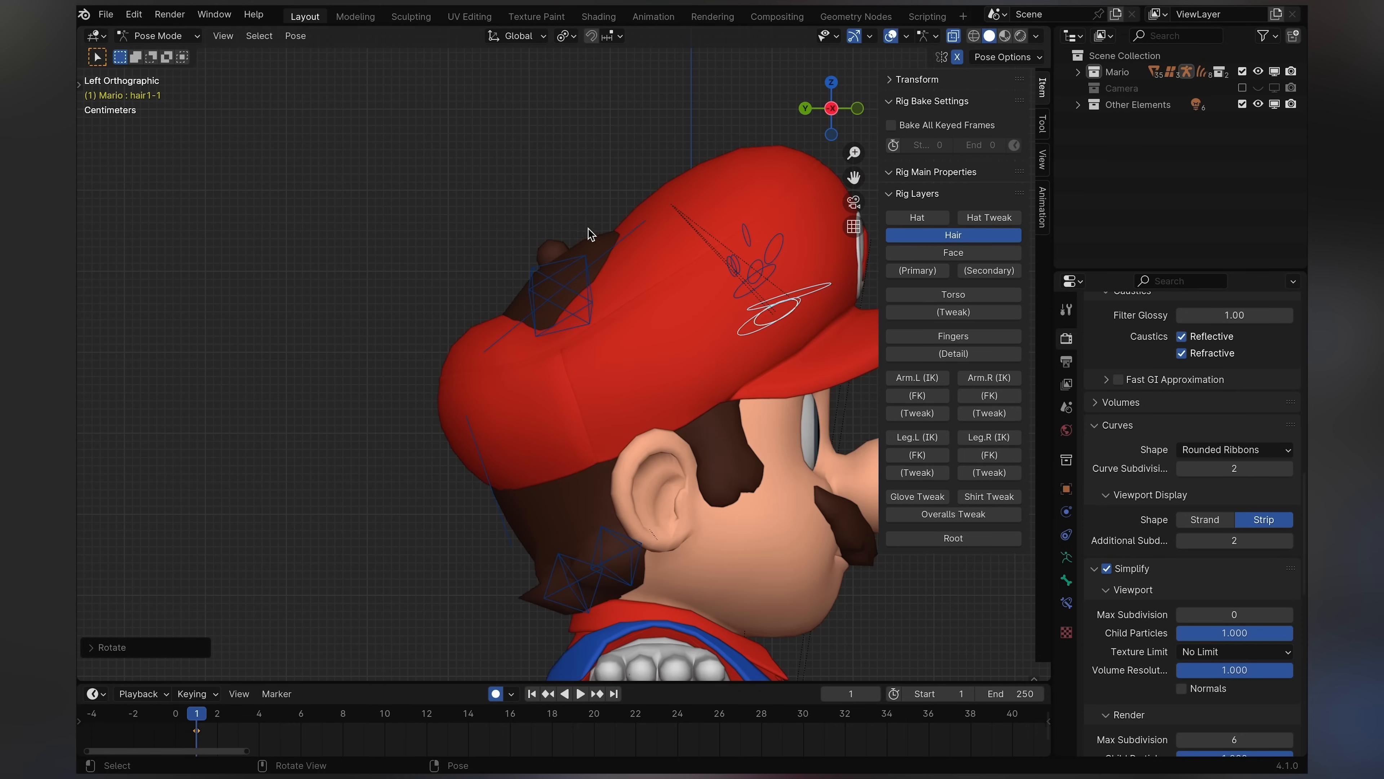
pyautogui.press('g')
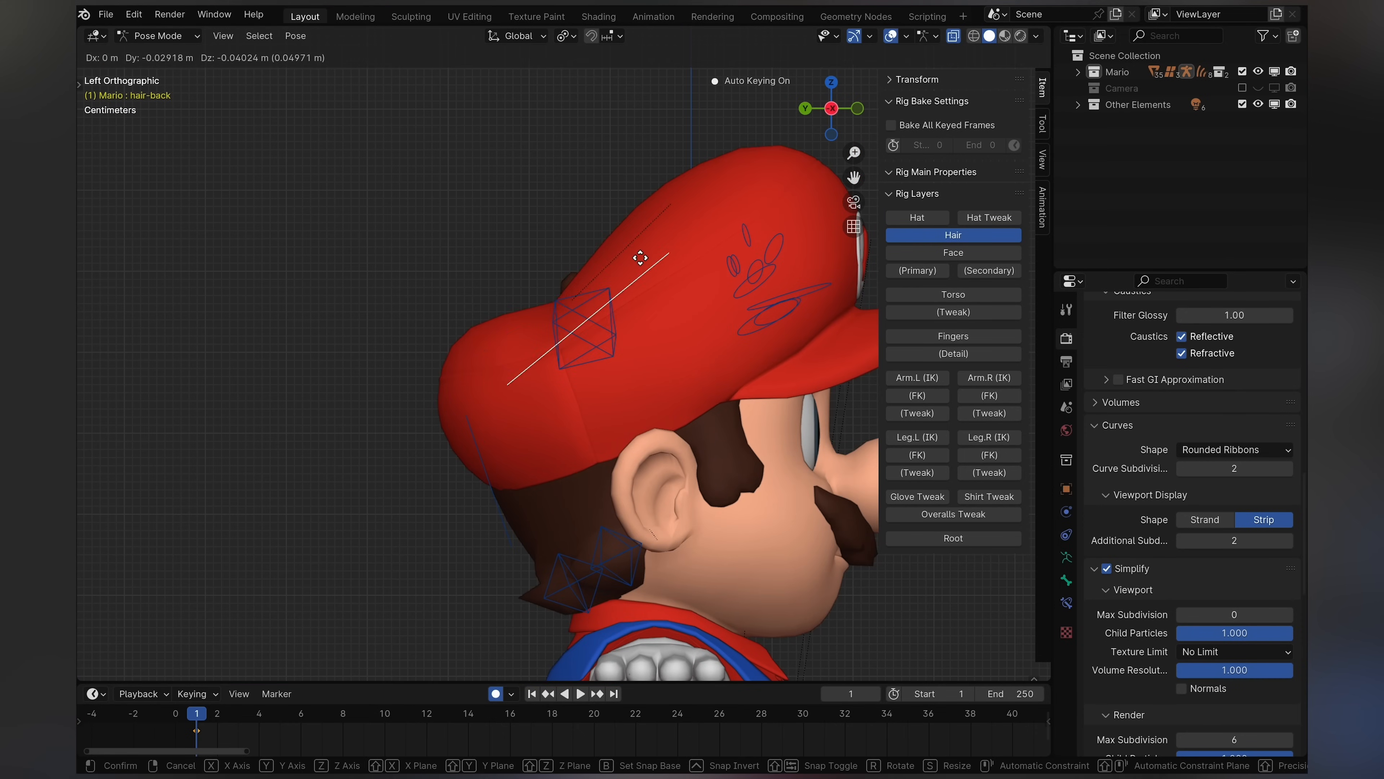
pyautogui.press('s')
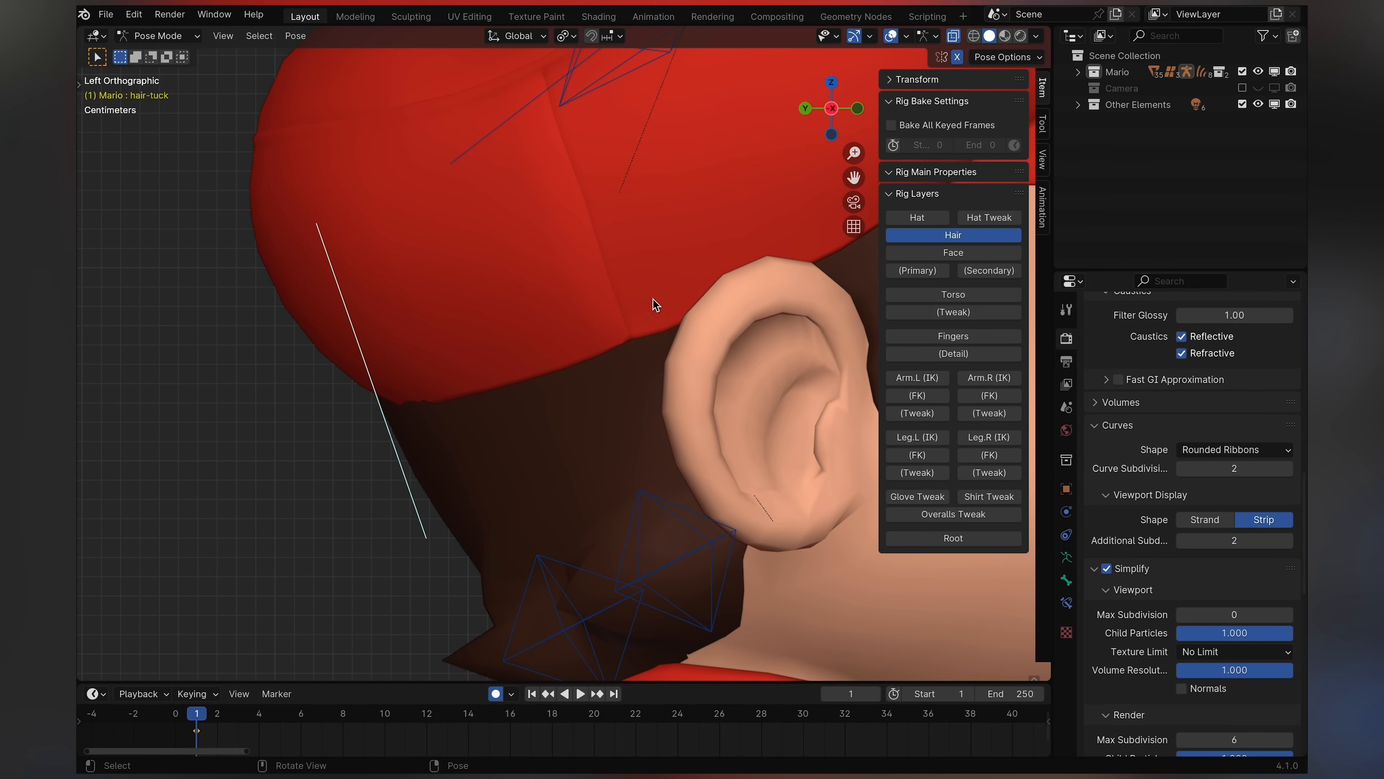
pyautogui.moveTo(757, 229)
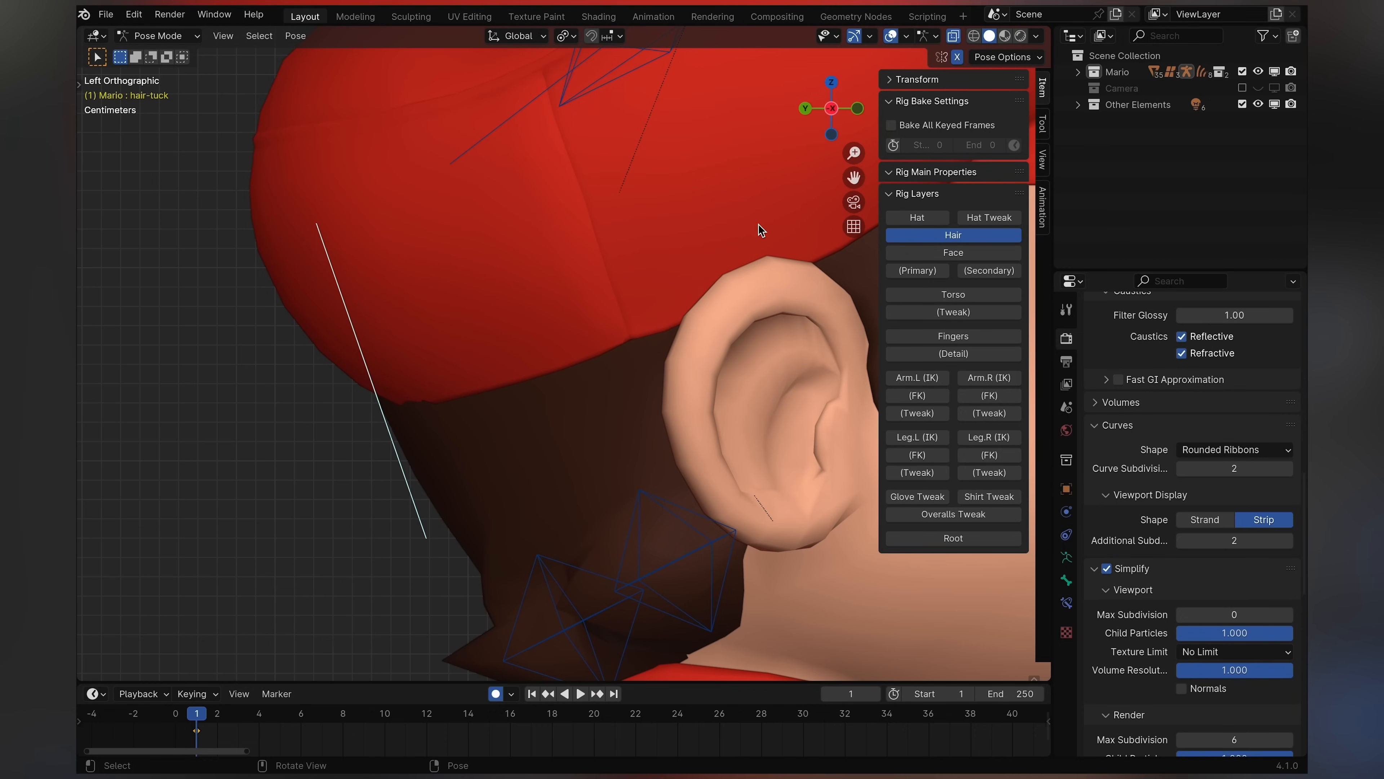
pyautogui.press('s')
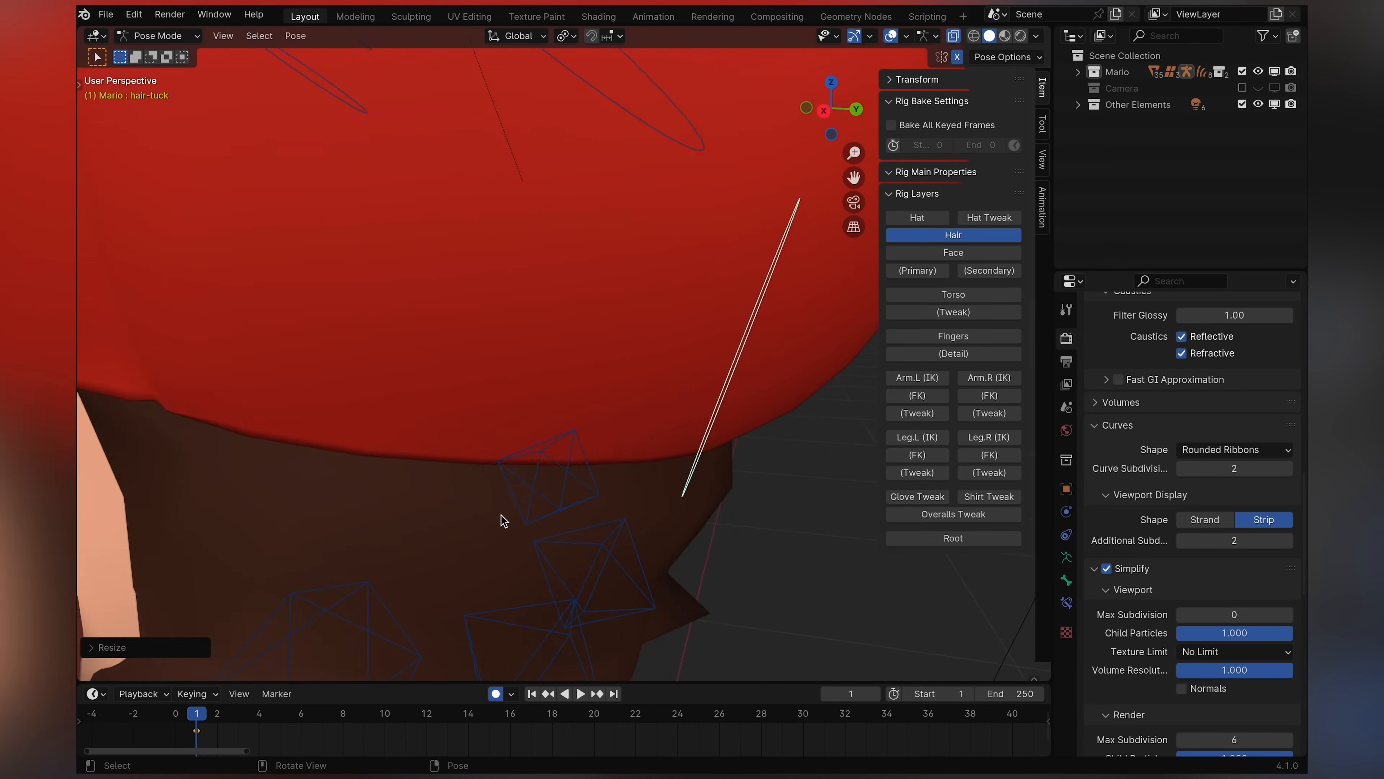
# - Switch the Rig Layers from Hair to the Hat and Hat Tweak controls
pyautogui.click(854, 109)
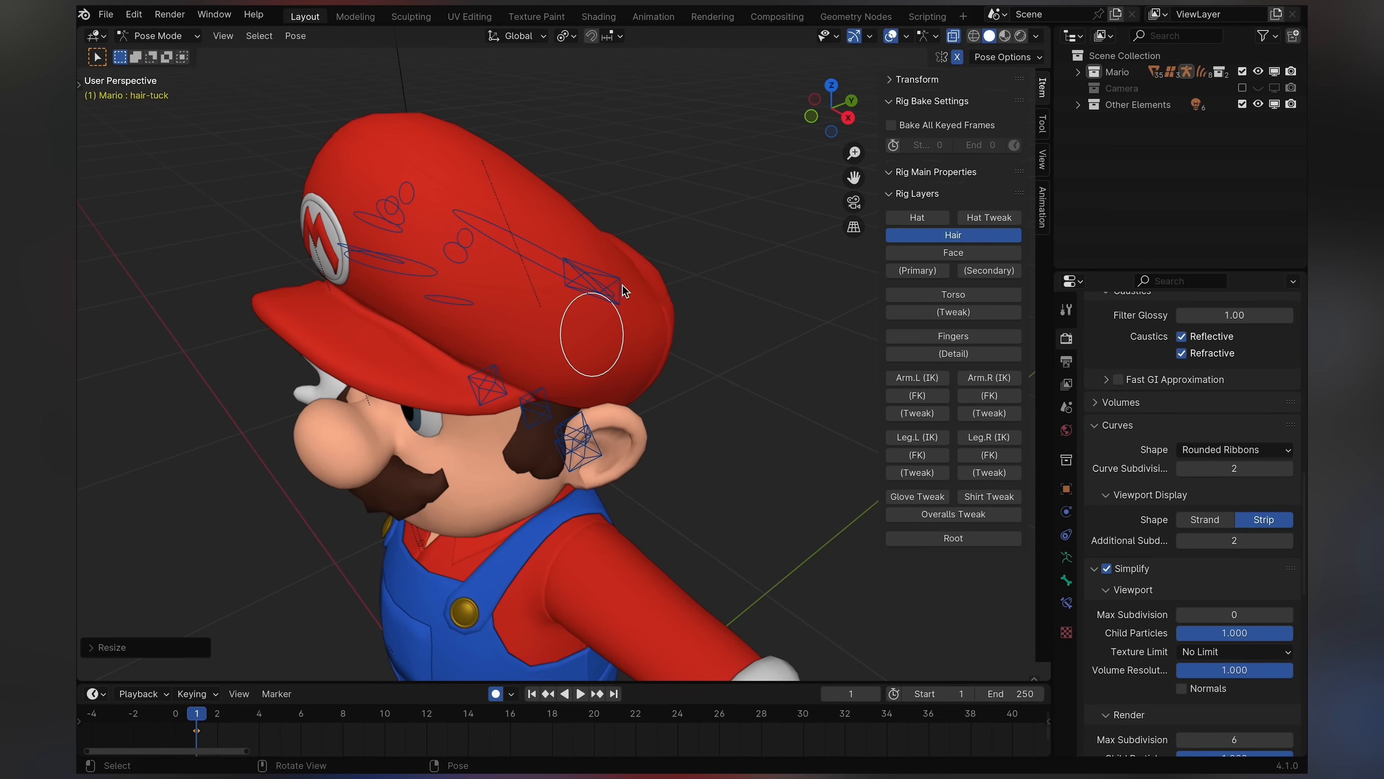
pyautogui.click(916, 217)
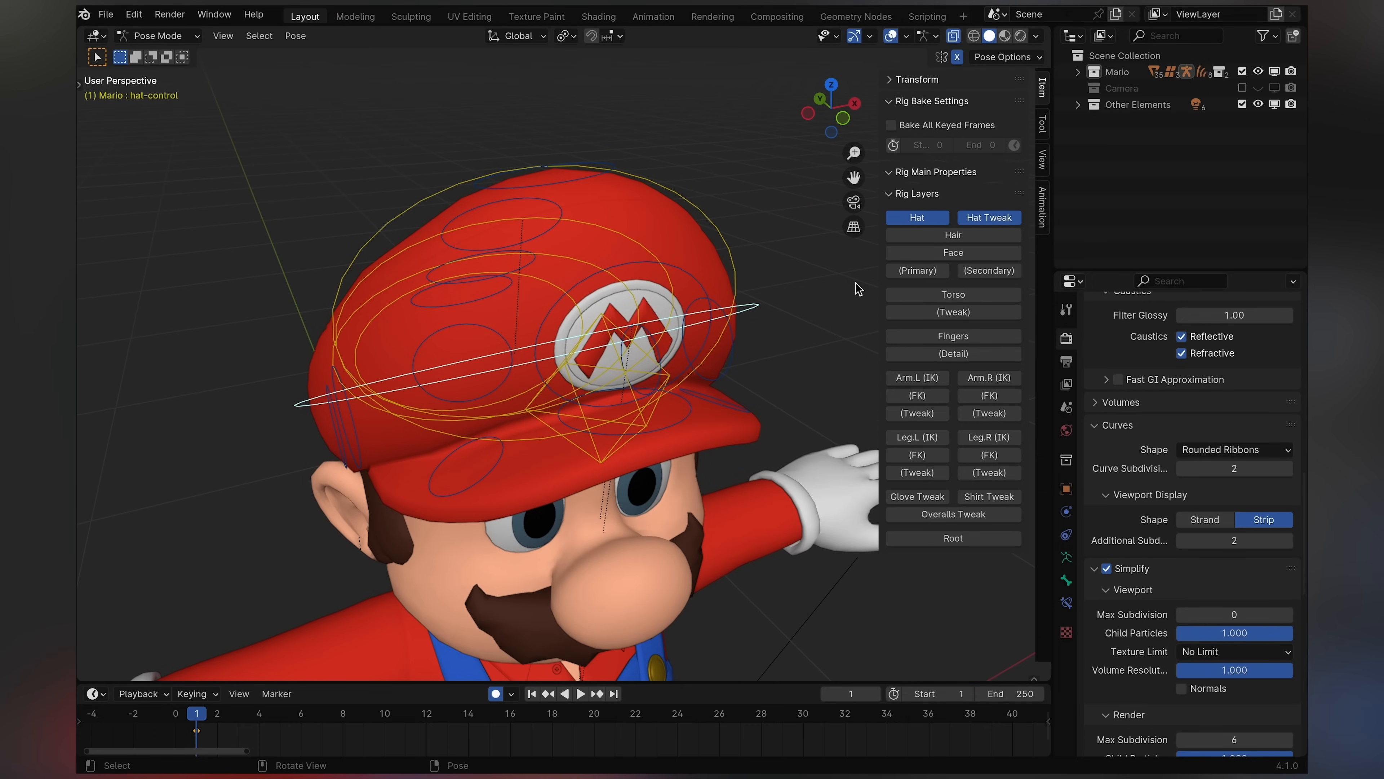
# - Scale the hat control before hiding all rig layers for a clean T-pose view
pyautogui.press('s')
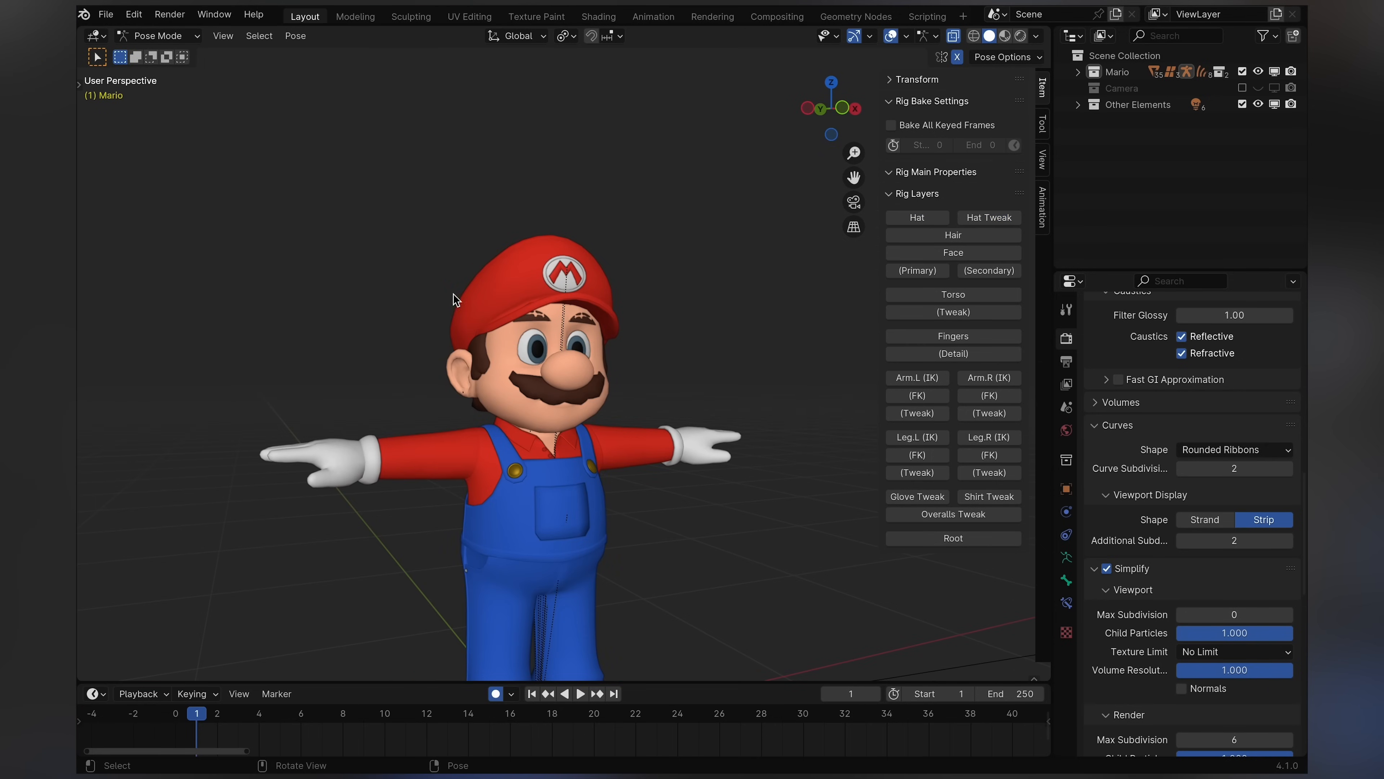
pyautogui.moveTo(732, 361)
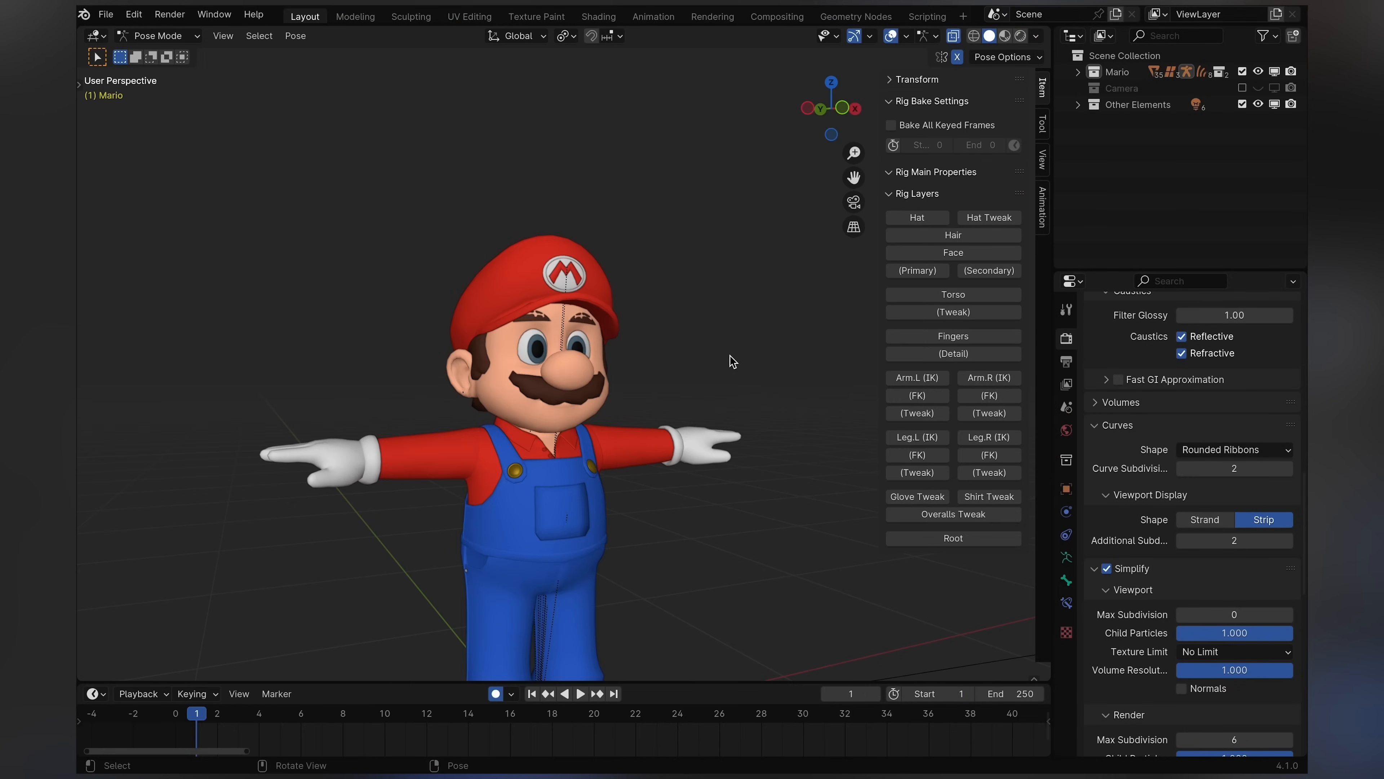
# - Enable the Torso and Torso Tweak layers to show Mario's spine controls
pyautogui.click(953, 294)
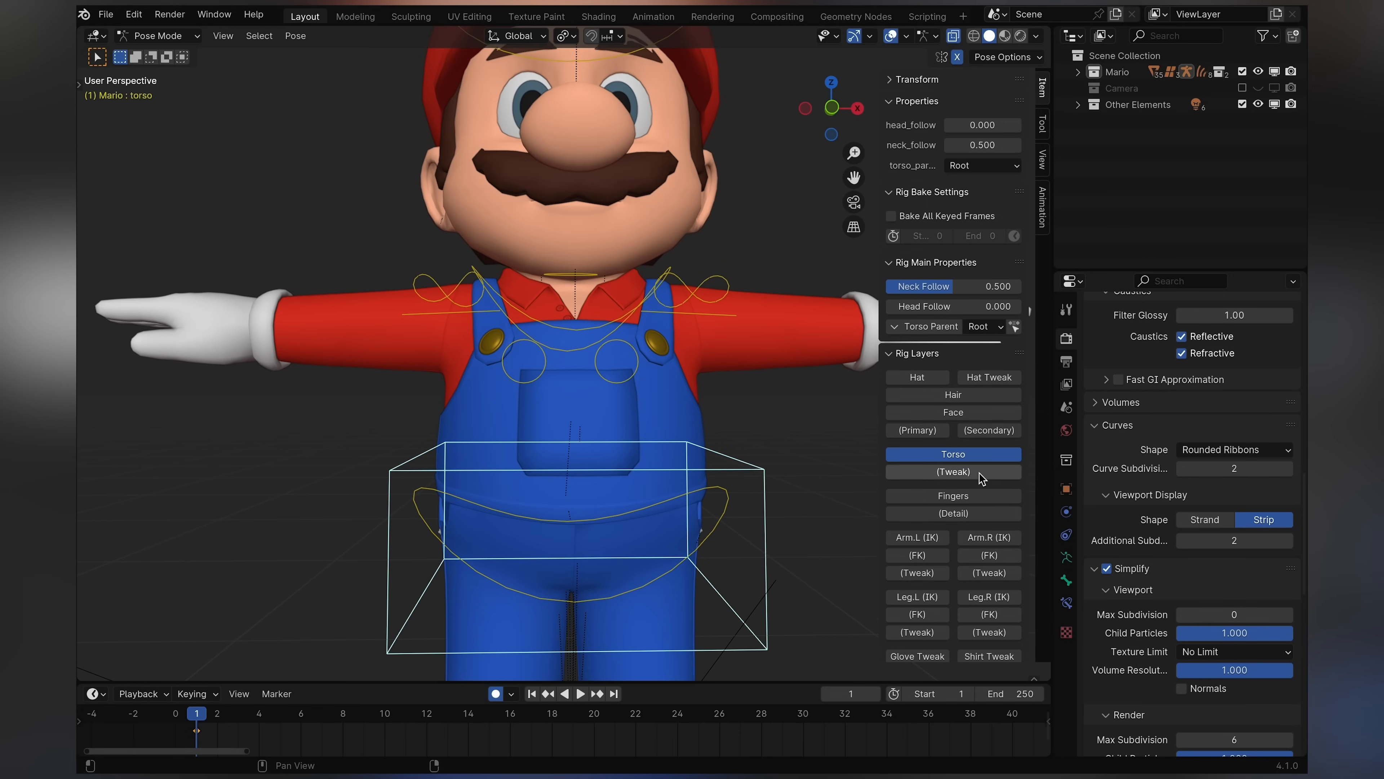
pyautogui.click(953, 471)
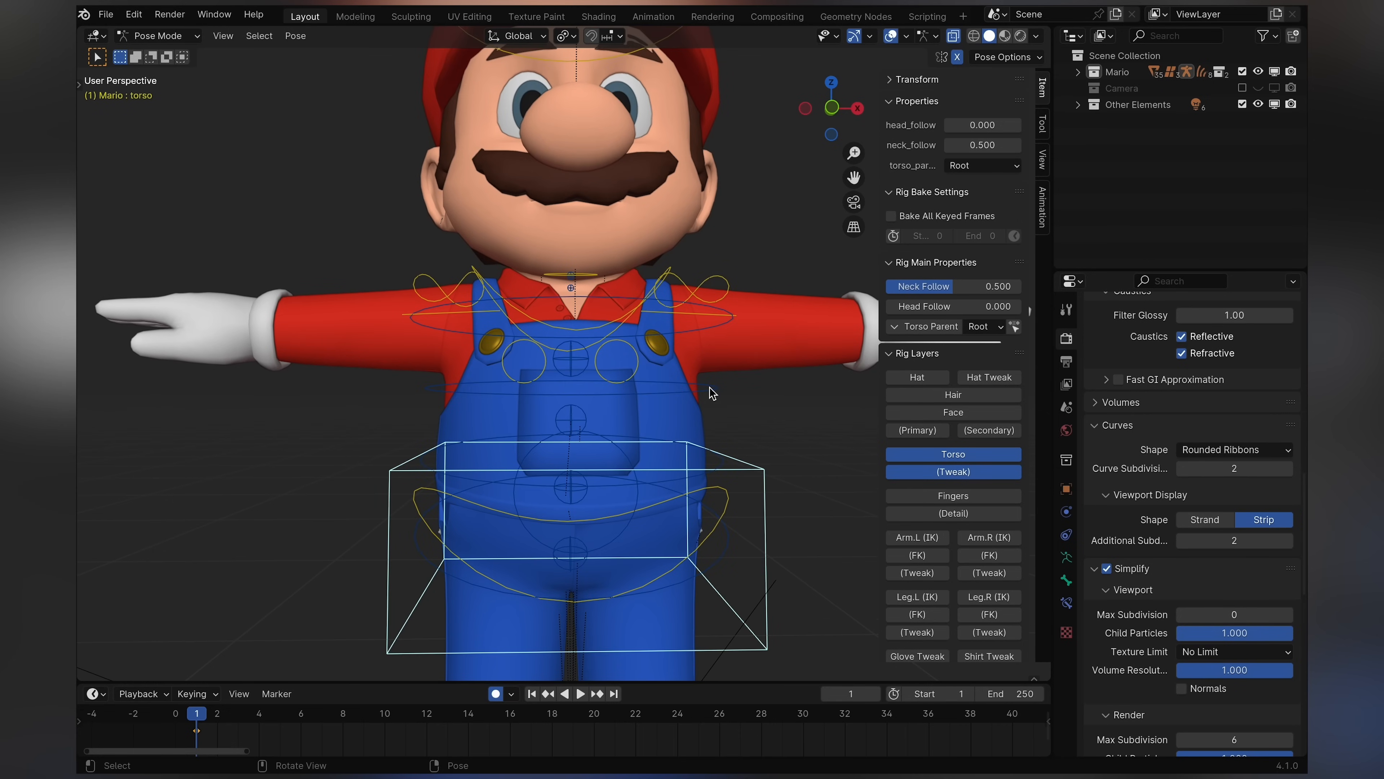
pyautogui.moveTo(905, 479)
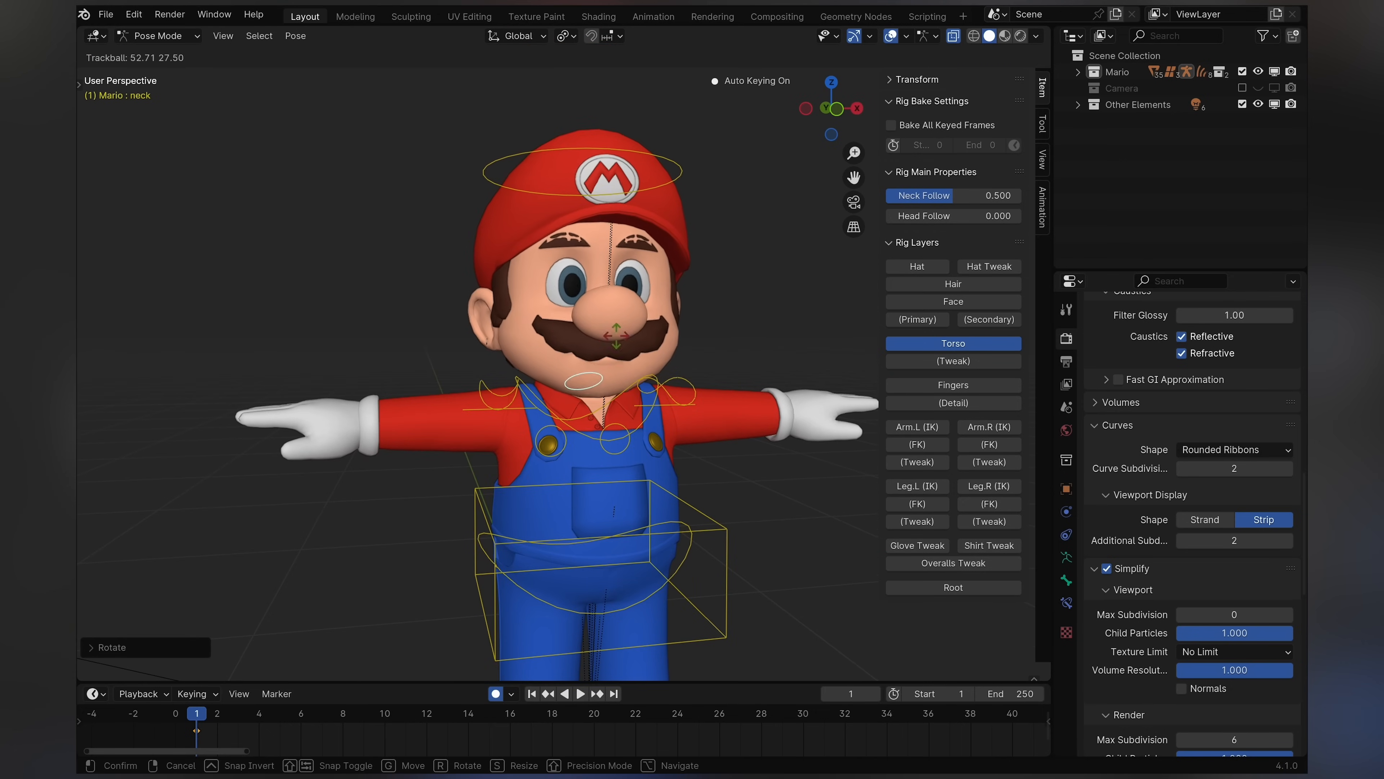
# - Reset the rotated neck control to rest with Pose > Clear Transform > All
pyautogui.click(295, 36)
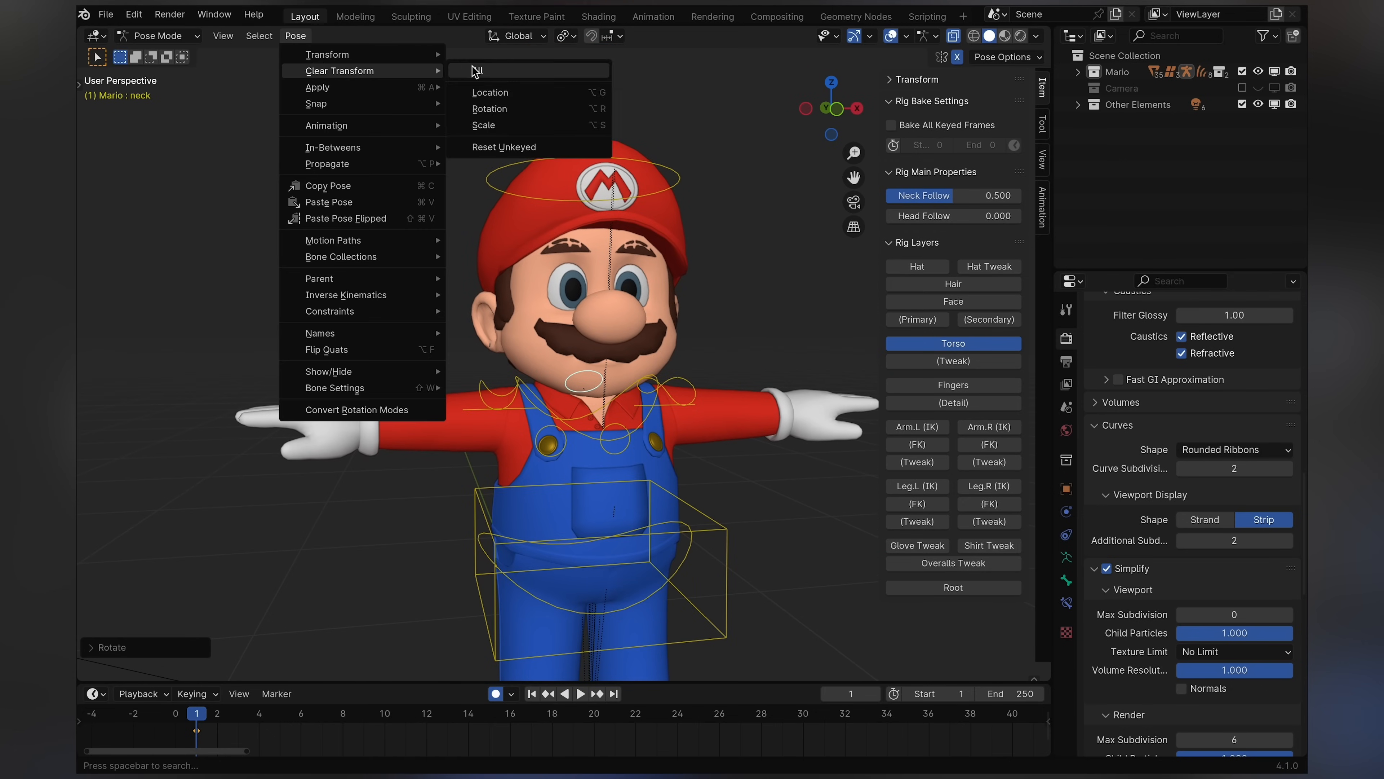
pyautogui.click(475, 70)
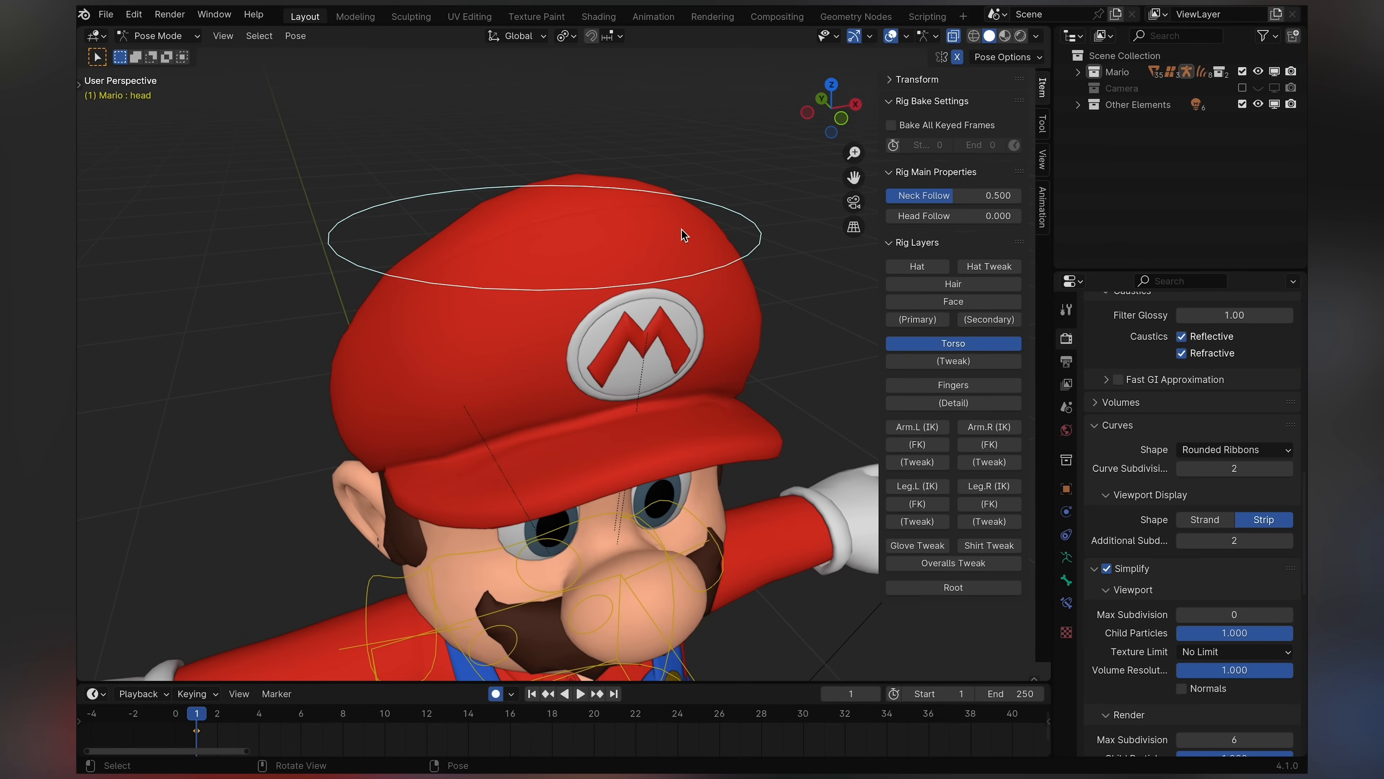
pyautogui.moveTo(701, 280)
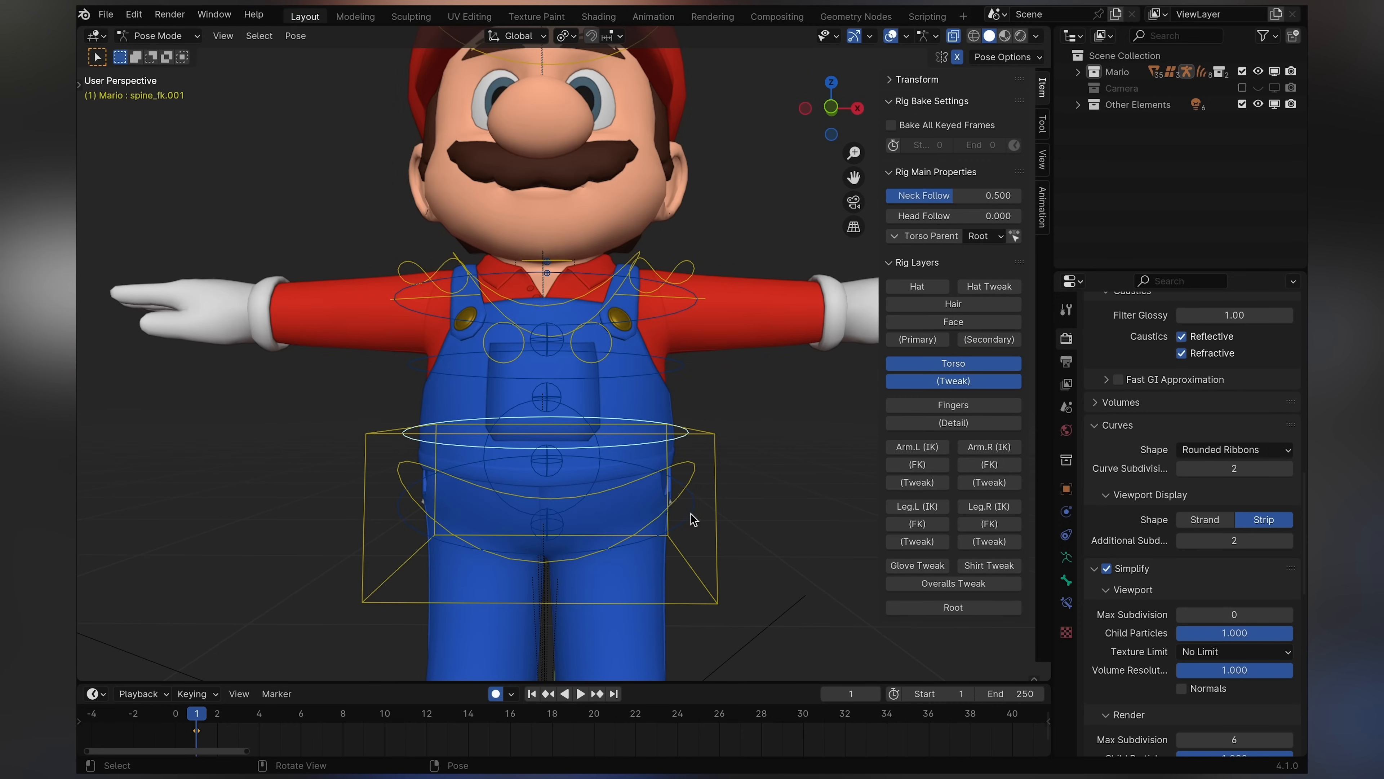
pyautogui.moveTo(701, 539)
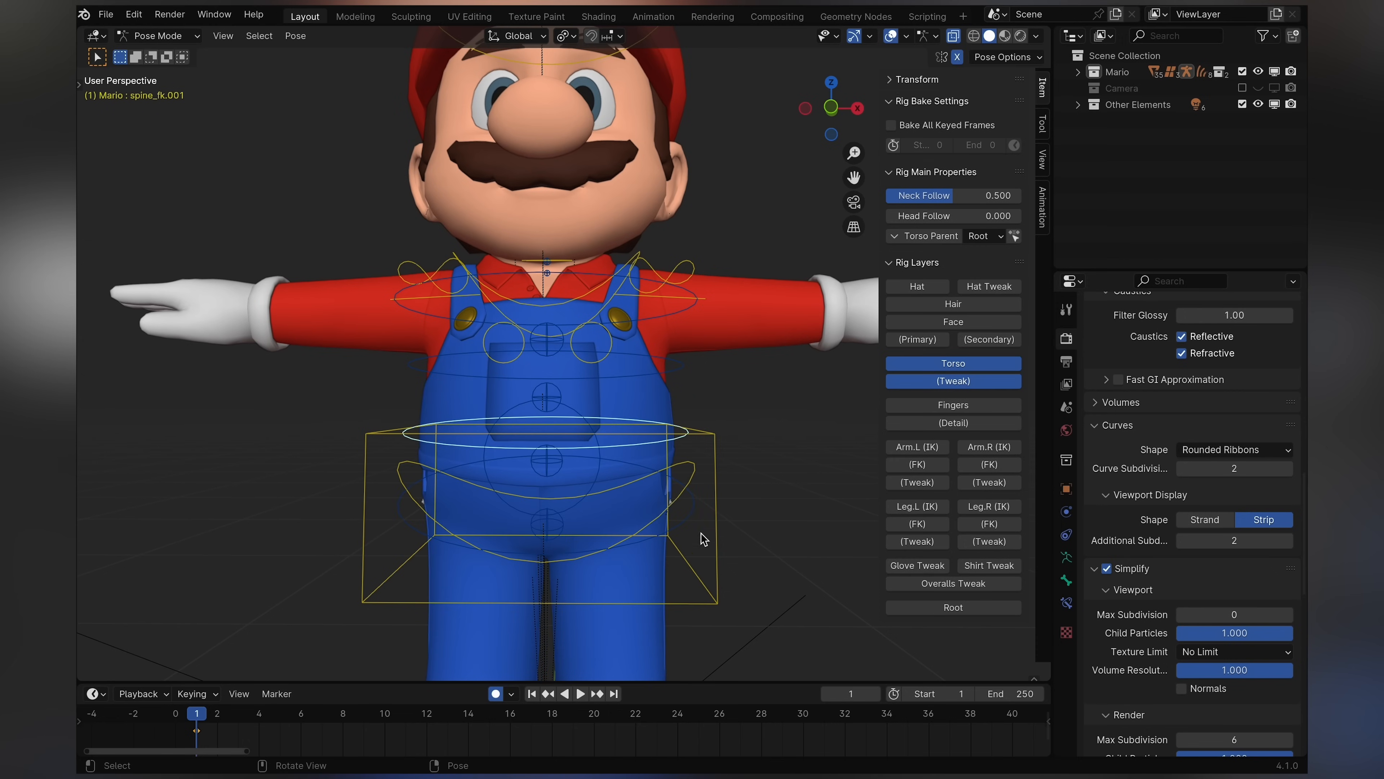
# - Rotate a spine FK control with the torso tweak layer shown
pyautogui.press('r')
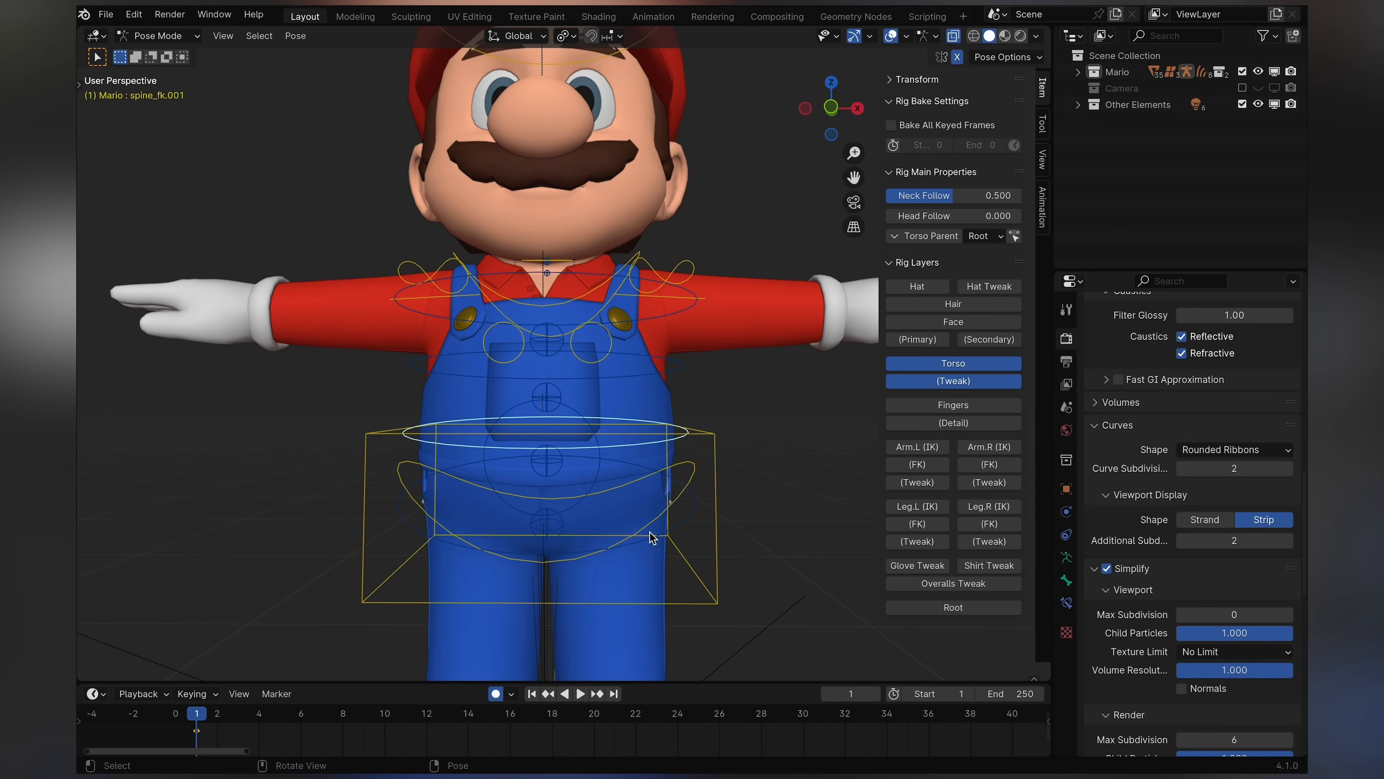
pyautogui.scroll(-3)
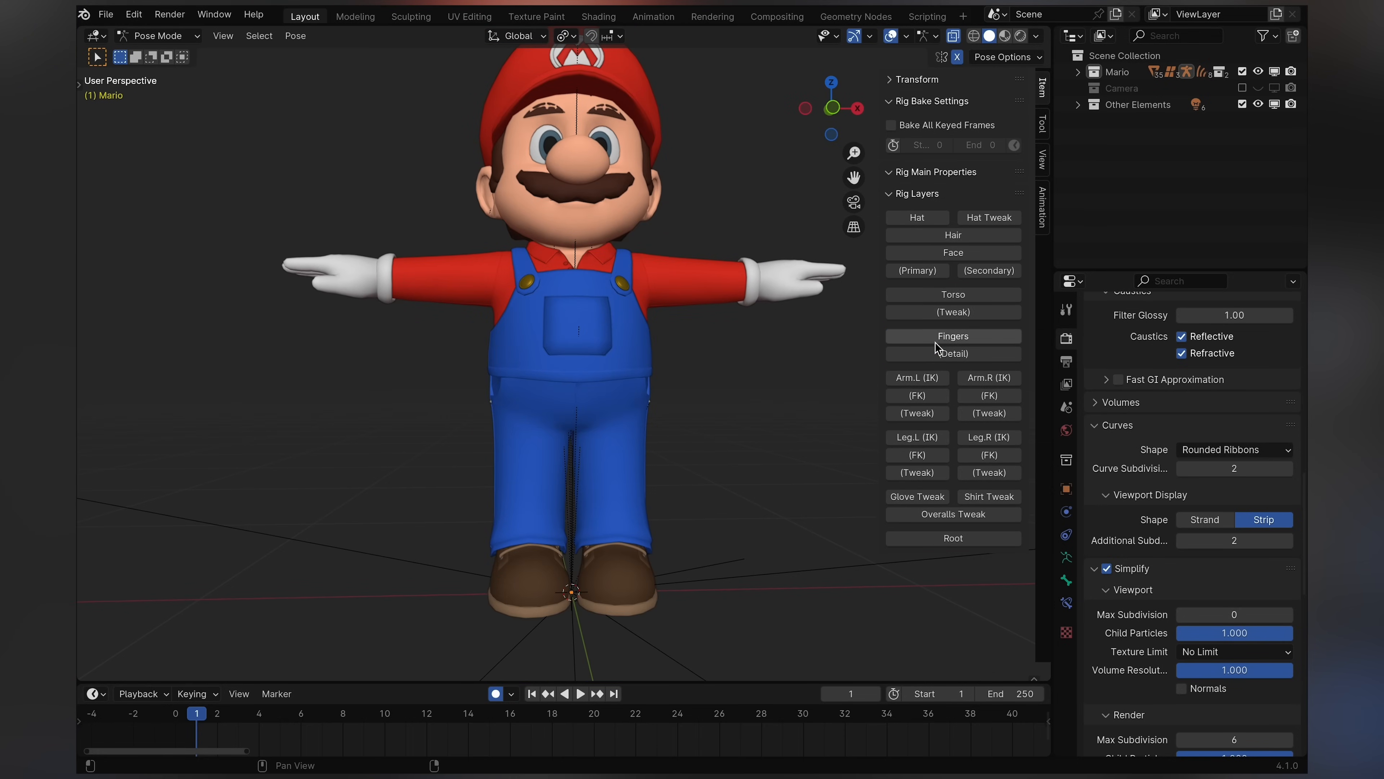
# - Show only the Fingers (Detail) layer and reorient the view onto Mario's hand
pyautogui.click(952, 335)
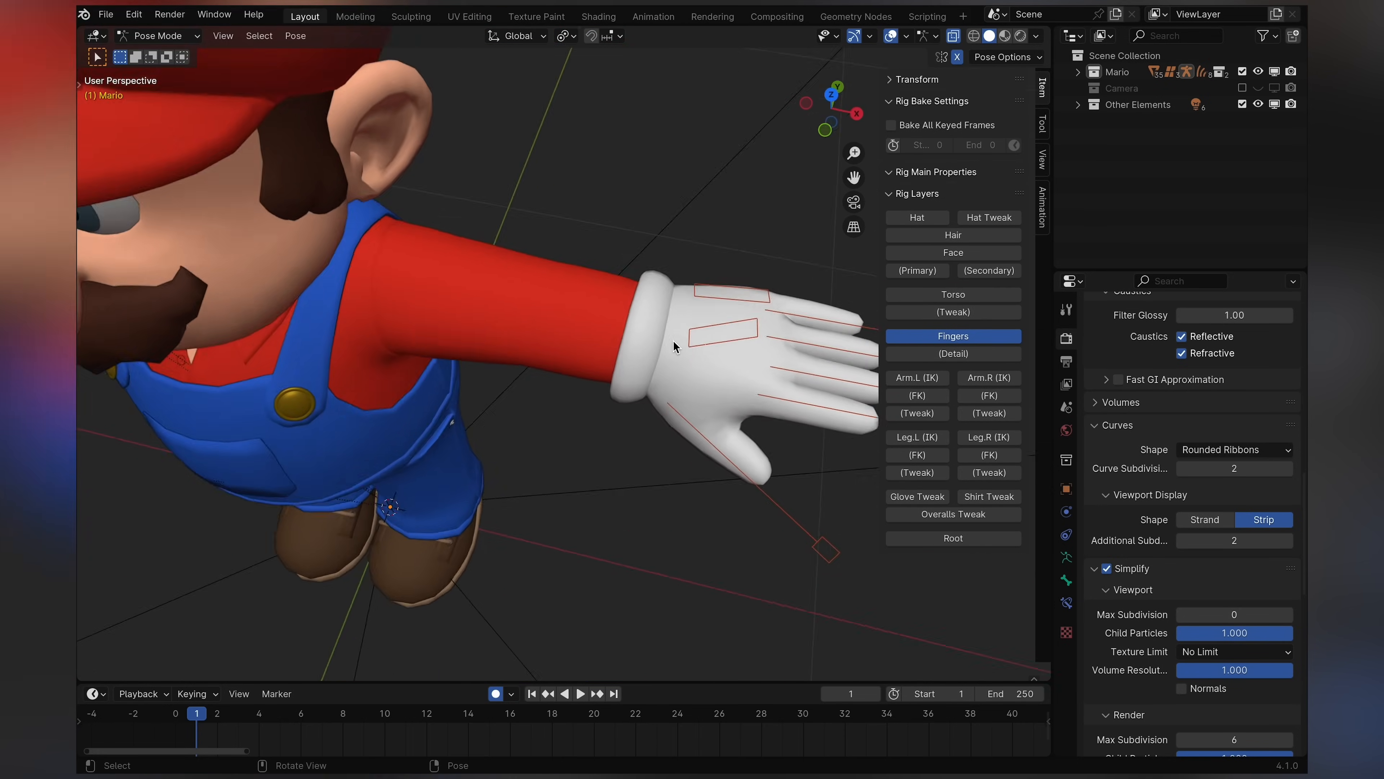
pyautogui.scroll(-3)
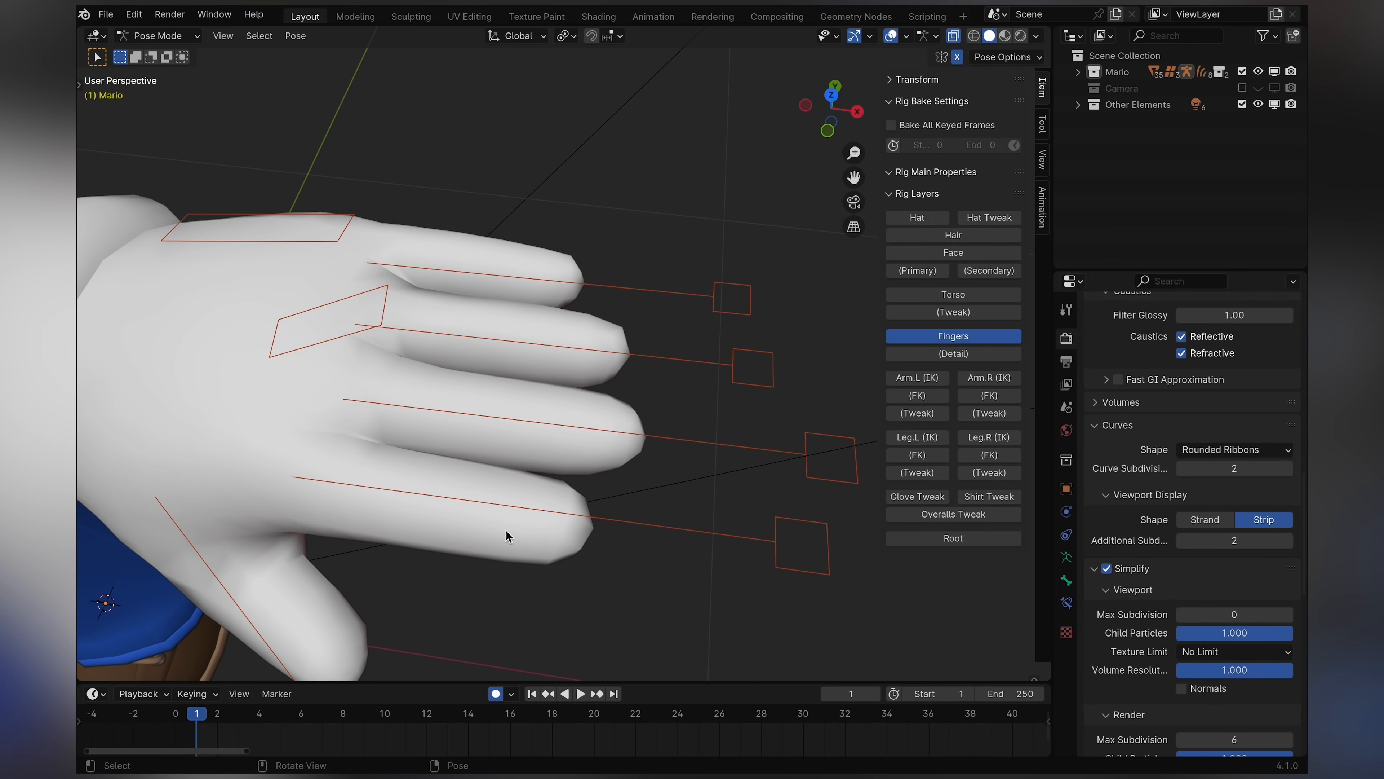
pyautogui.click(952, 353)
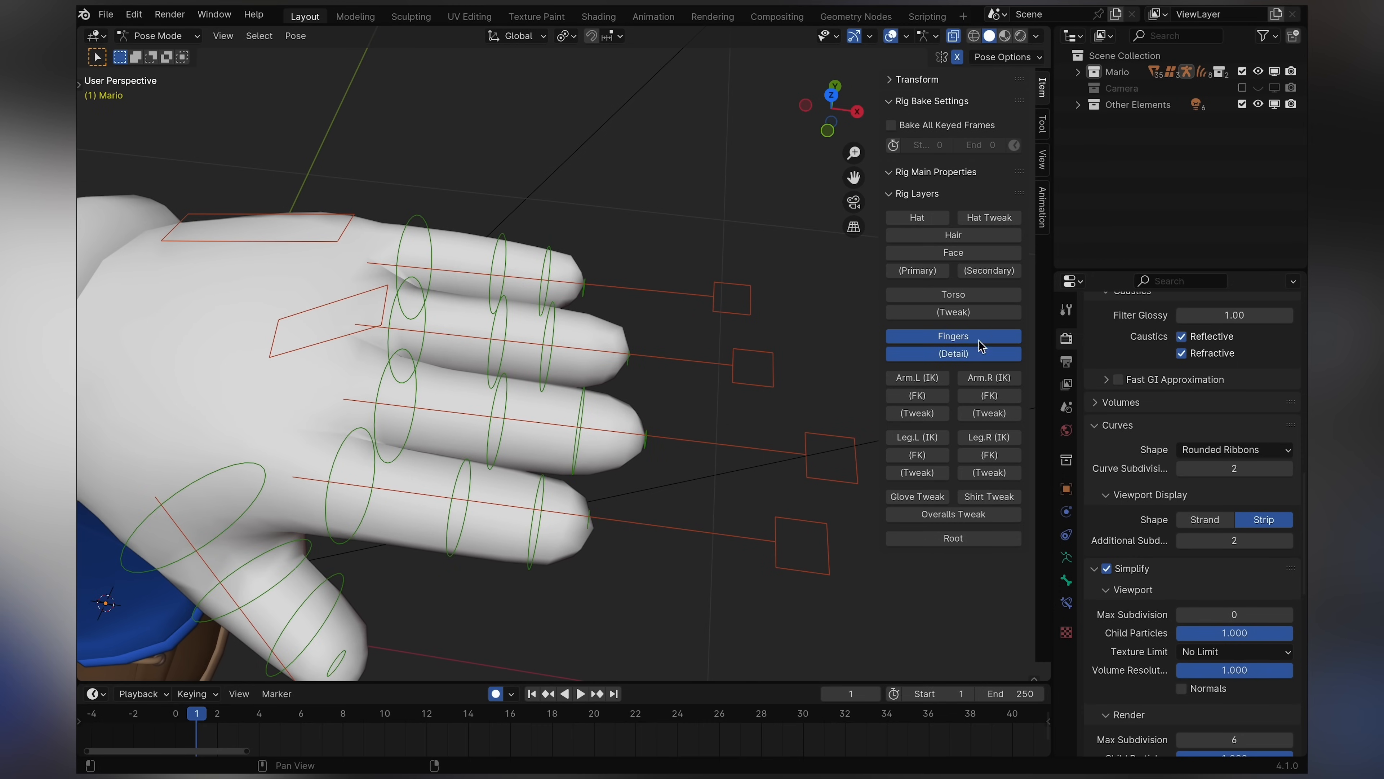
pyautogui.click(952, 337)
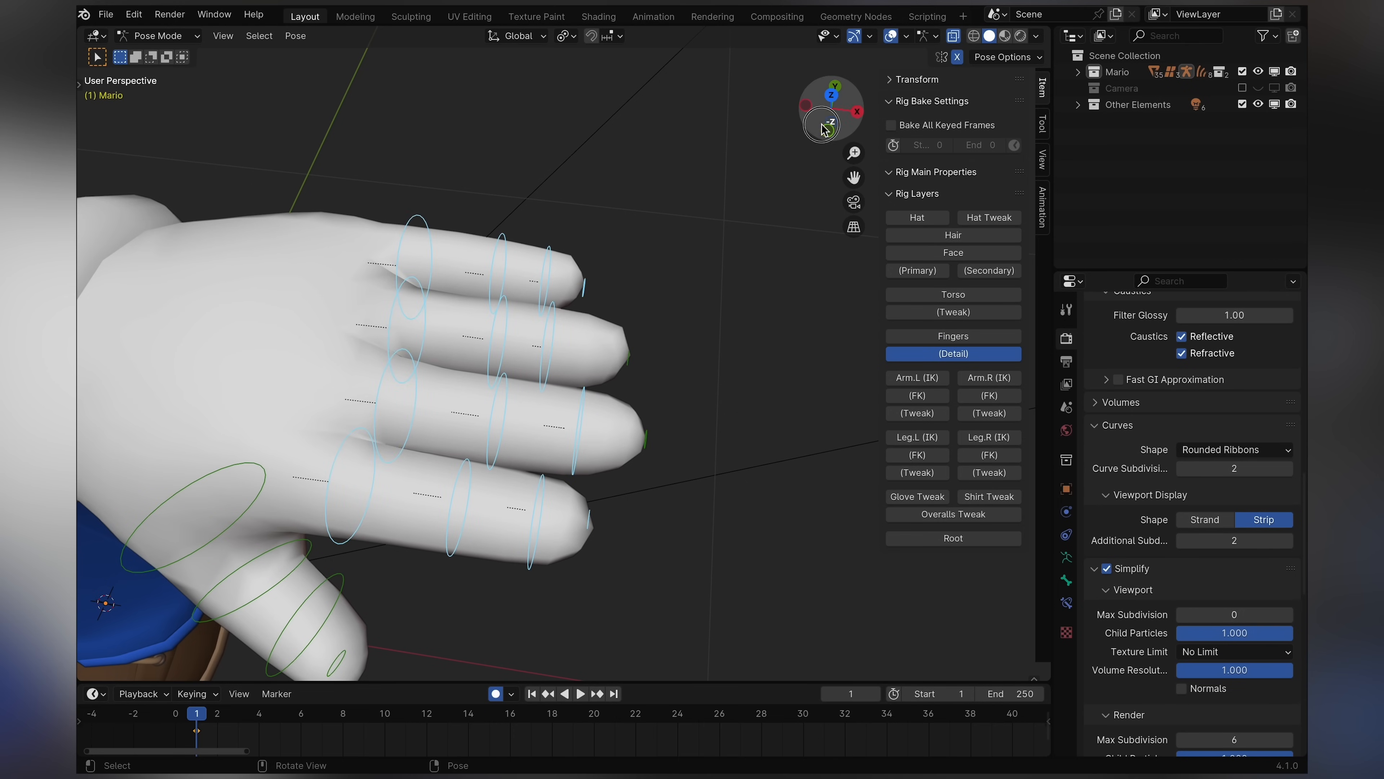
pyautogui.click(830, 109)
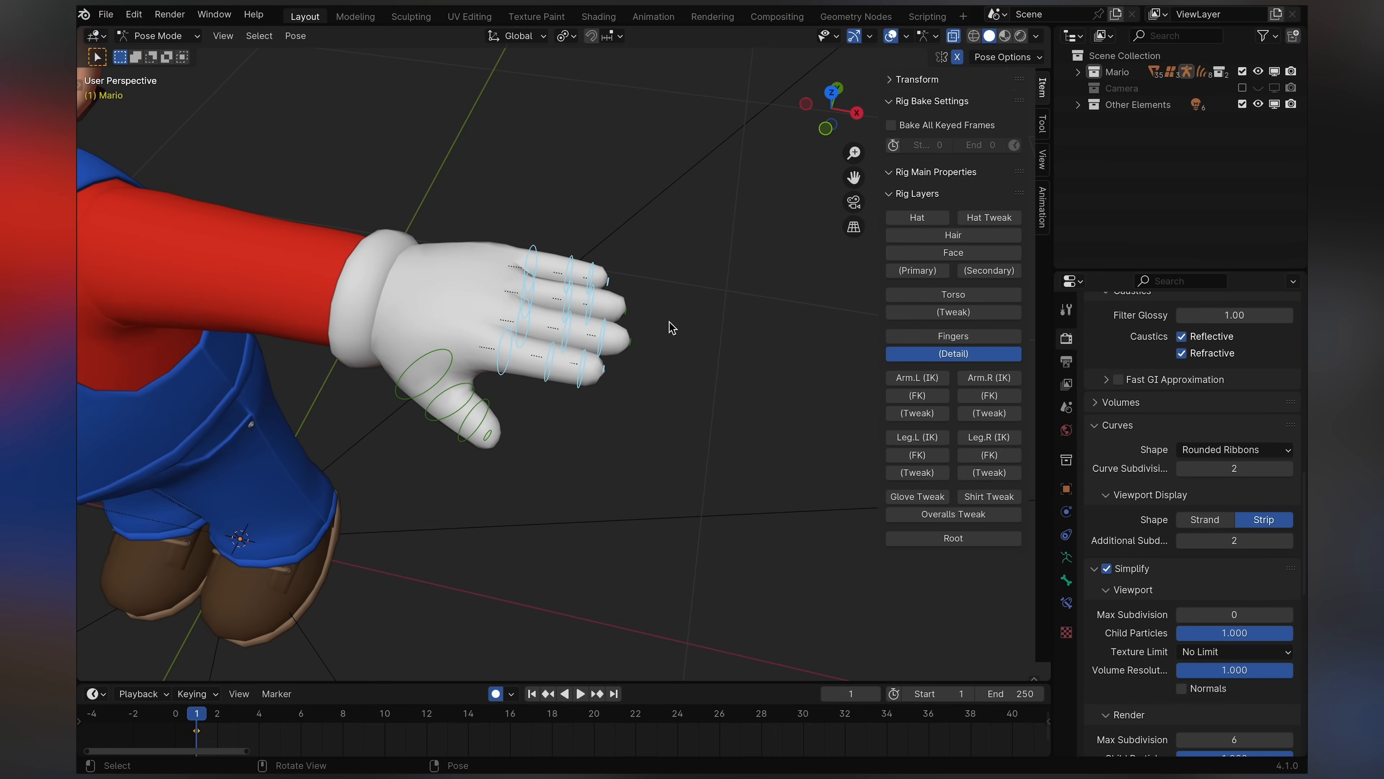
pyautogui.moveTo(625, 417)
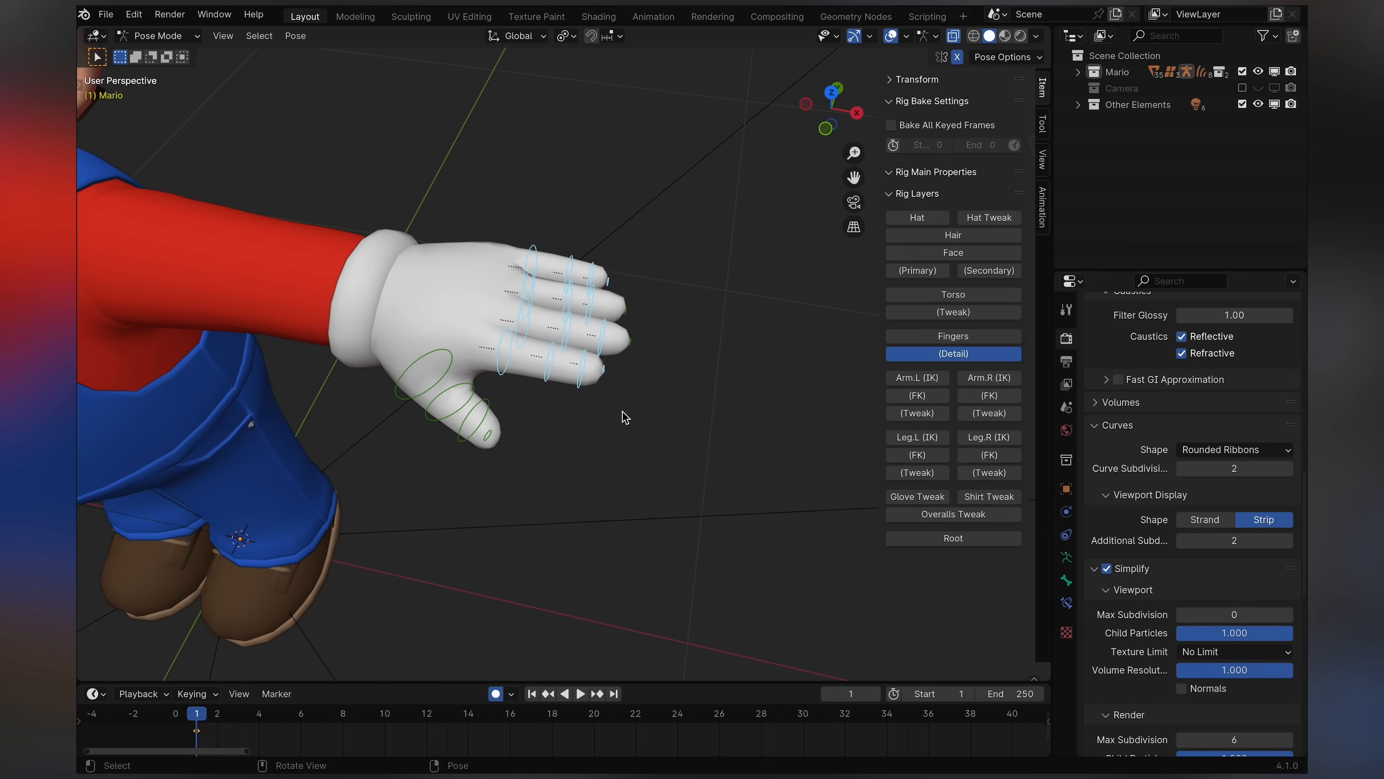
# - Return to the main finger controls and scale a finger master to curl the left hand
pyautogui.click(952, 335)
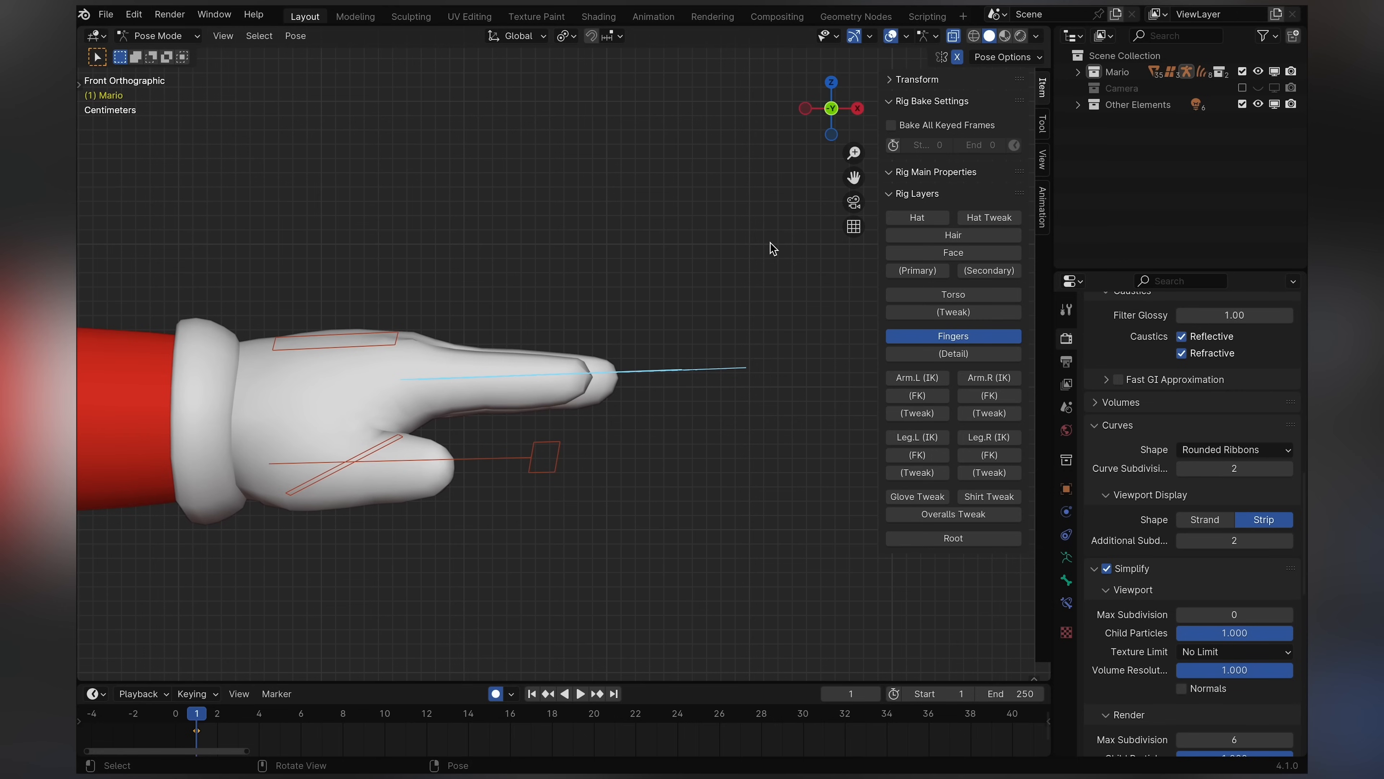
pyautogui.press('s')
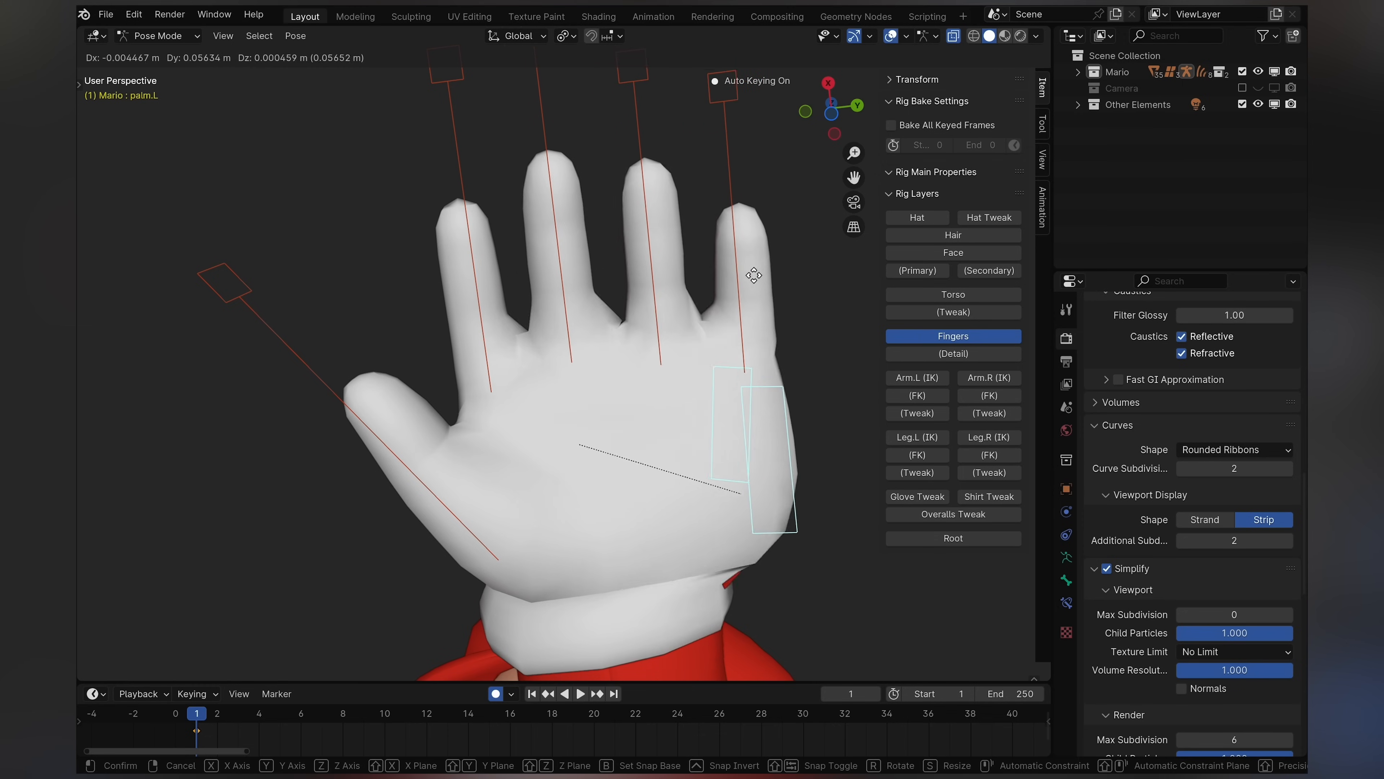
pyautogui.moveTo(742, 233)
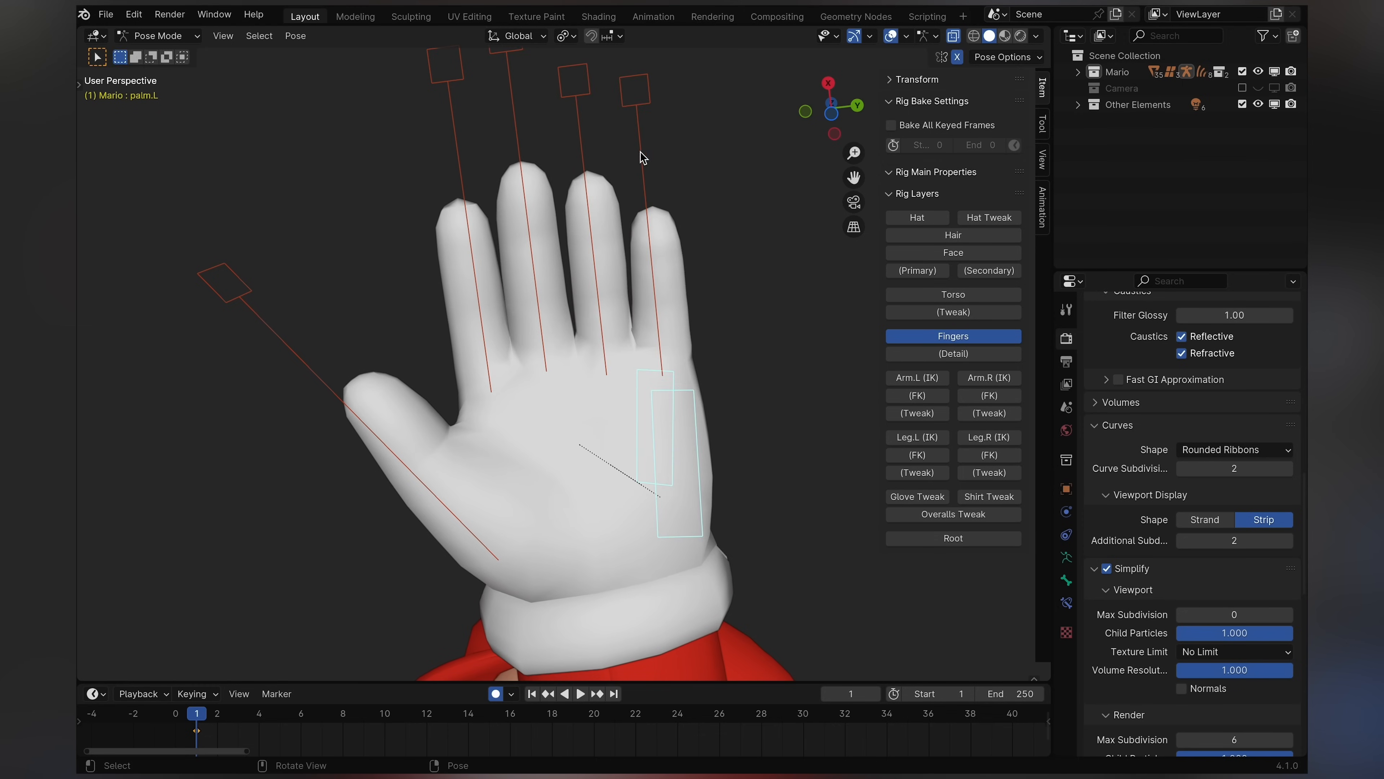
pyautogui.click(634, 88)
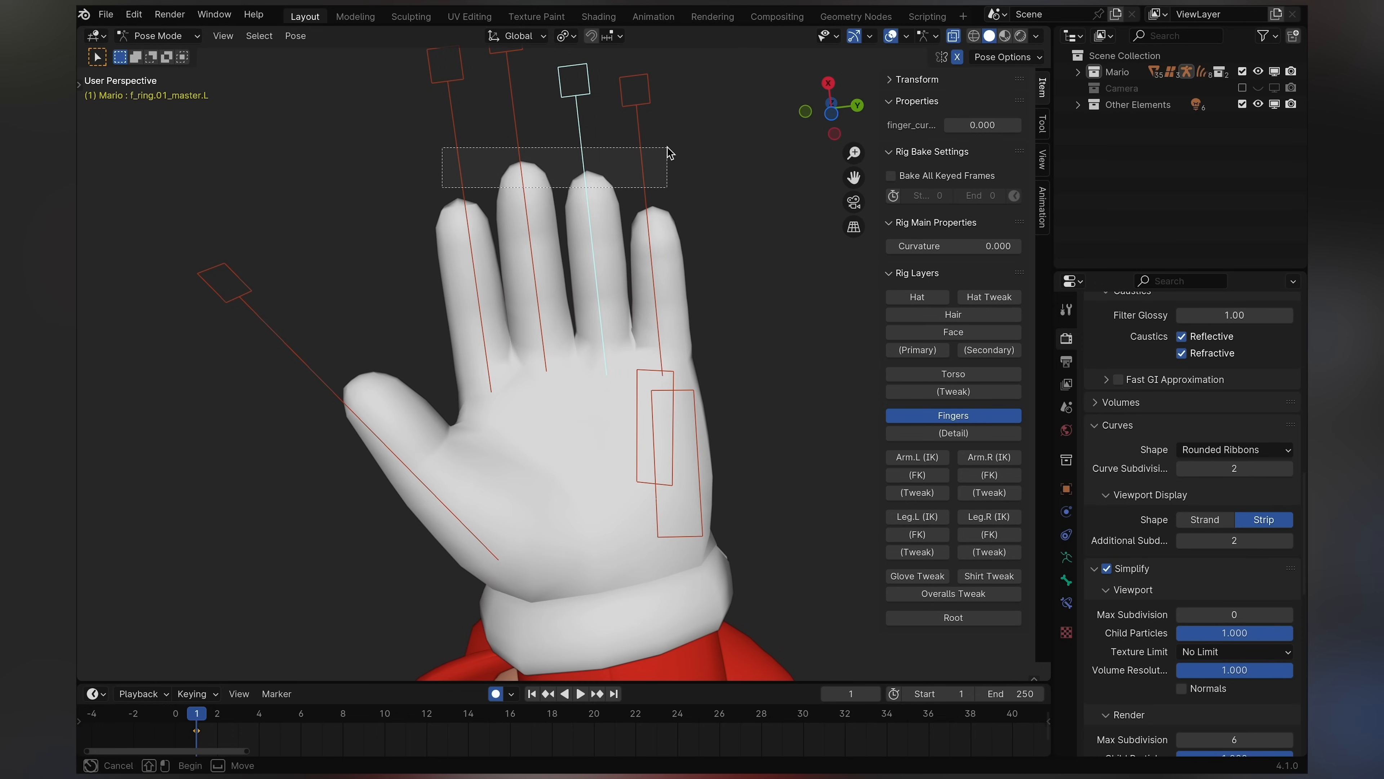
pyautogui.press('s')
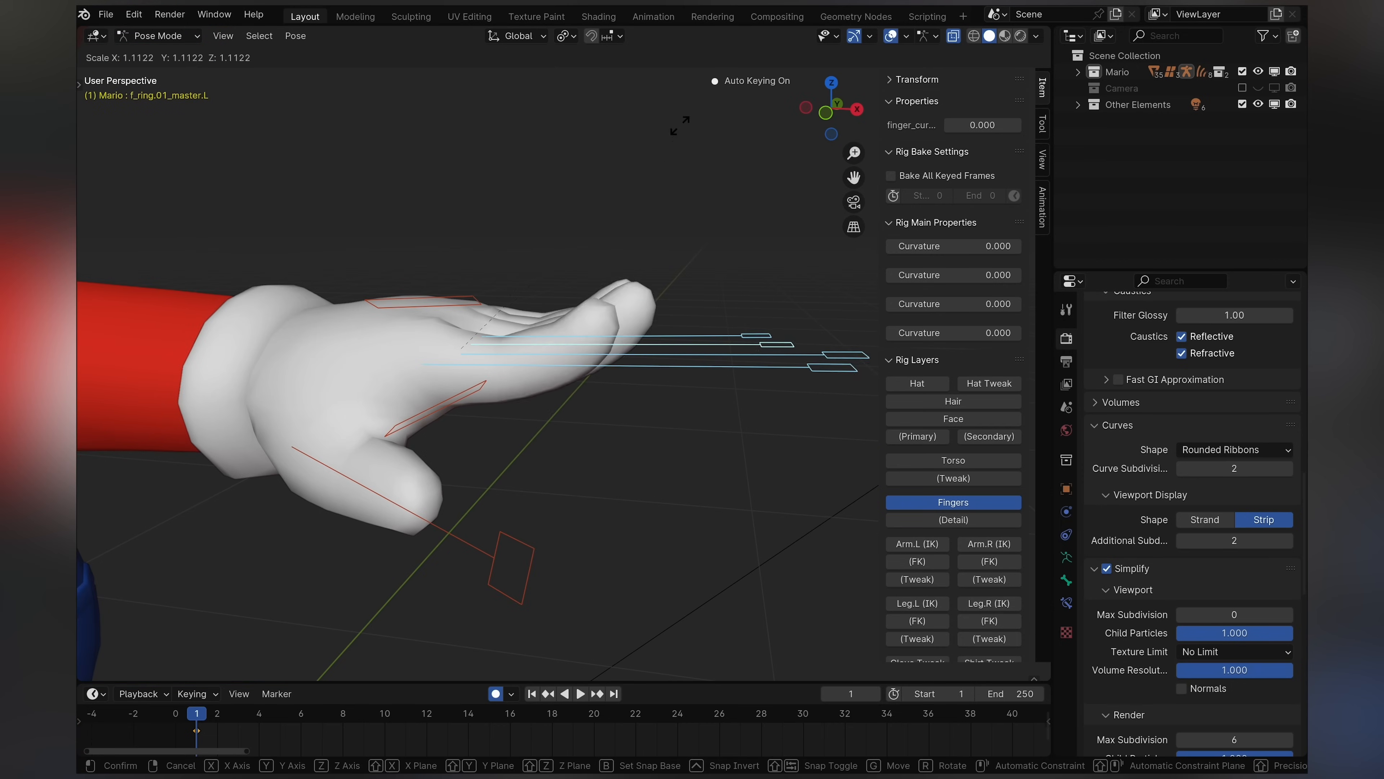
pyautogui.moveTo(459, 353)
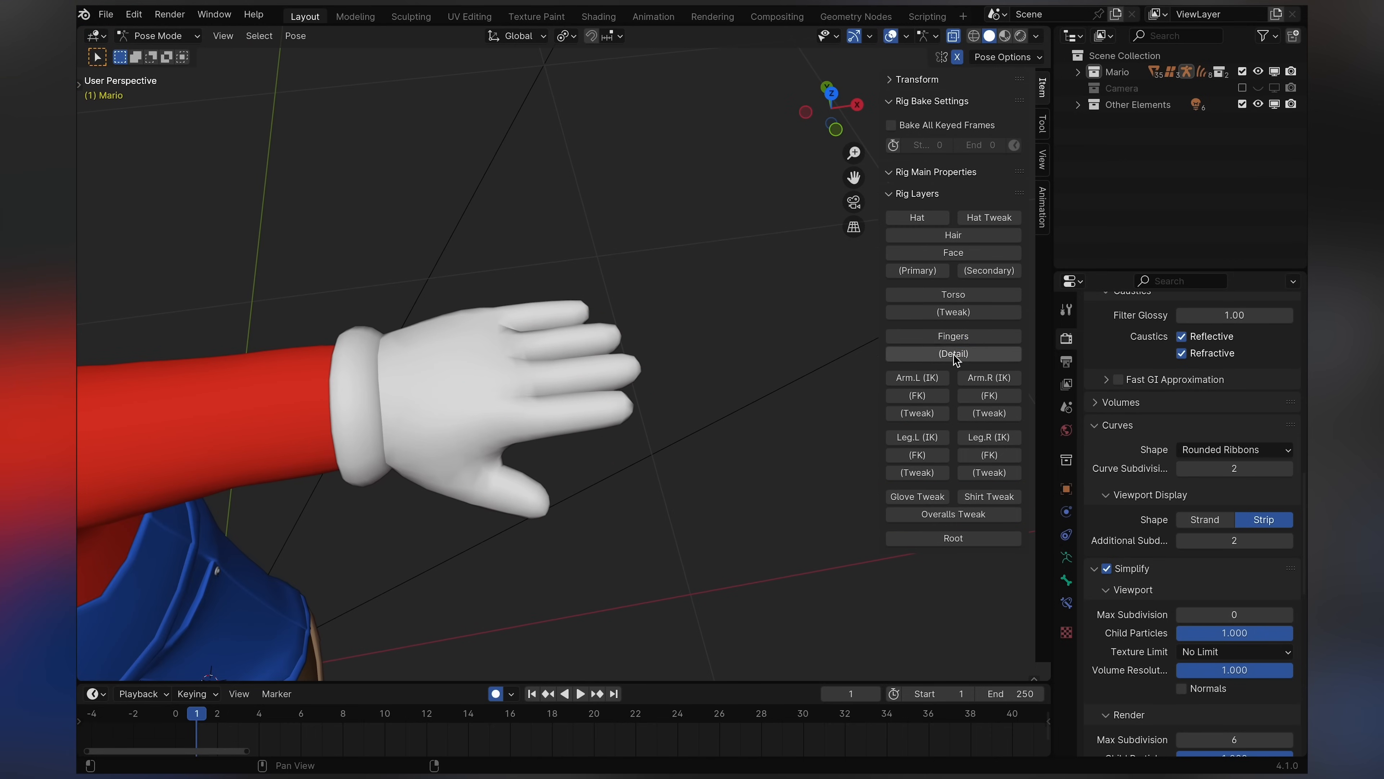
pyautogui.click(952, 353)
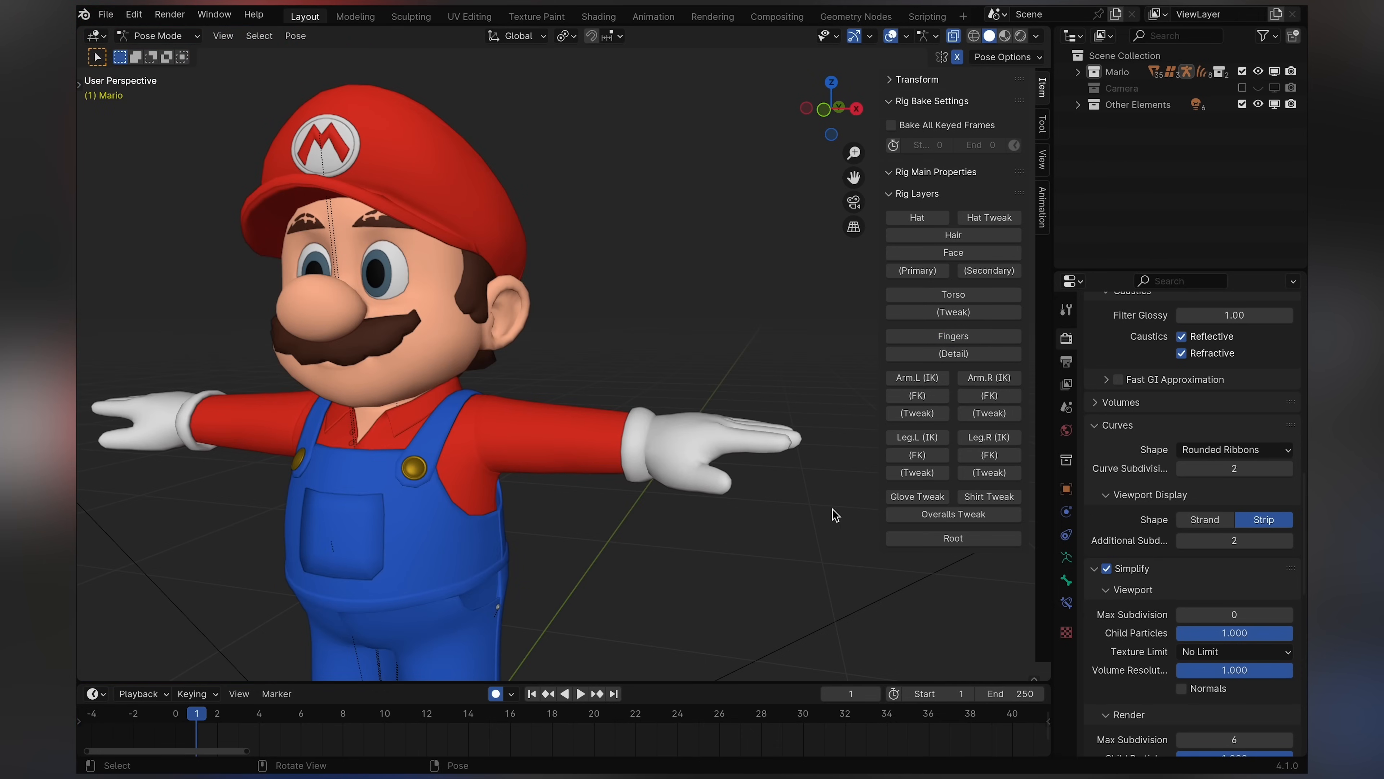
pyautogui.moveTo(936, 496)
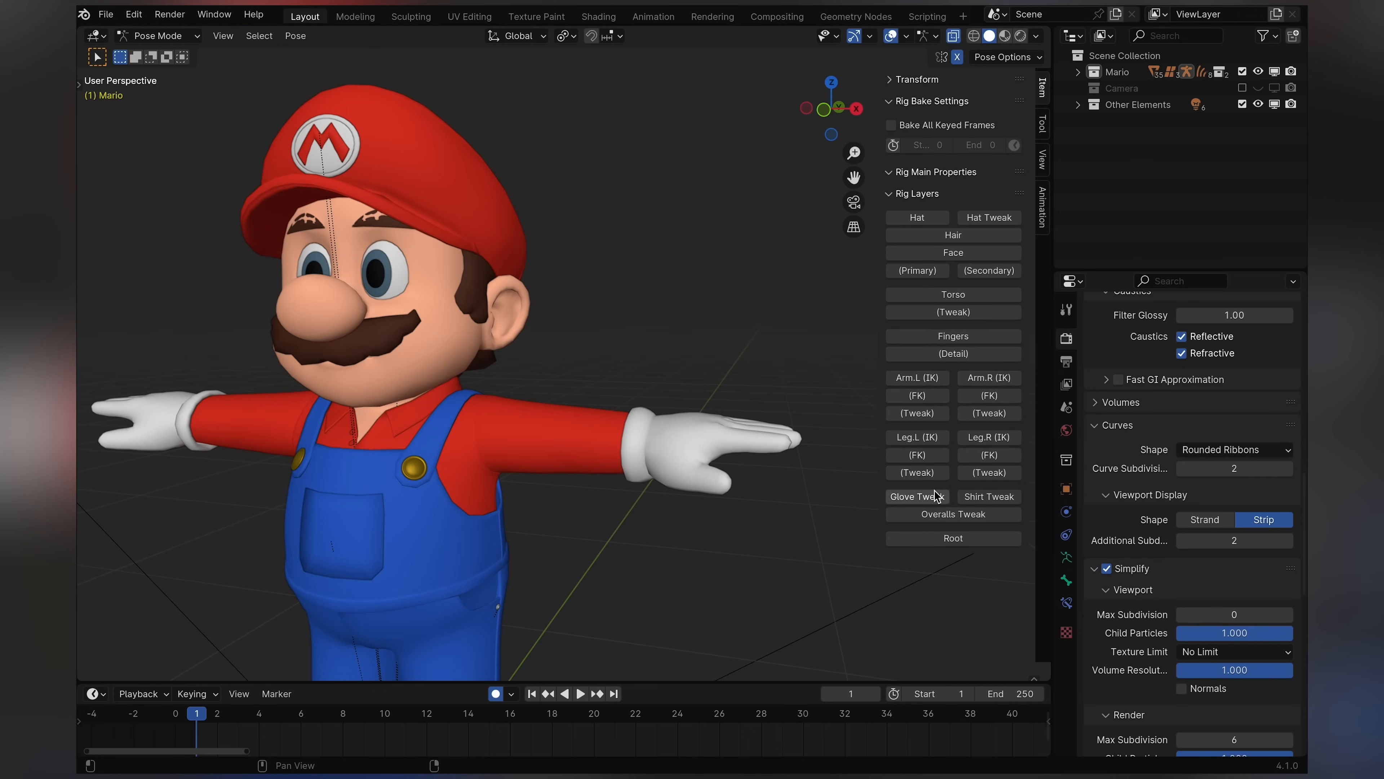
pyautogui.click(916, 496)
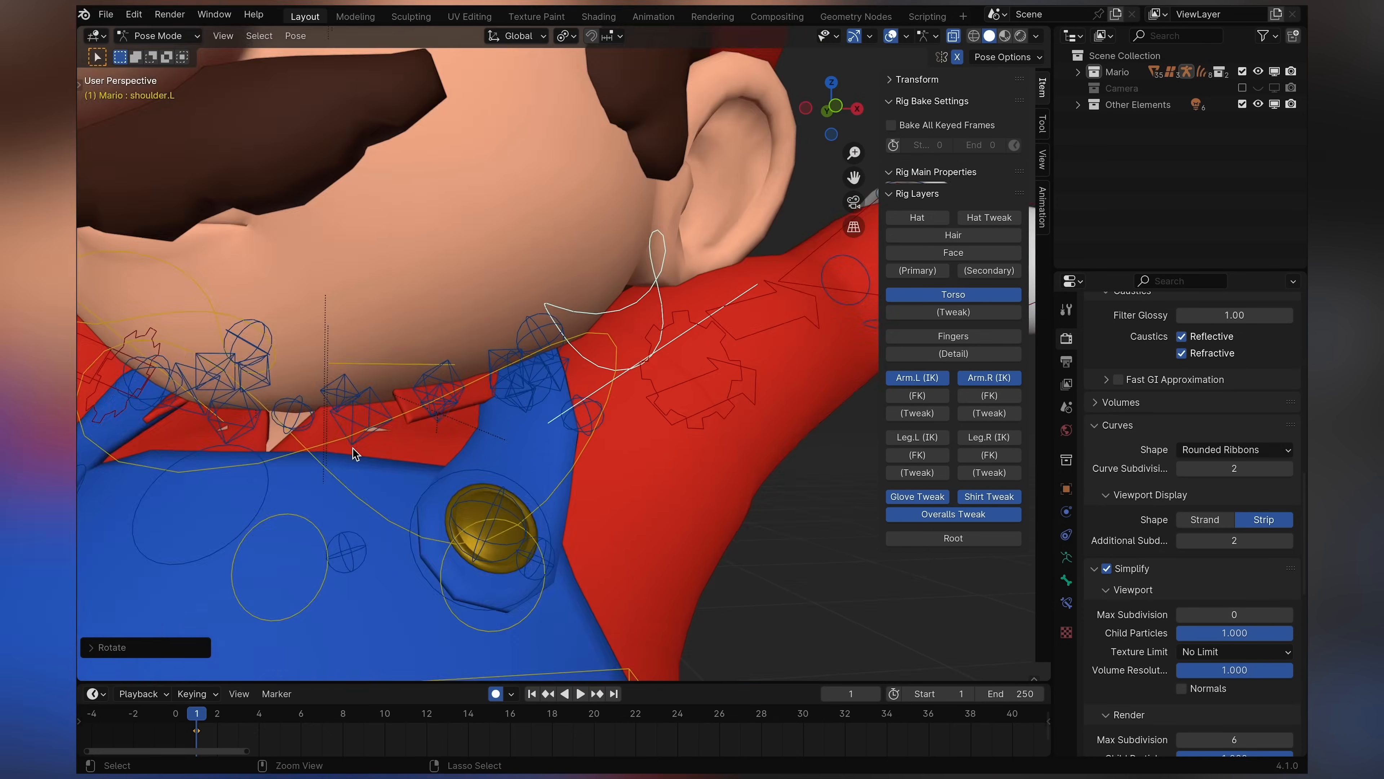
# - Select the left hand IK control and view it along an axis among the arm IK layers
pyautogui.click(295, 36)
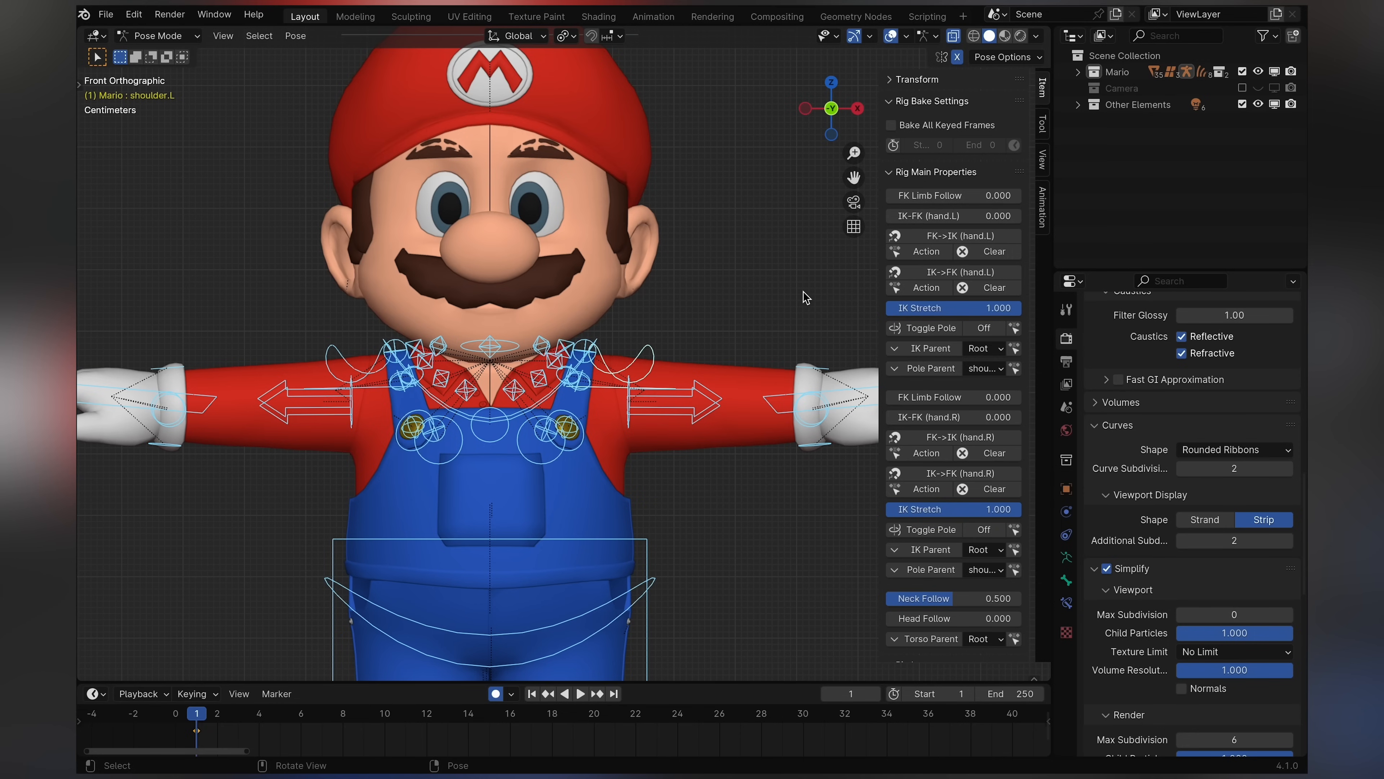
pyautogui.scroll(-3)
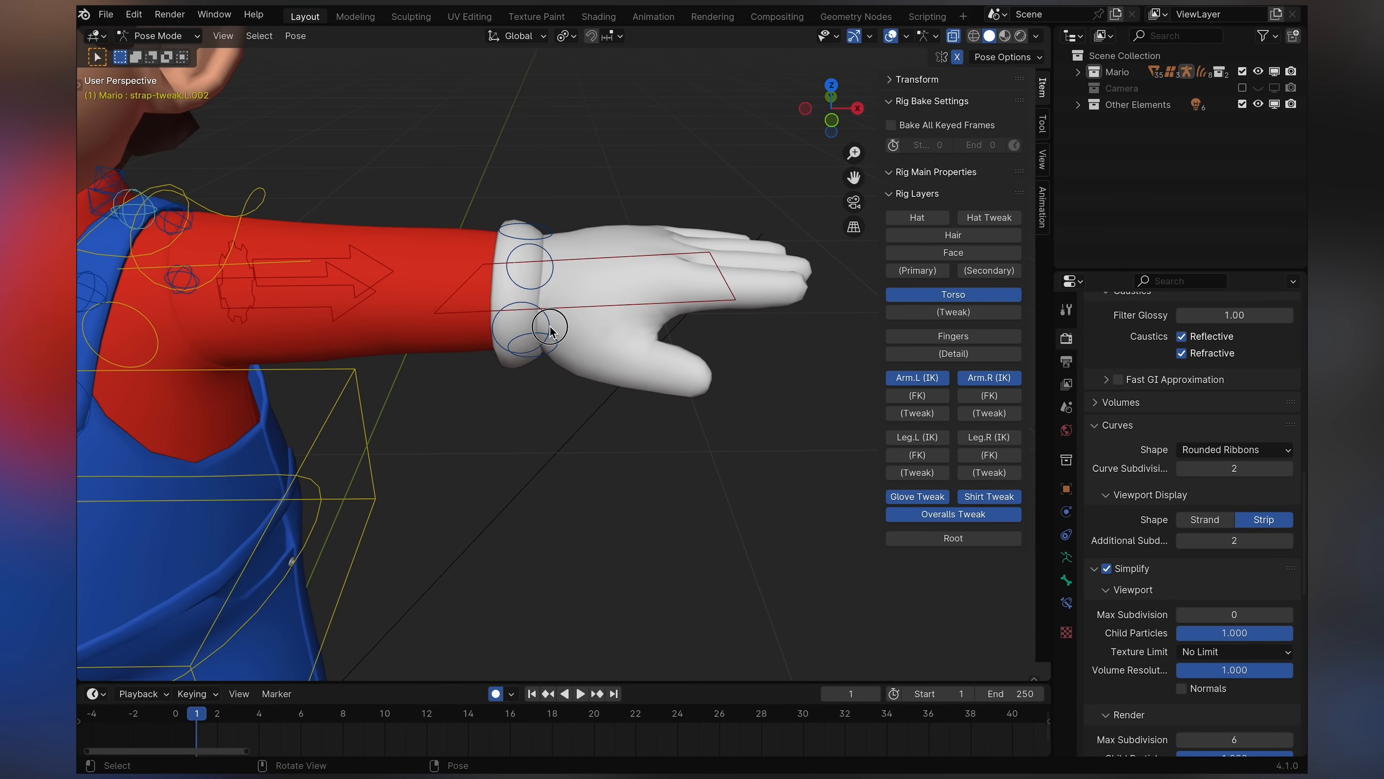
pyautogui.click(832, 116)
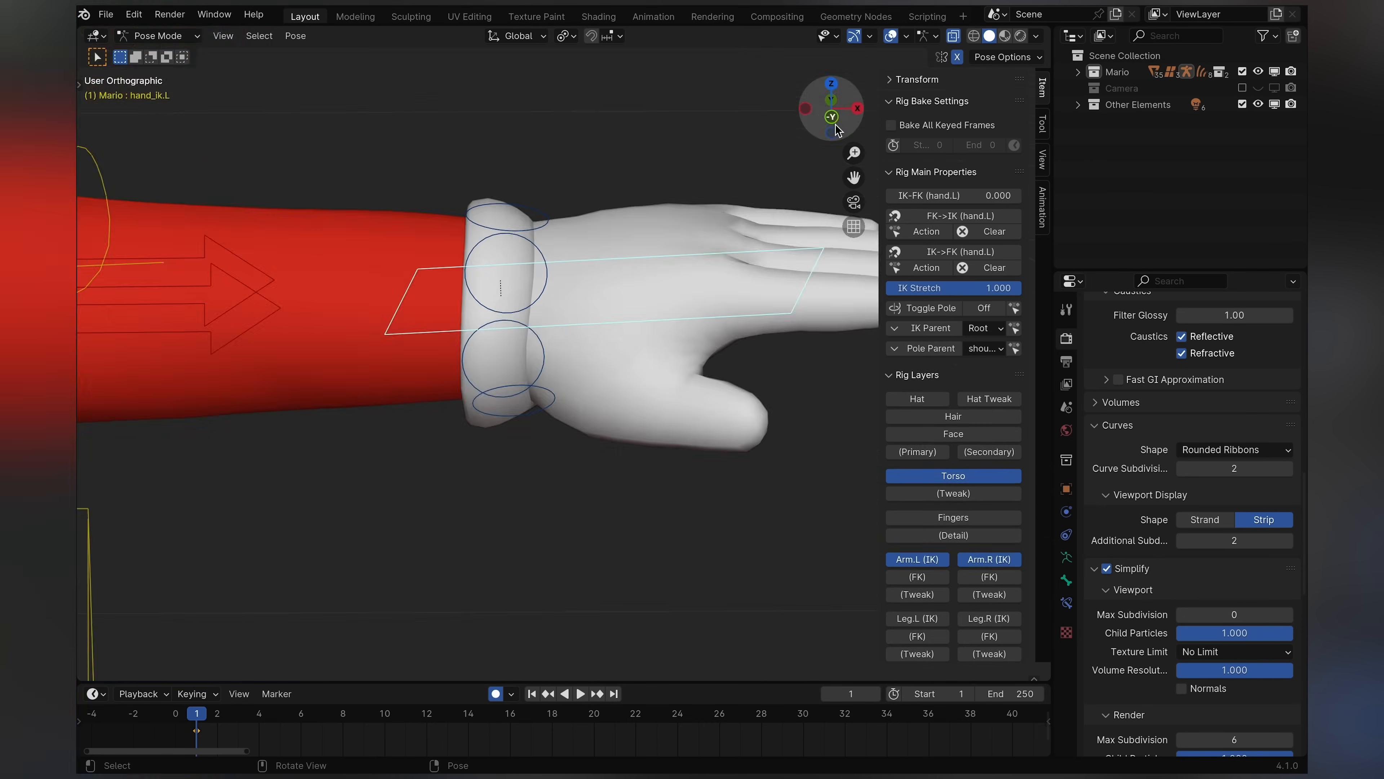
pyautogui.click(831, 107)
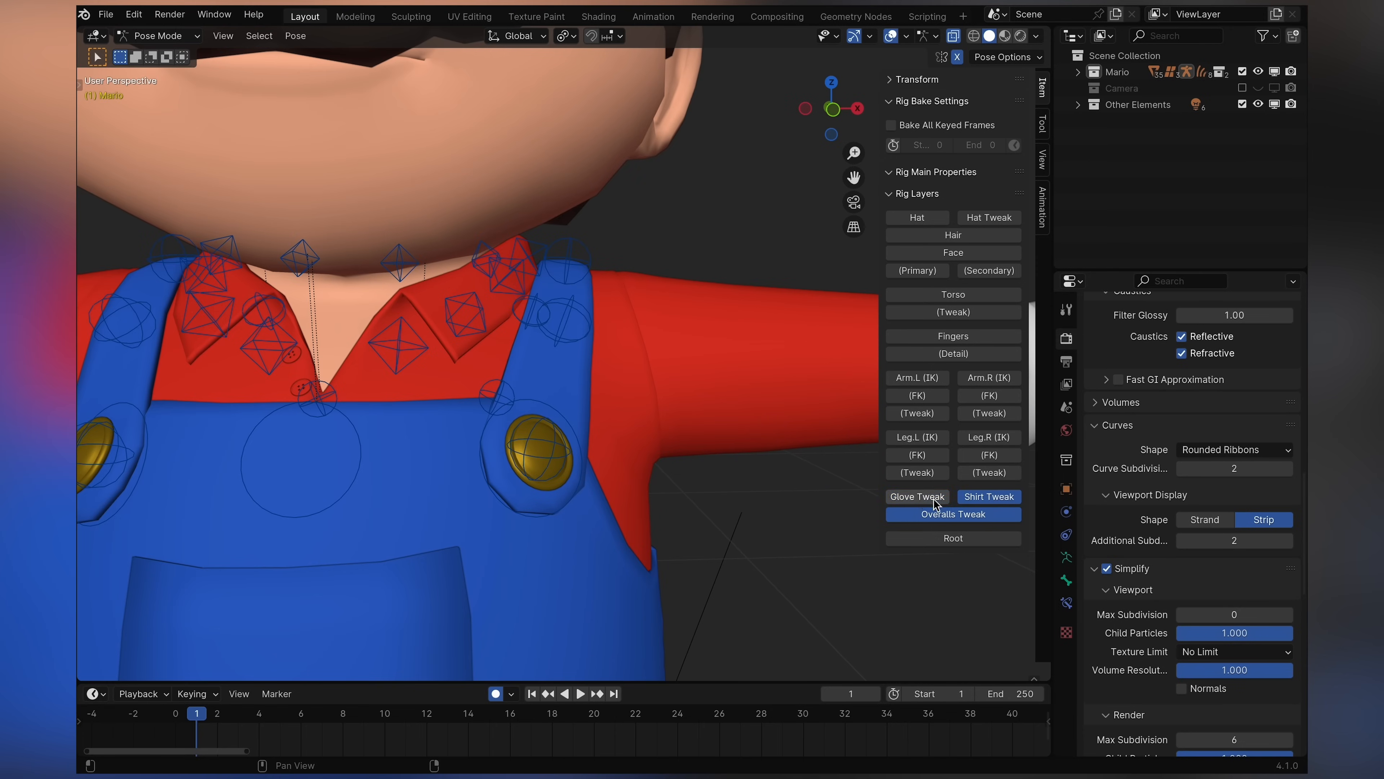
# - Show the Glove Tweak, Shirt Tweak and Overalls Tweak rig layers in turn, leaving only overalls tweaks visible
pyautogui.click(916, 496)
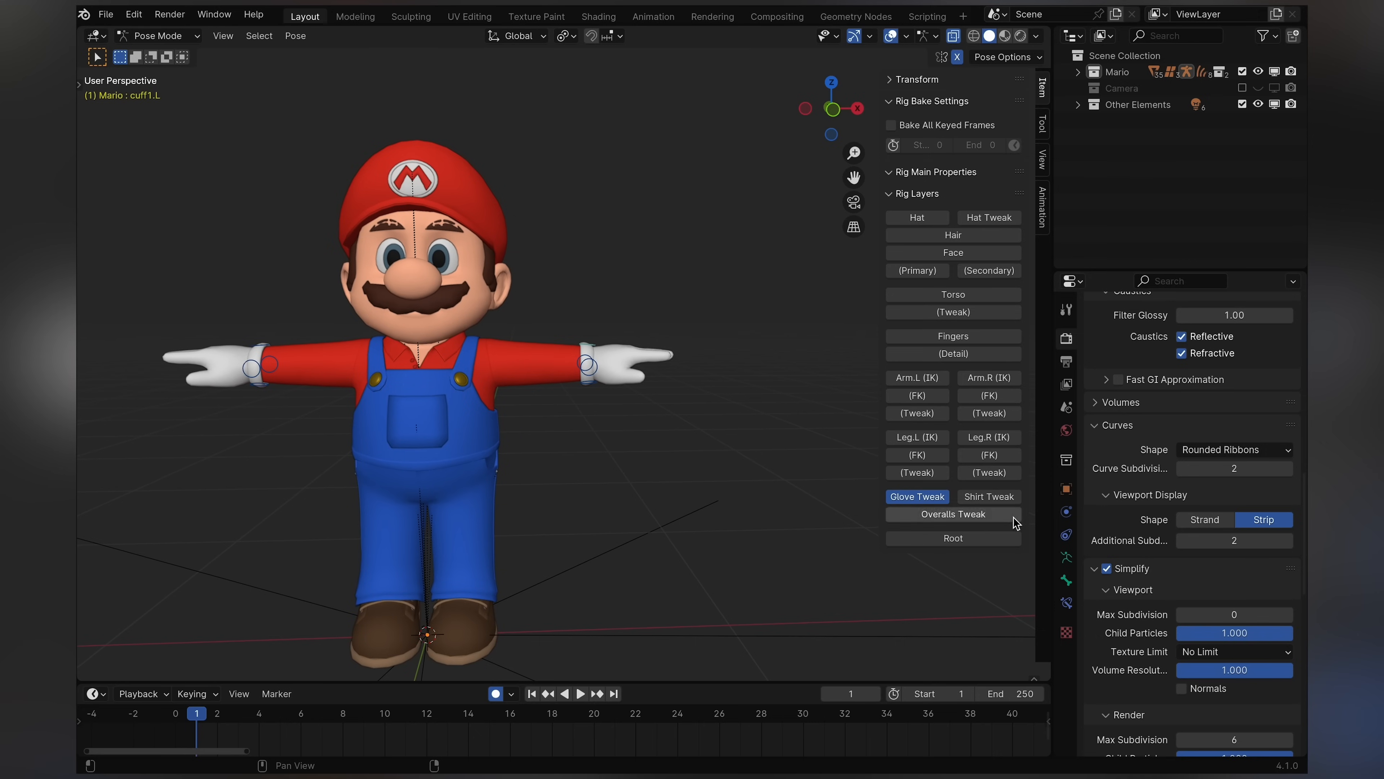
pyautogui.click(988, 496)
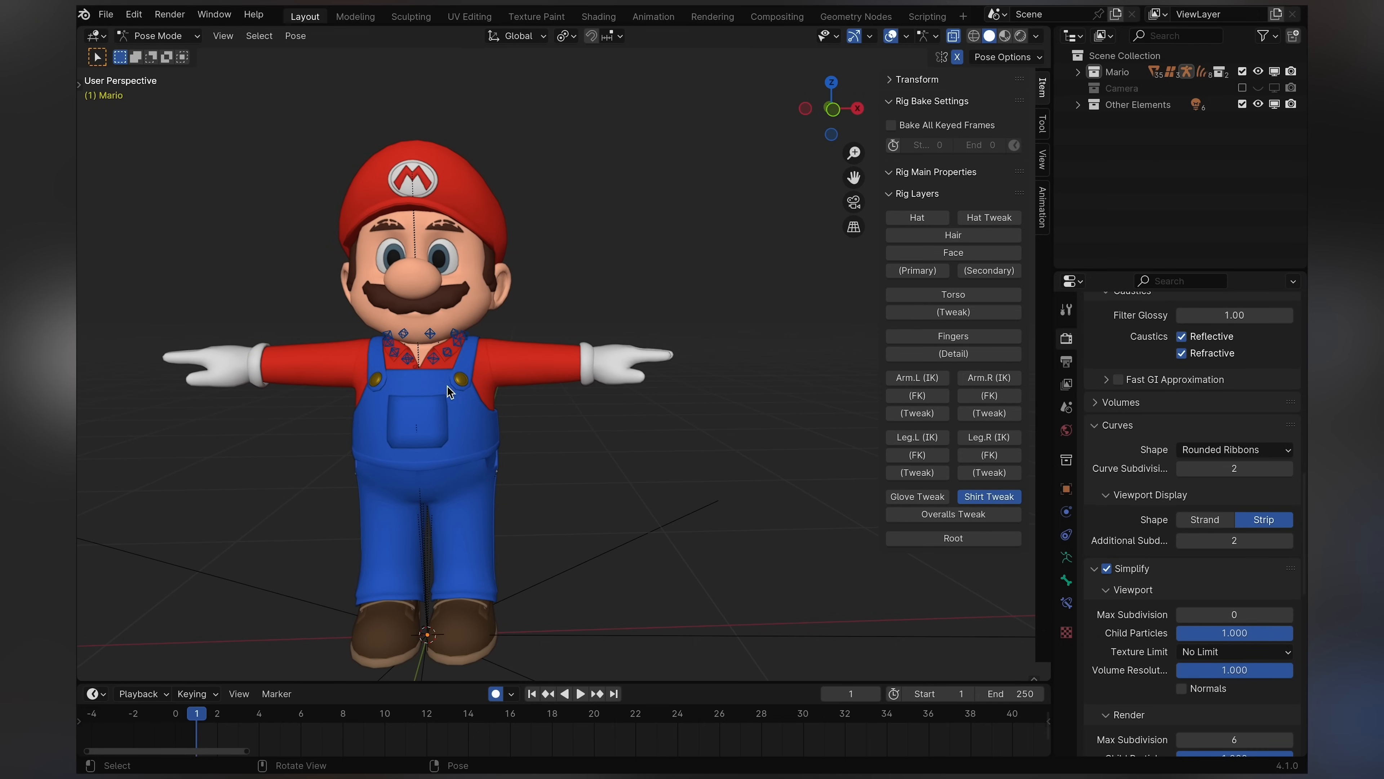
pyautogui.click(953, 514)
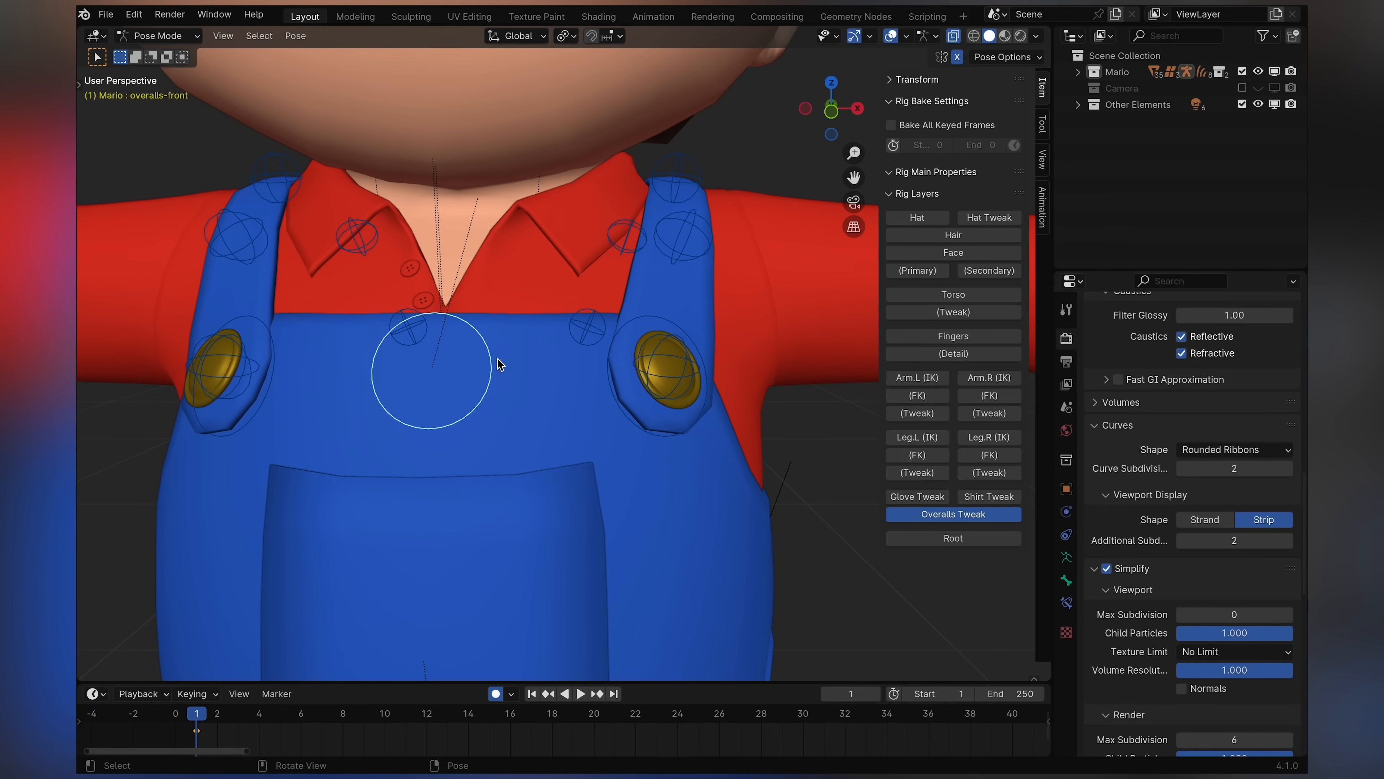
pyautogui.moveTo(672, 433)
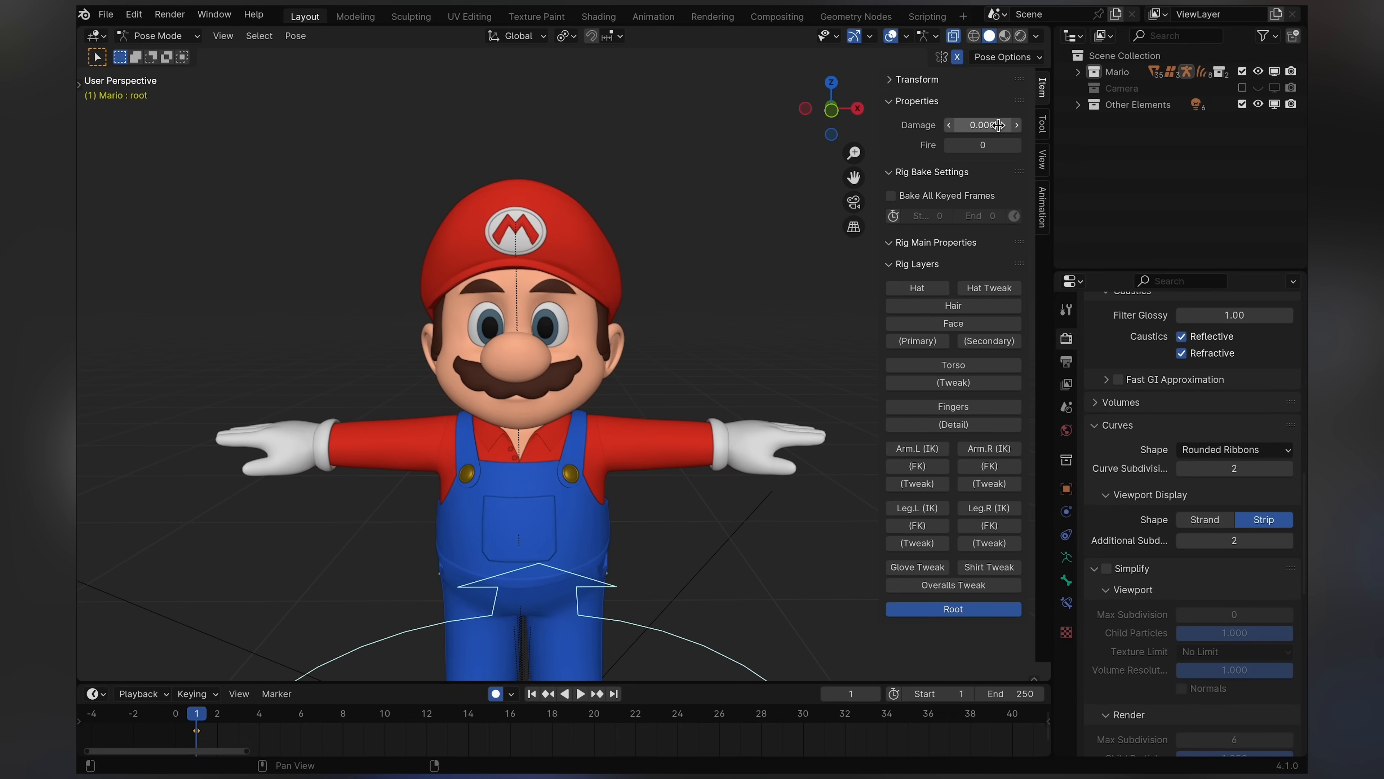
pyautogui.moveTo(983, 125)
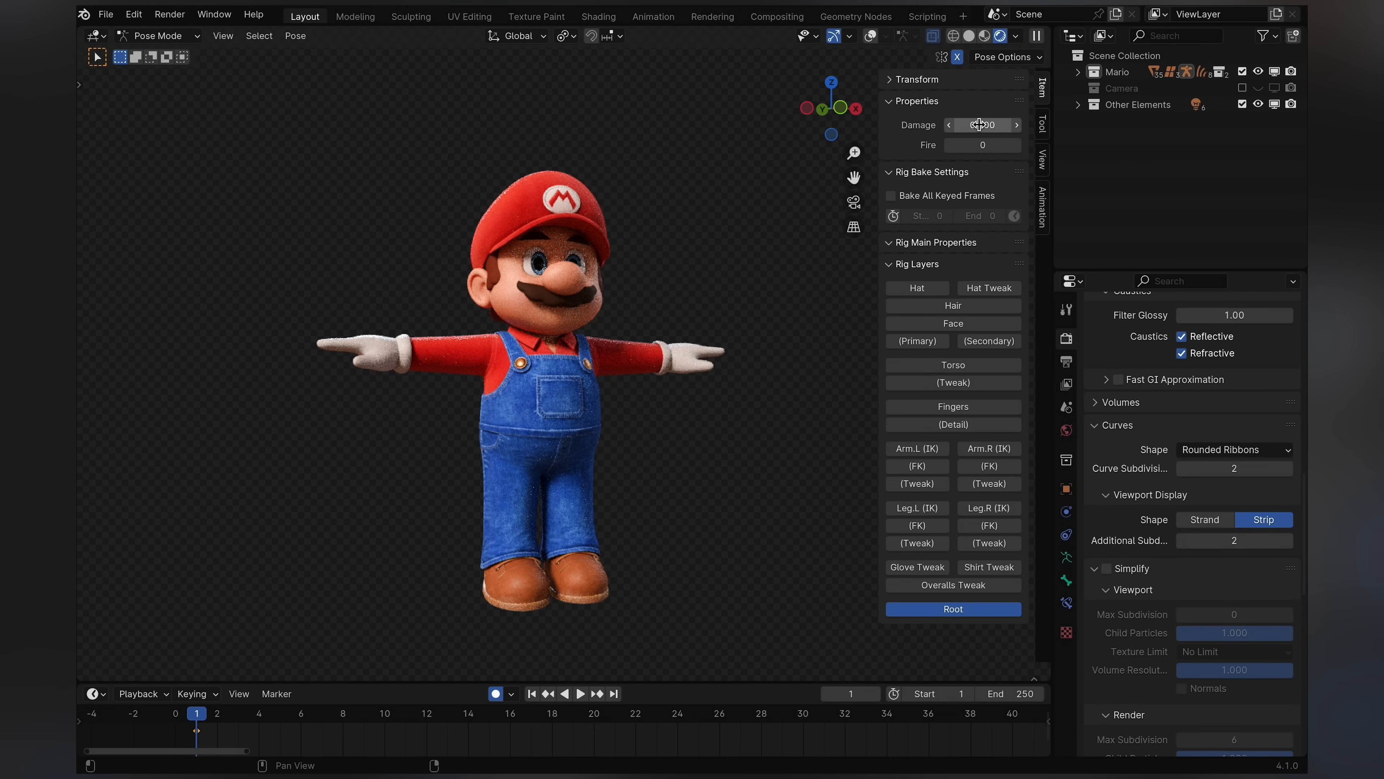
pyautogui.moveTo(980, 124)
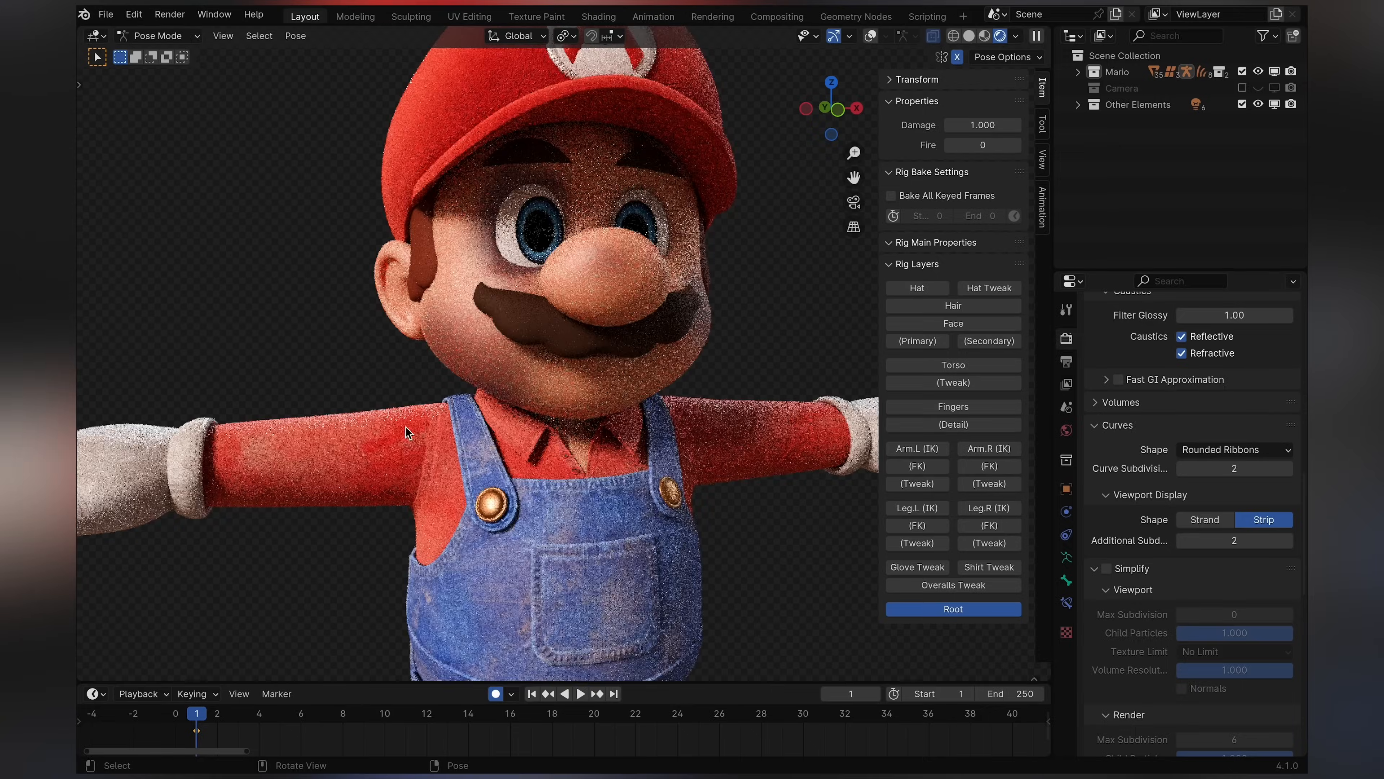
# - Reset Damage to 0.000 and raise Fire to 1, turning Mario white with red overalls
pyautogui.scroll(-3)
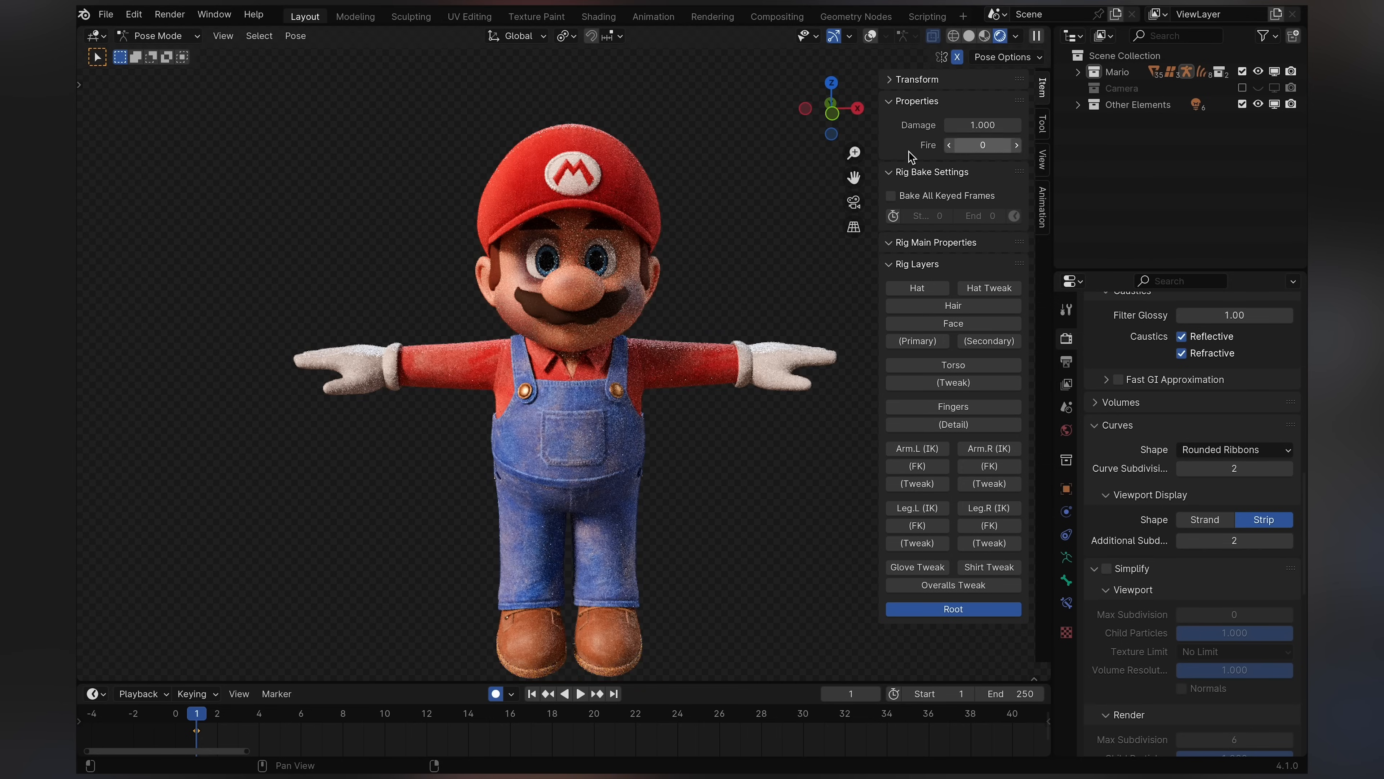
pyautogui.click(982, 125)
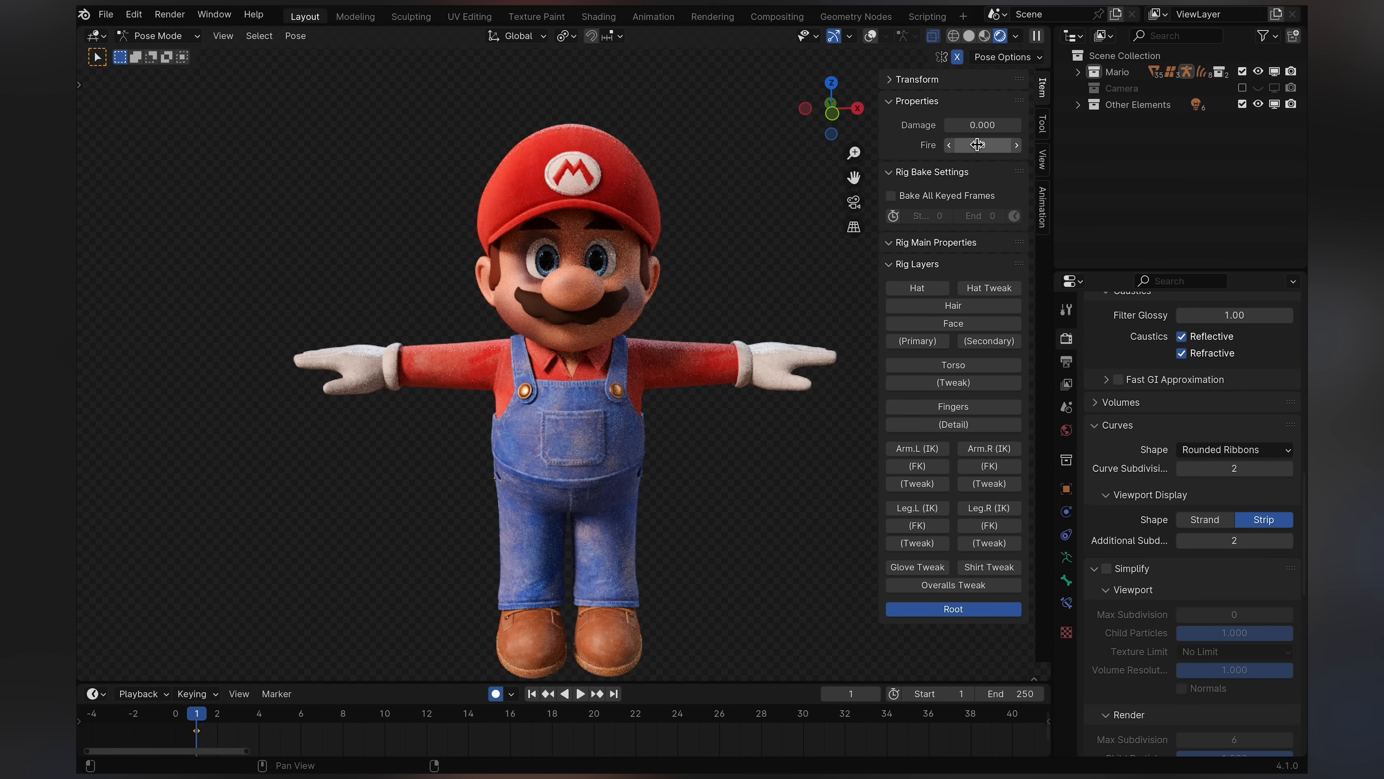
pyautogui.click(983, 145)
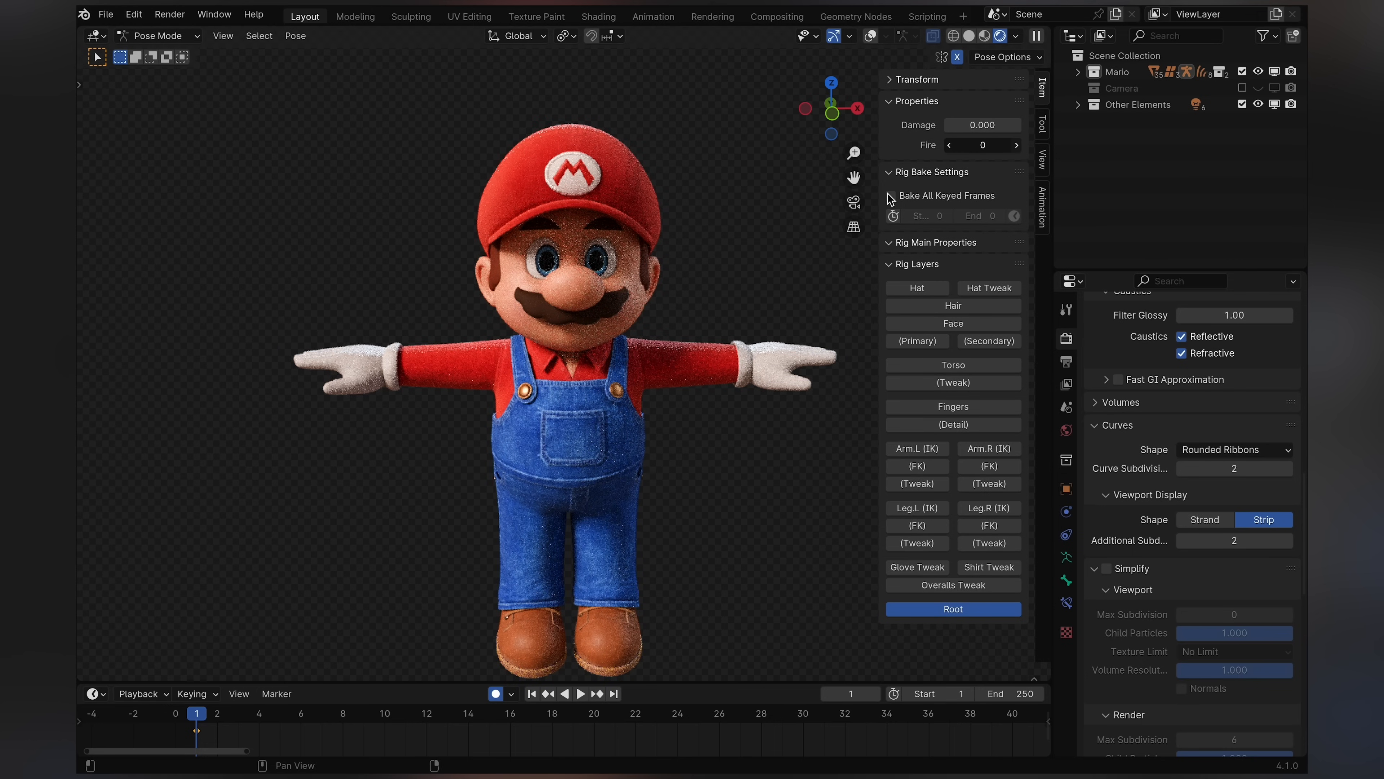
pyautogui.click(1015, 145)
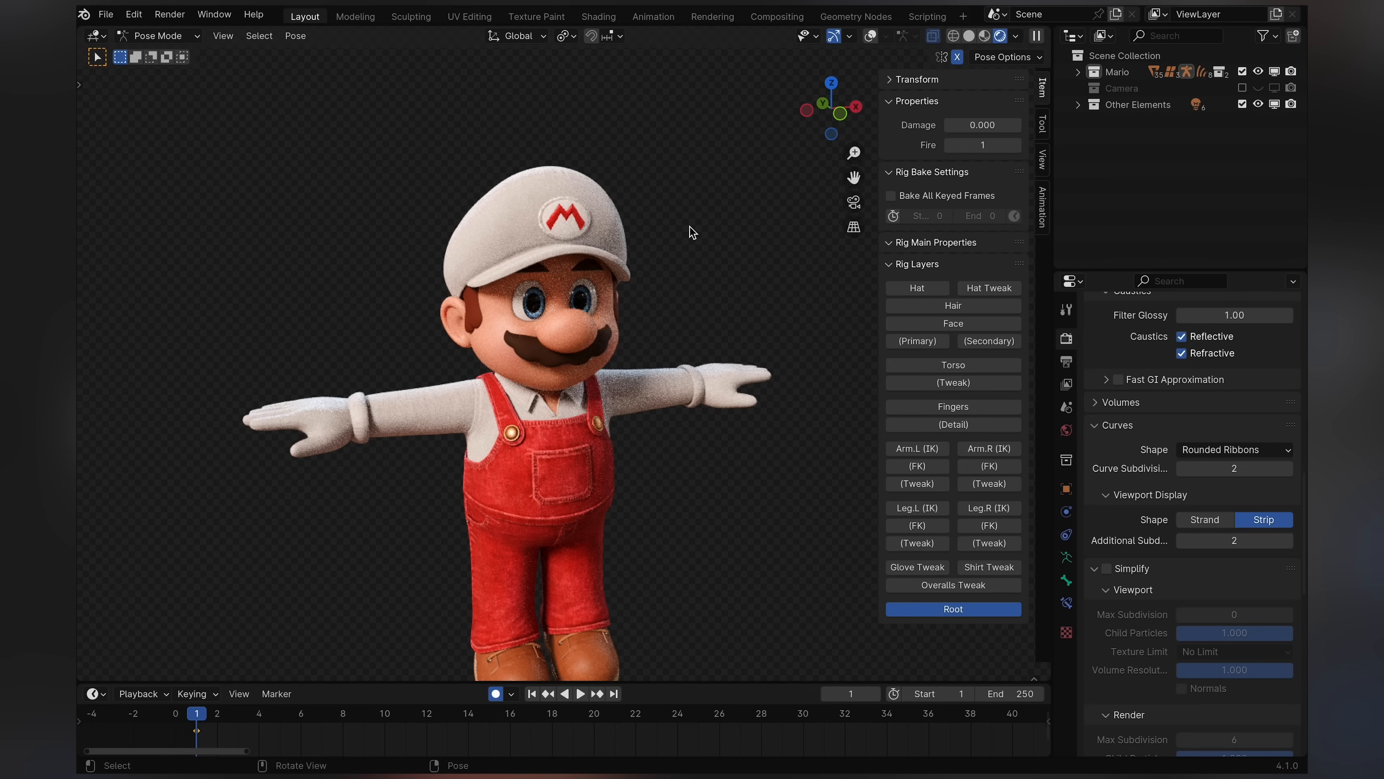
pyautogui.moveTo(960, 237)
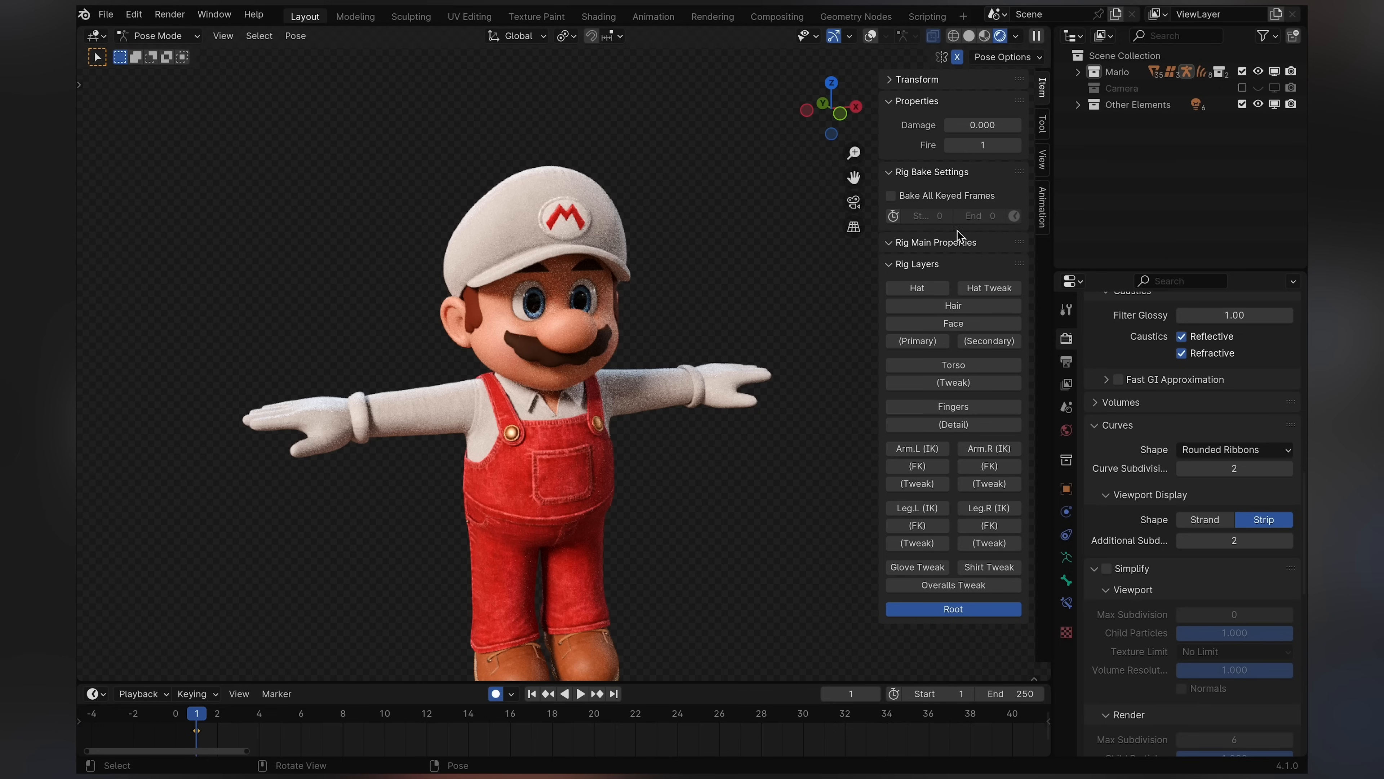